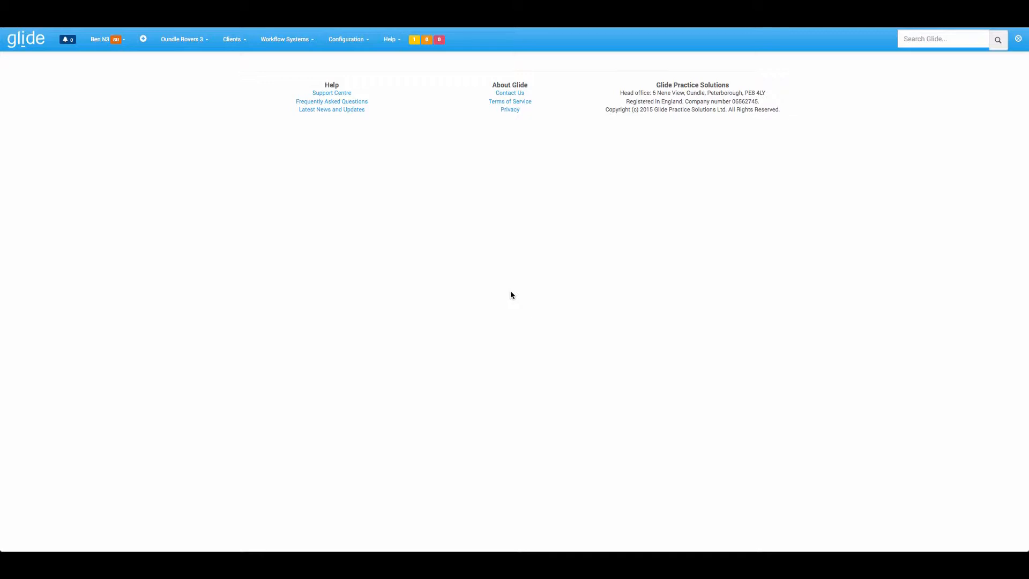
mouse_move(389, 254)
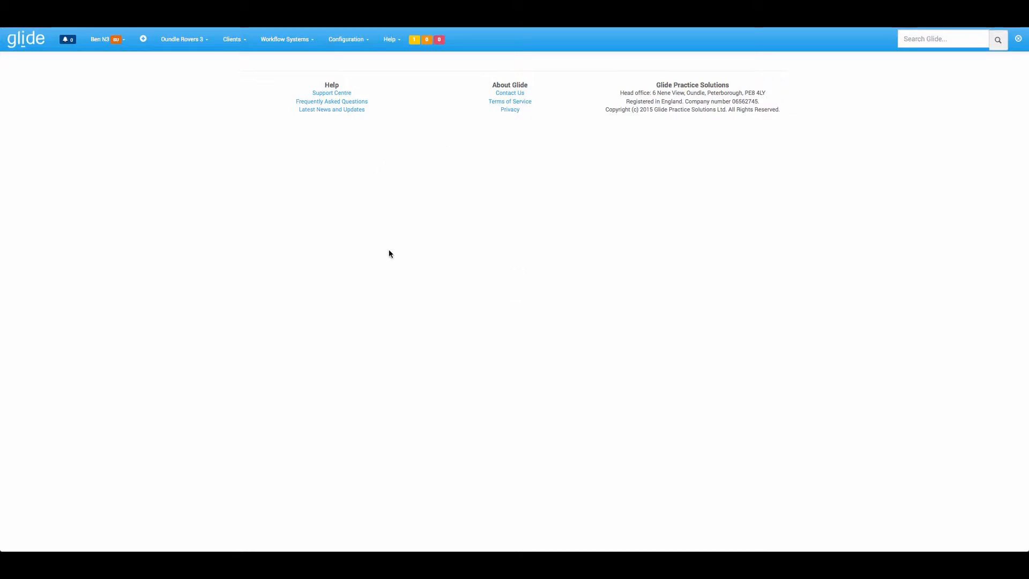
mouse_move(389, 241)
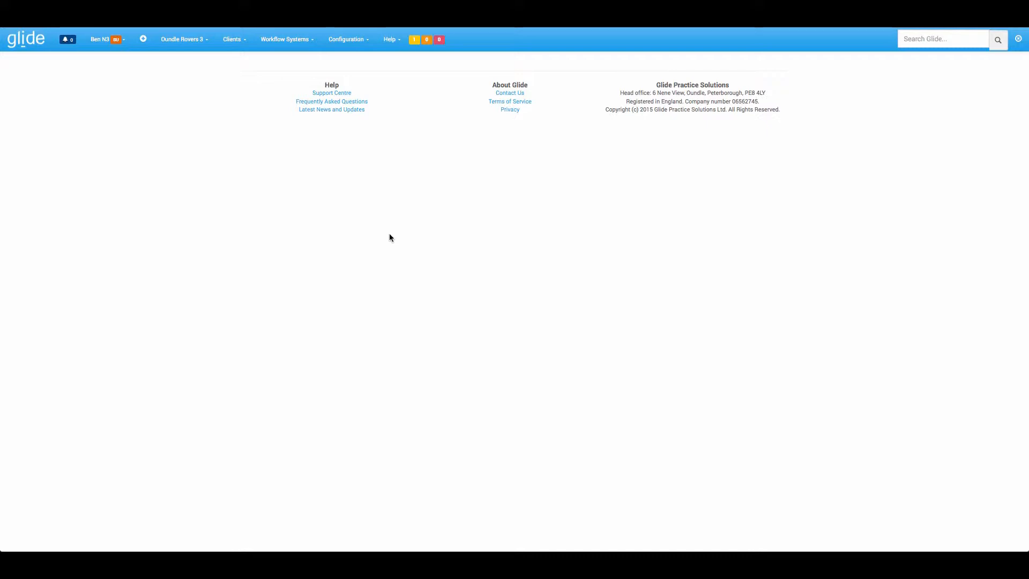
mouse_move(334, 161)
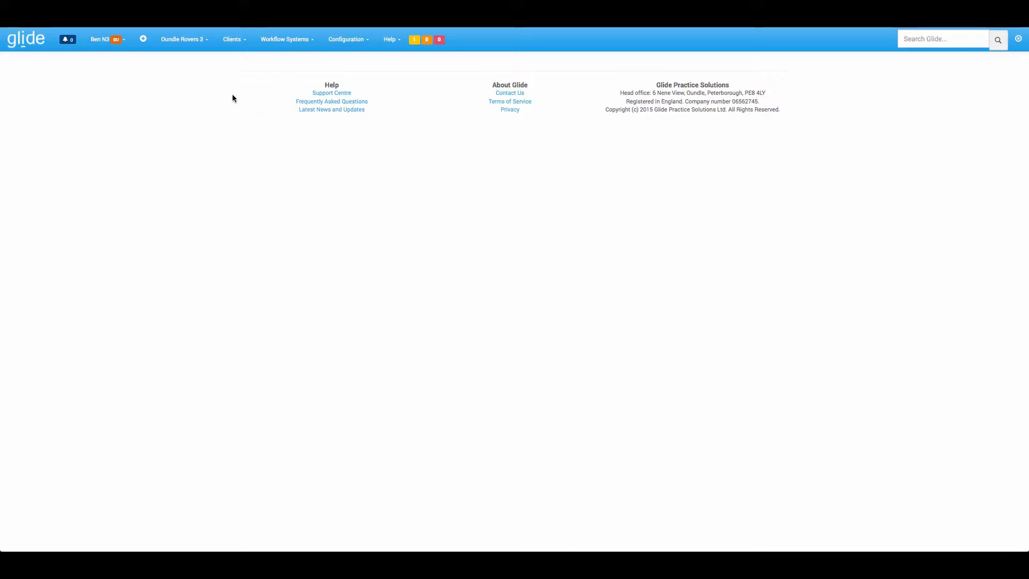
mouse_move(142, 39)
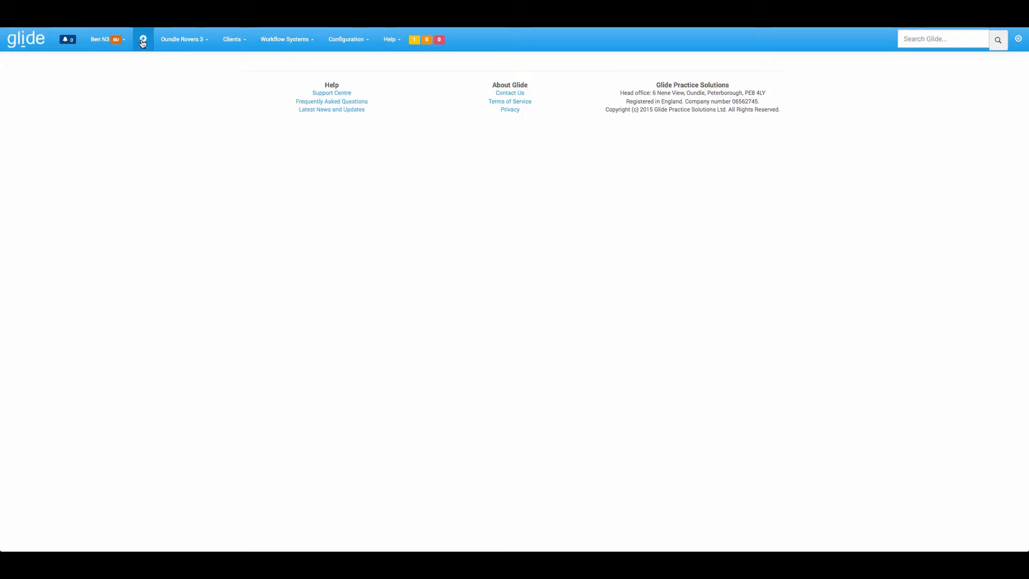
Begin adding a widget to the empty dashboard with the + icon.
click(143, 39)
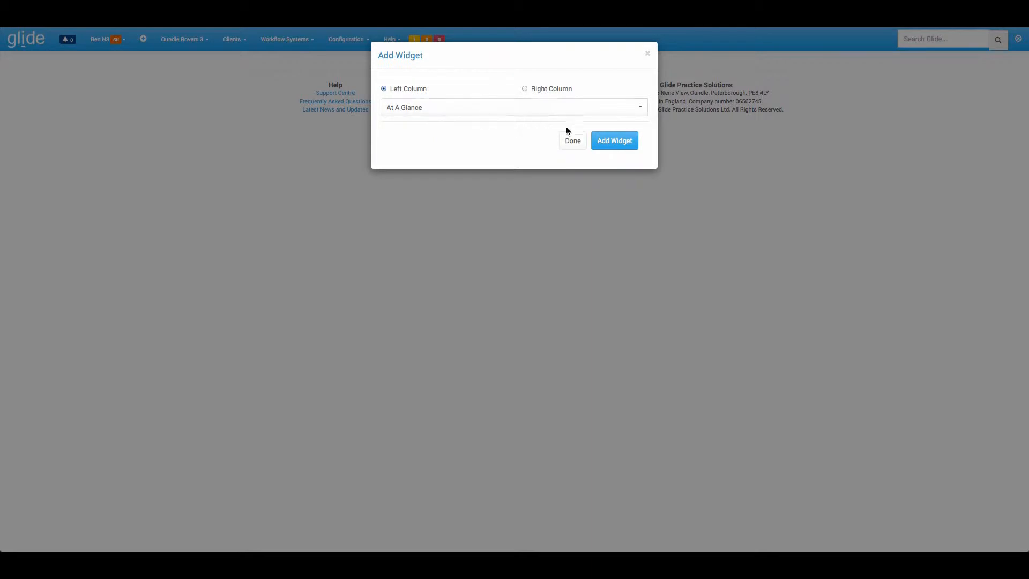
mouse_move(552, 92)
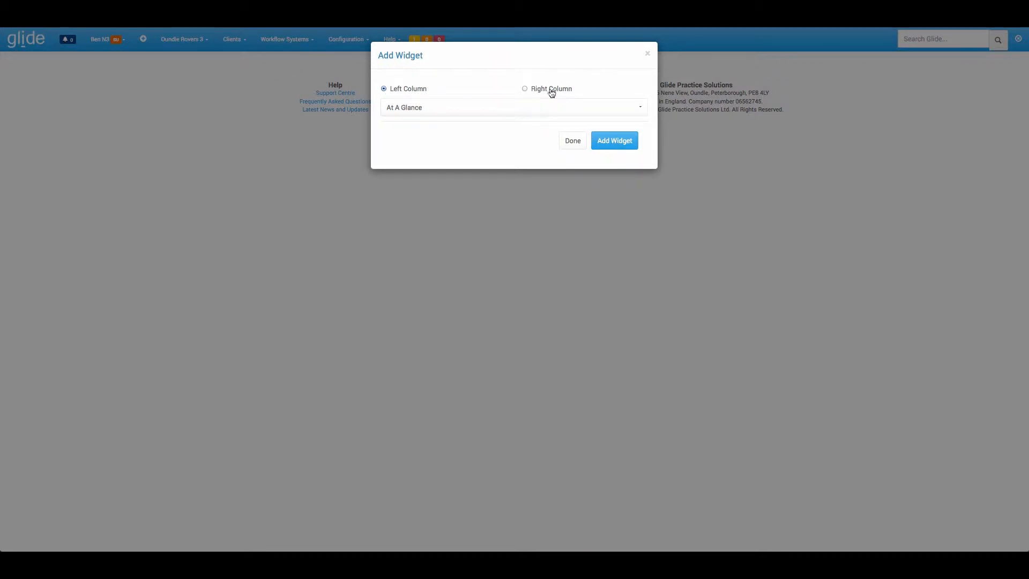
mouse_move(458, 92)
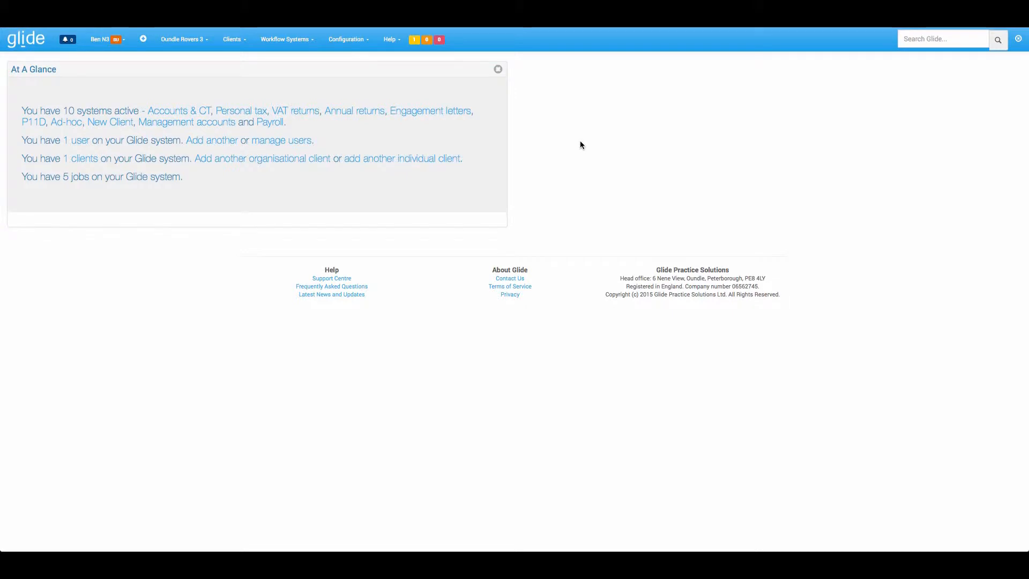
mouse_move(67, 105)
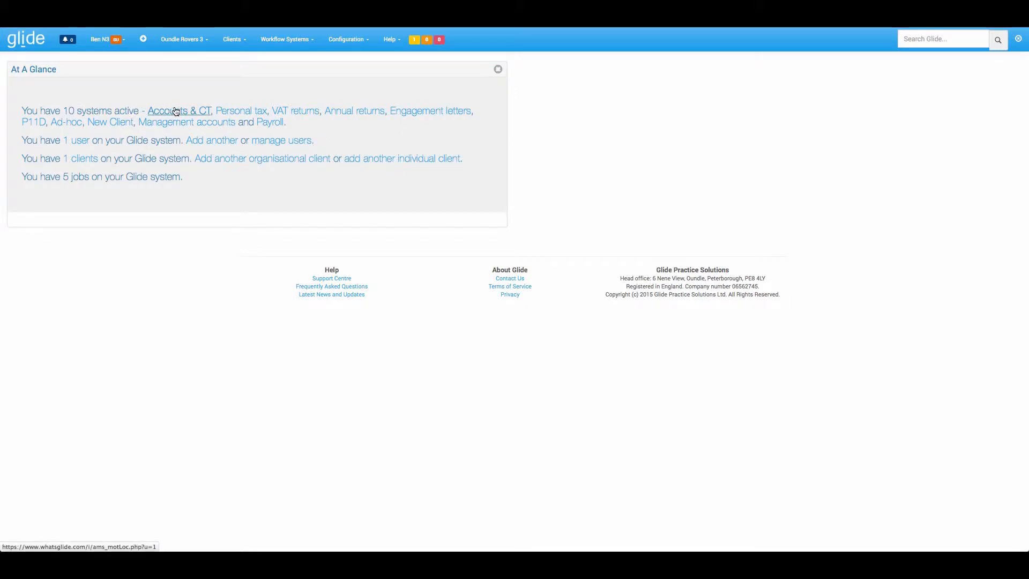
mouse_move(187, 122)
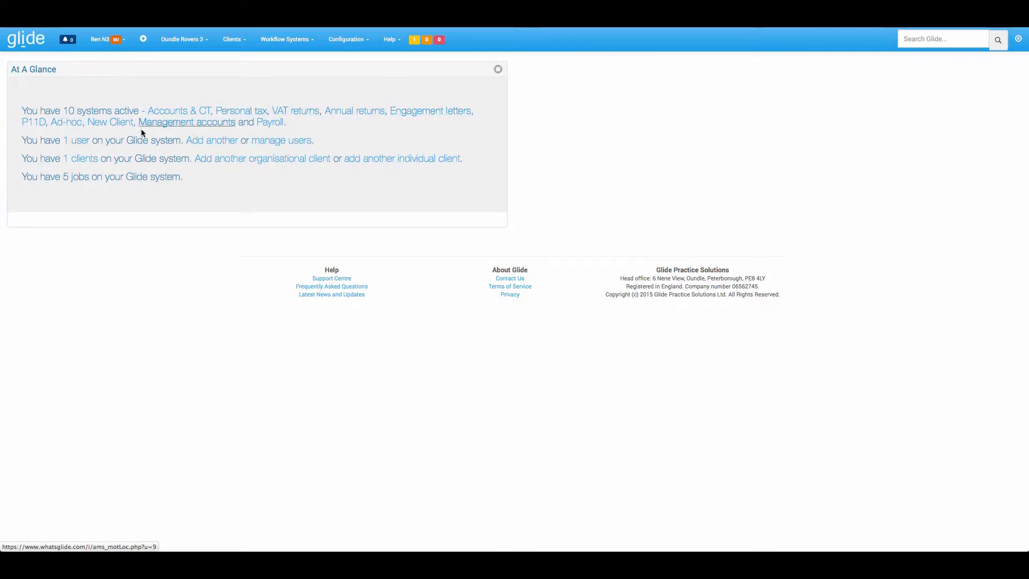
mouse_move(212, 140)
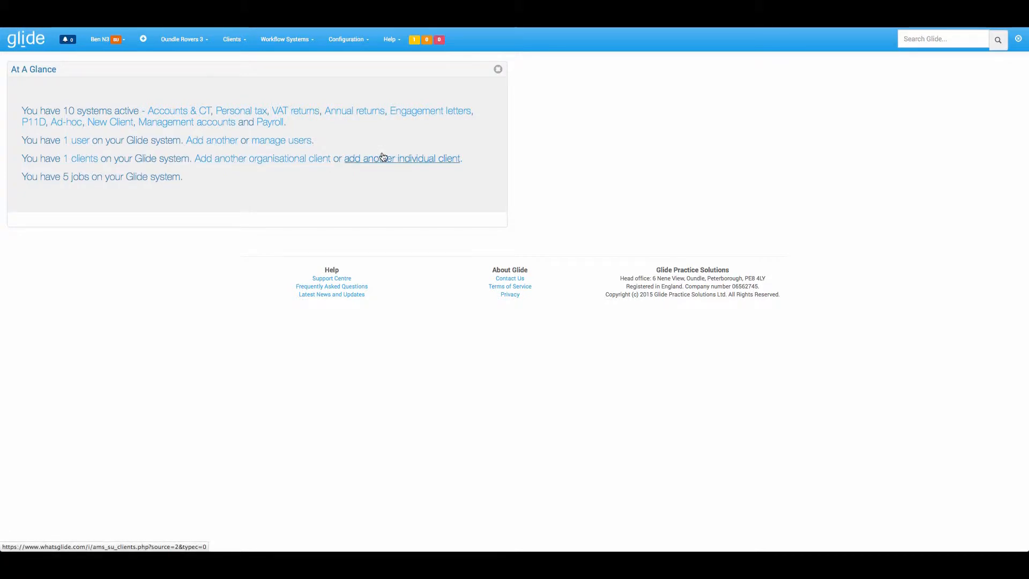
mouse_move(88, 182)
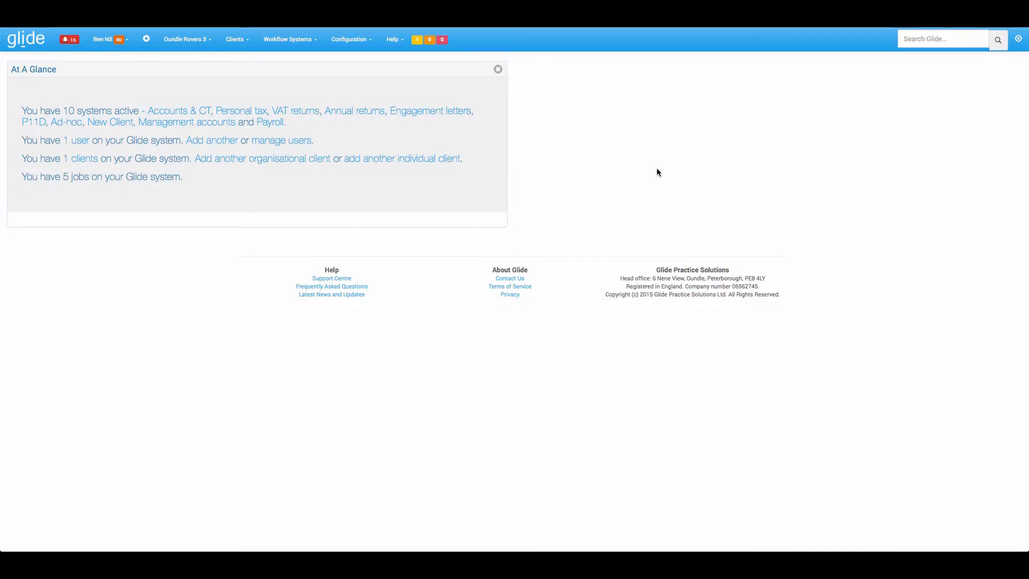
Add a Deadlines Approaching widget to the right column and close the dialog.
click(146, 39)
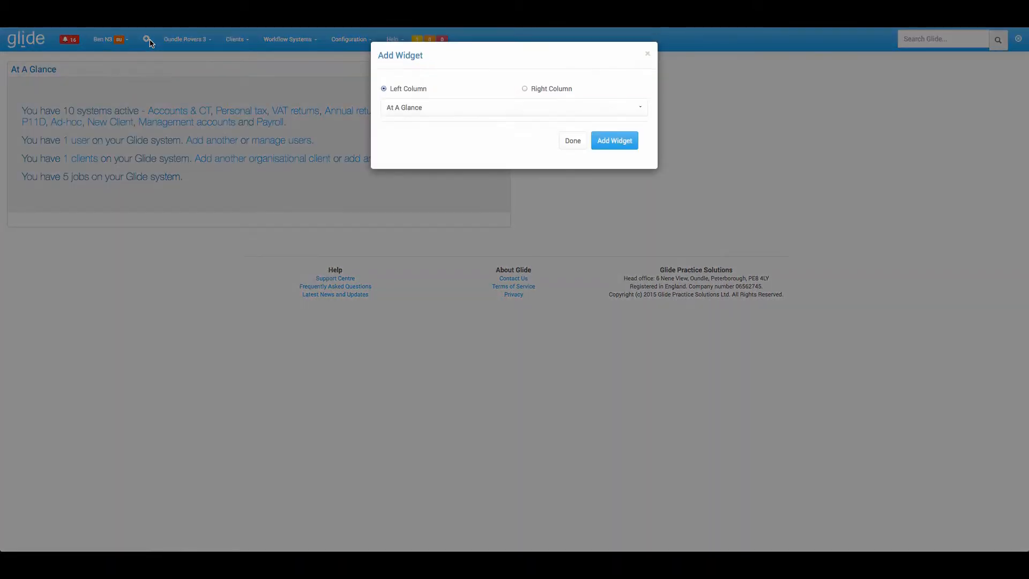
click(514, 107)
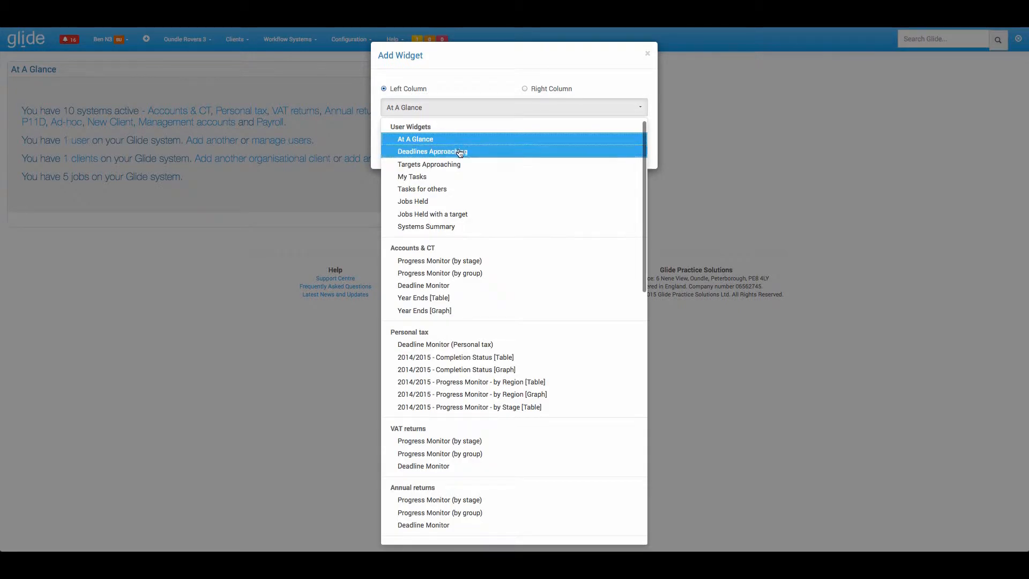
click(432, 151)
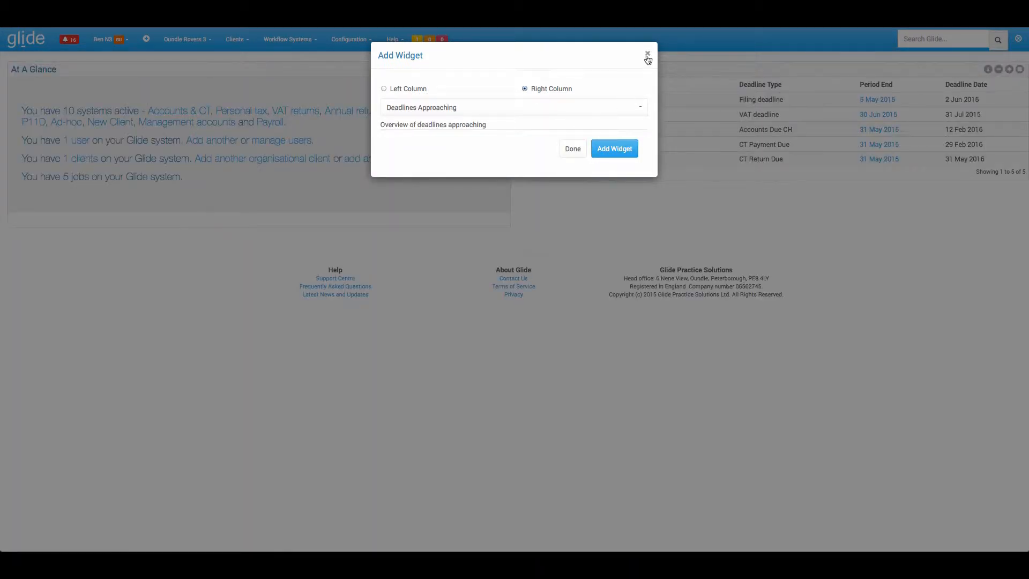
click(647, 54)
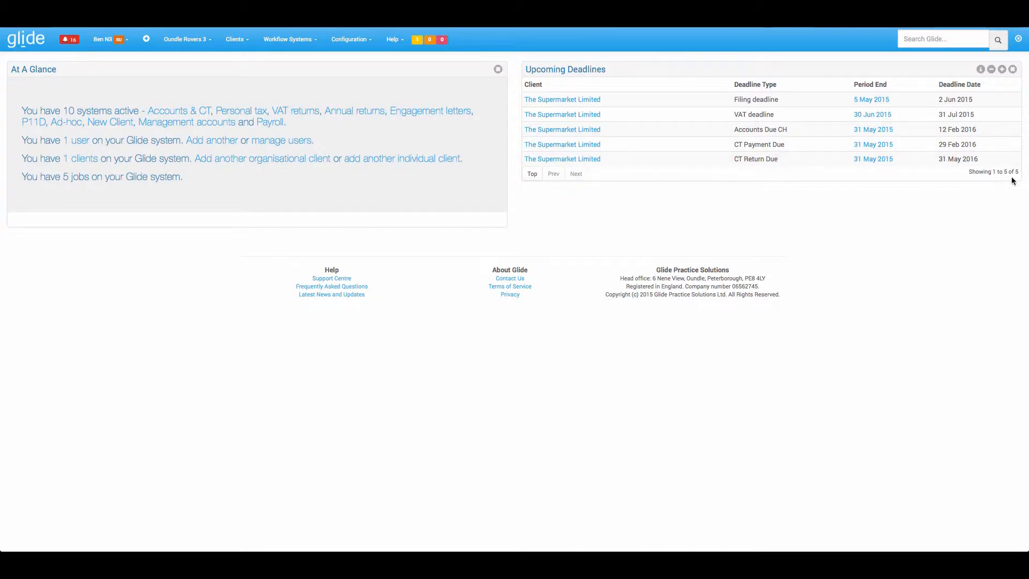
mouse_move(995, 179)
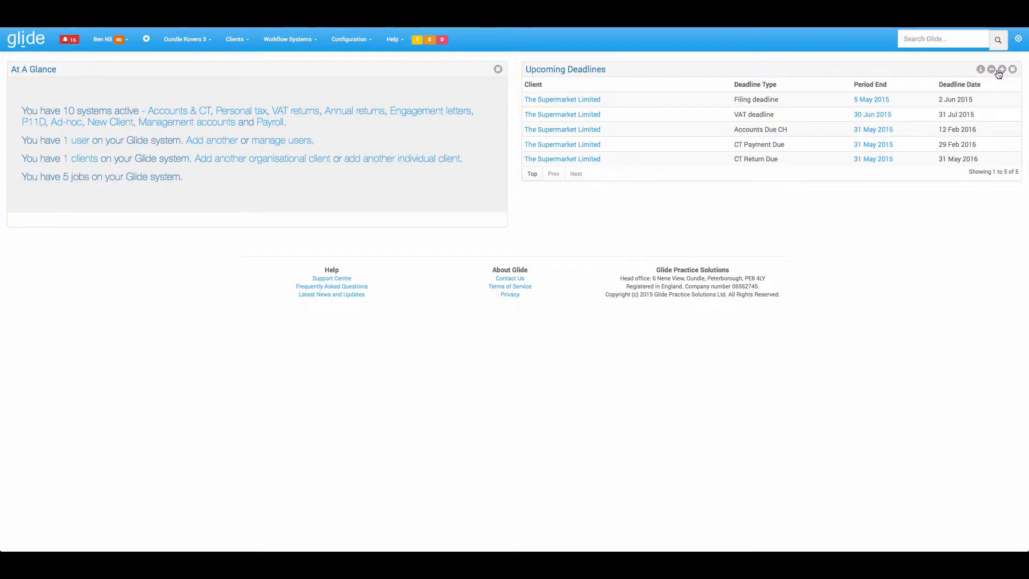
mouse_move(871, 99)
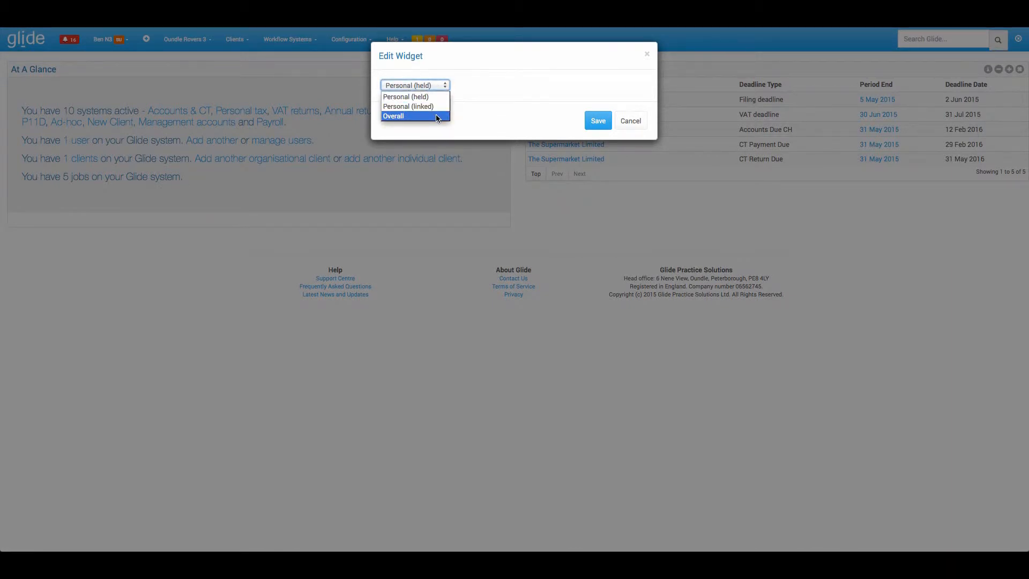
mouse_move(413, 97)
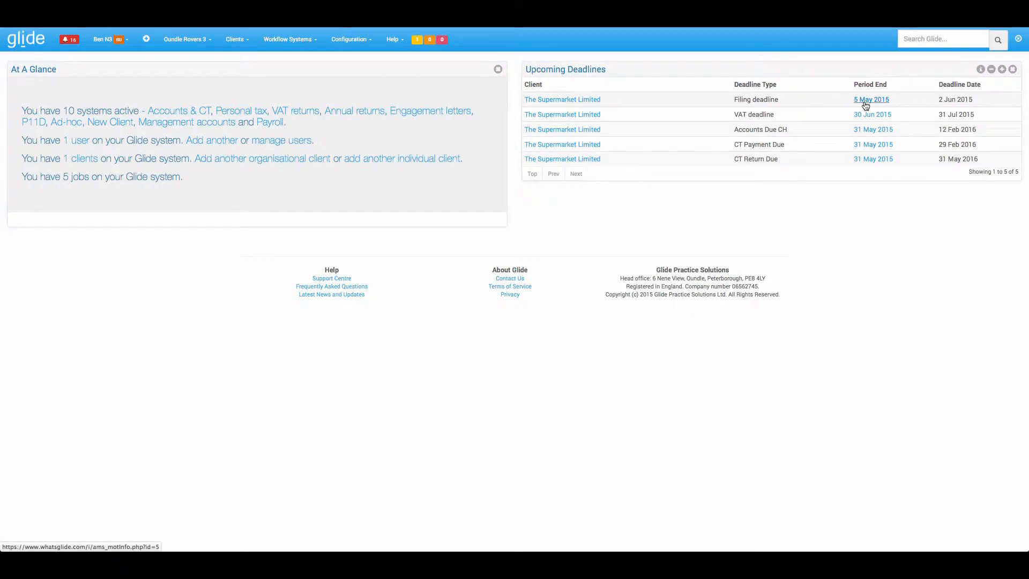
Open the 5 May 2015 period end job from Upcoming Deadlines.
click(871, 99)
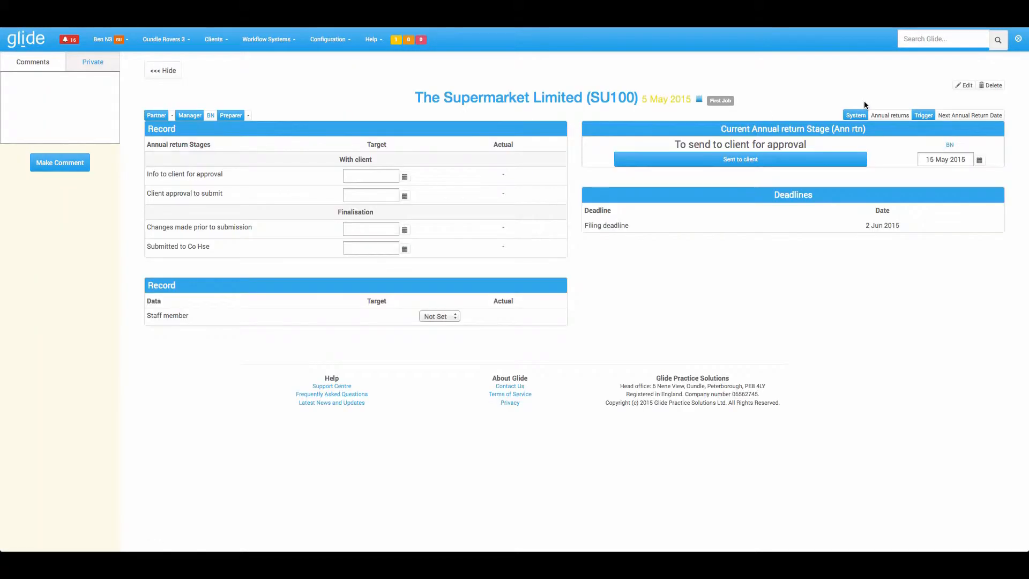
mouse_move(749, 98)
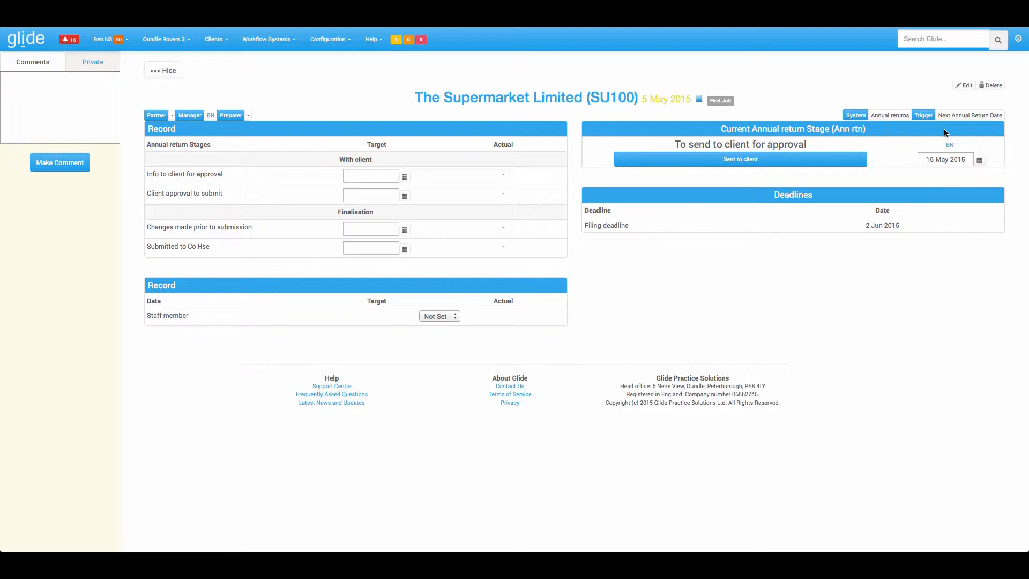
mouse_move(25, 39)
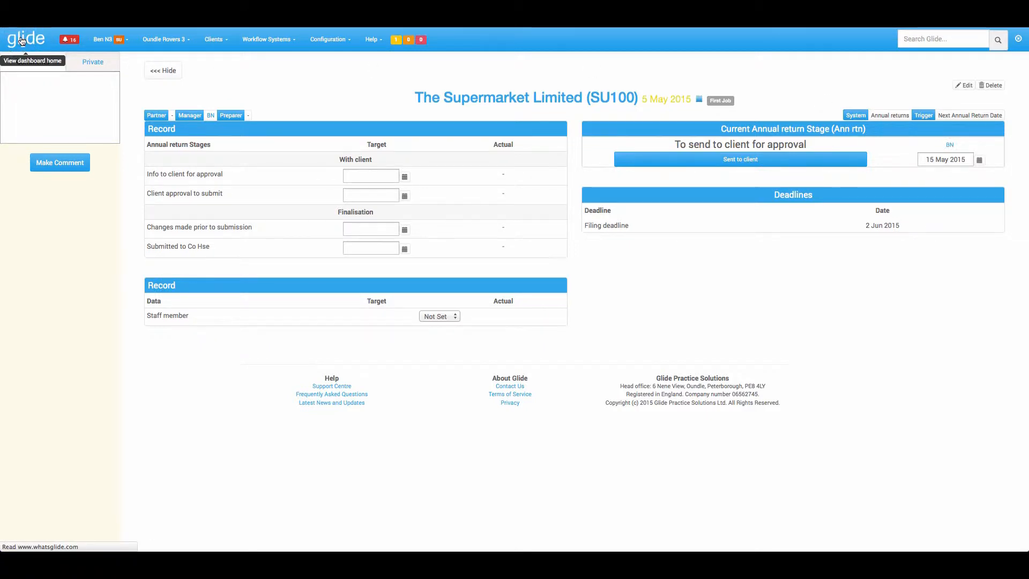
Return home and save the Upcoming Deadlines widget with Personal (linked) scope.
click(25, 38)
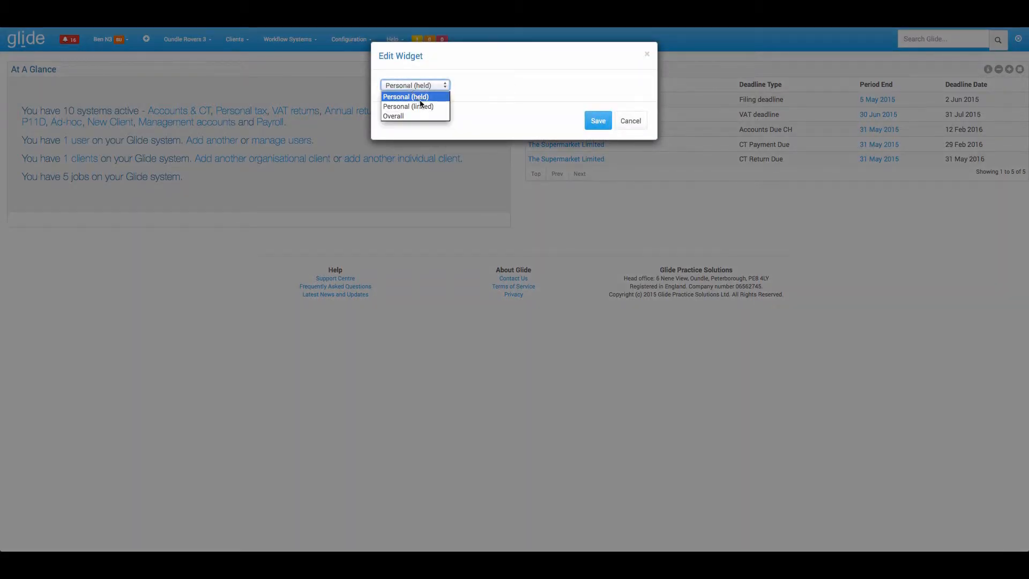
click(408, 106)
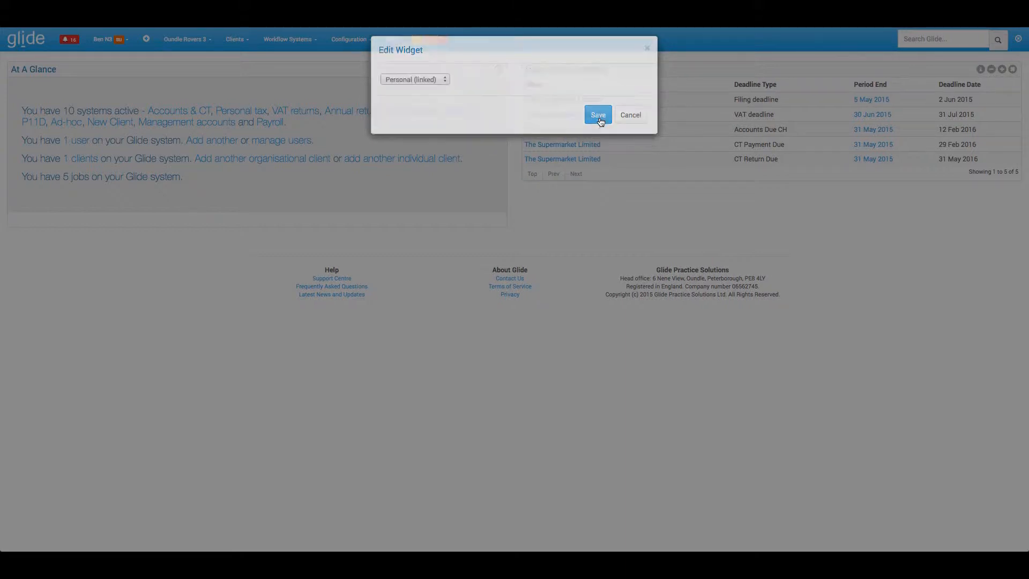
click(597, 115)
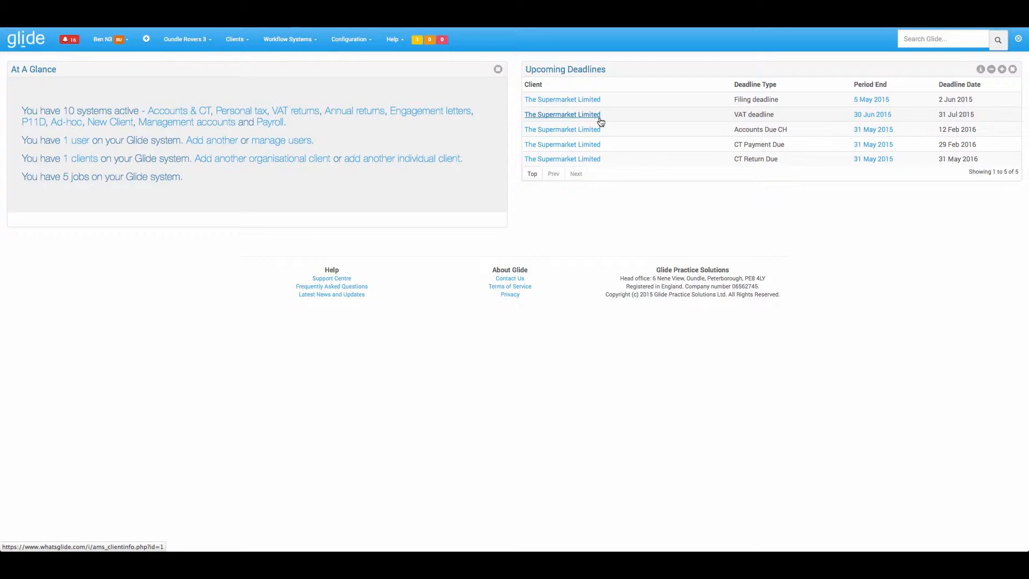
mouse_move(577, 123)
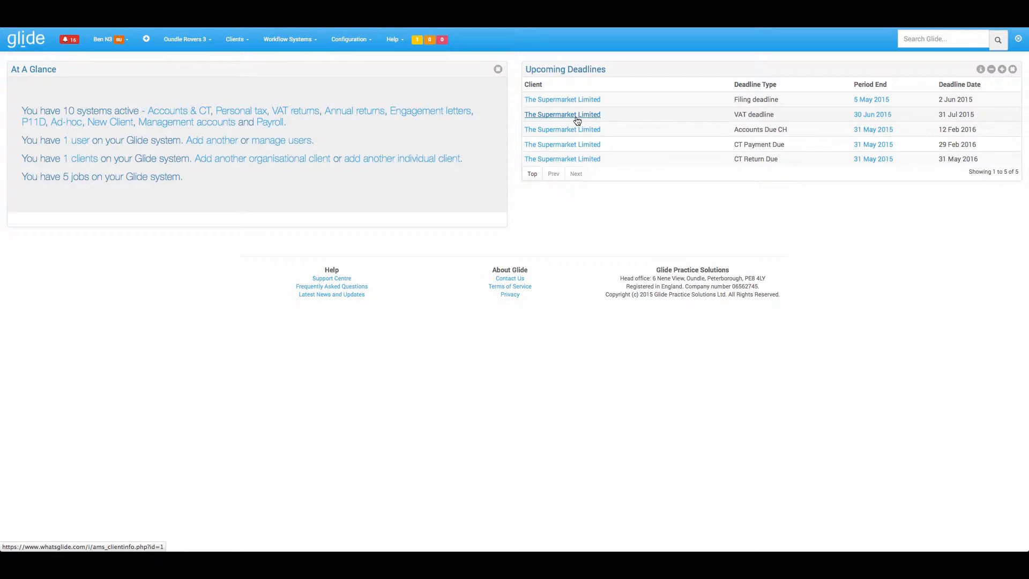
Open The Supermarket Limited's record and view its Tax returns tab.
click(561, 114)
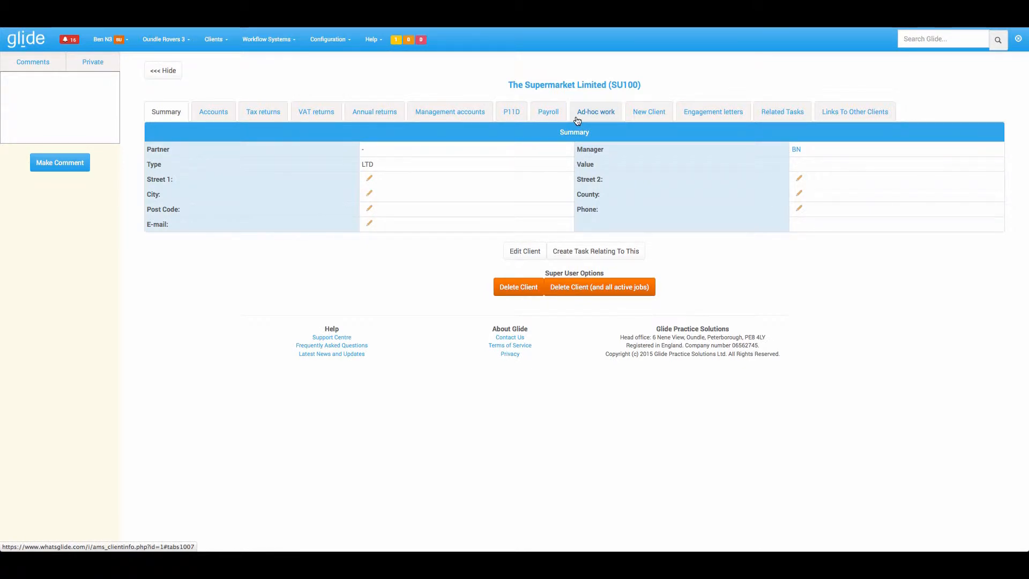
mouse_move(624, 143)
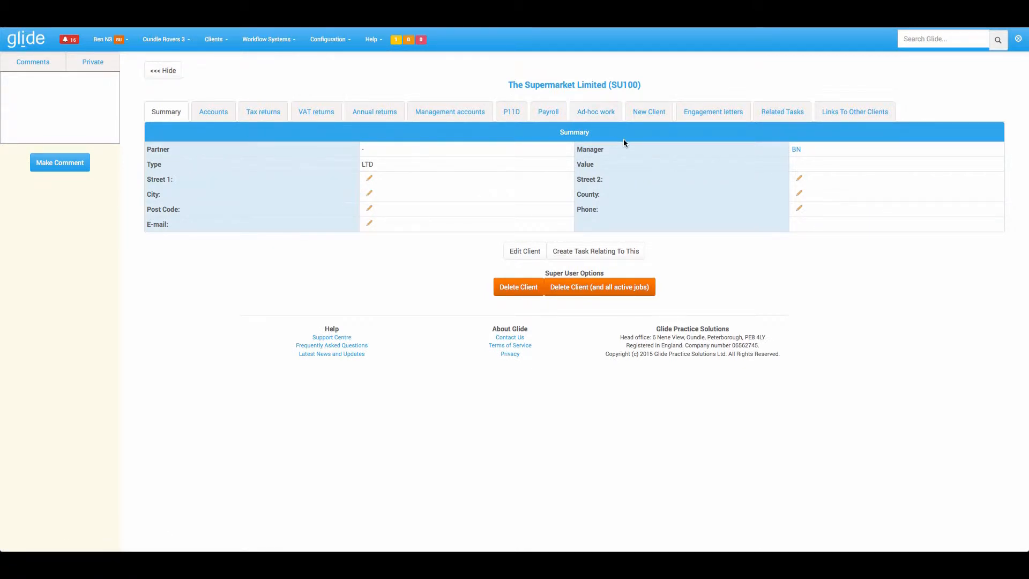
click(213, 111)
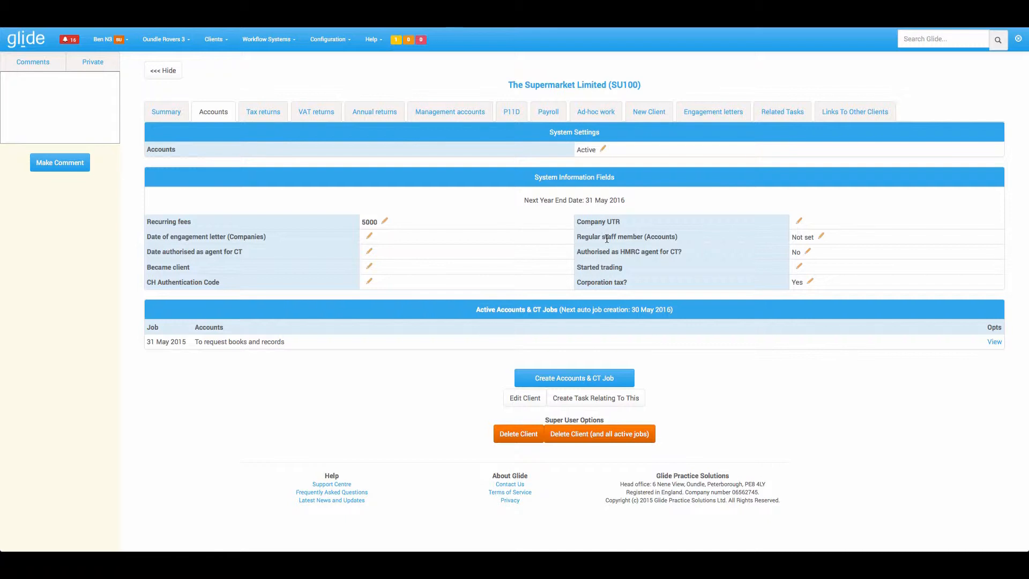
click(263, 111)
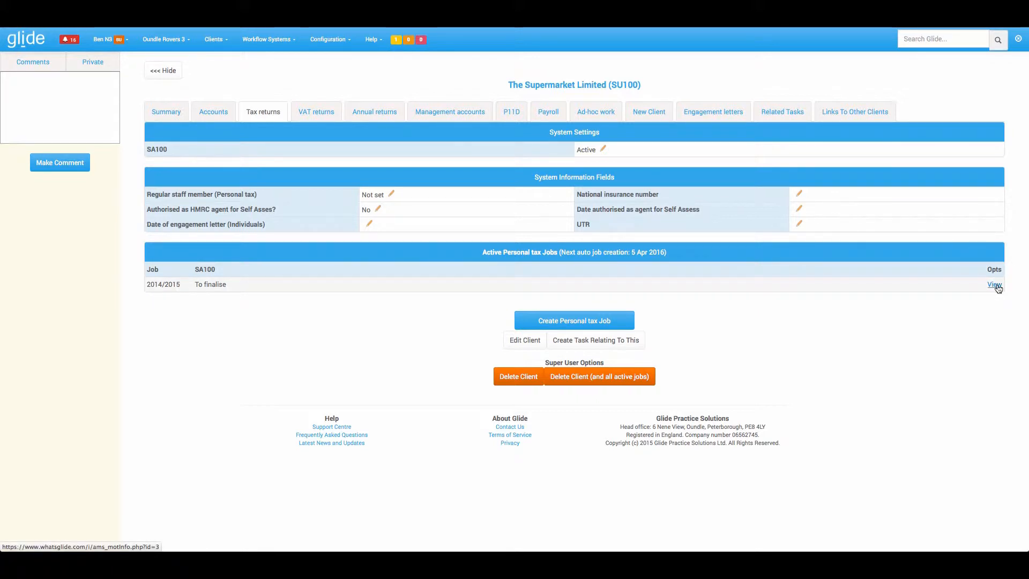
mouse_move(891, 231)
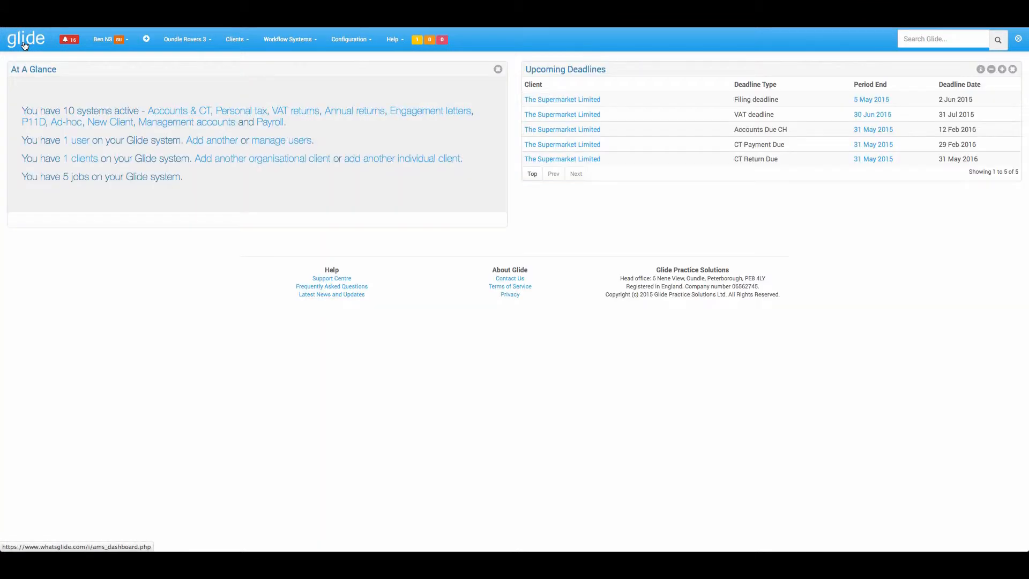
mouse_move(26, 39)
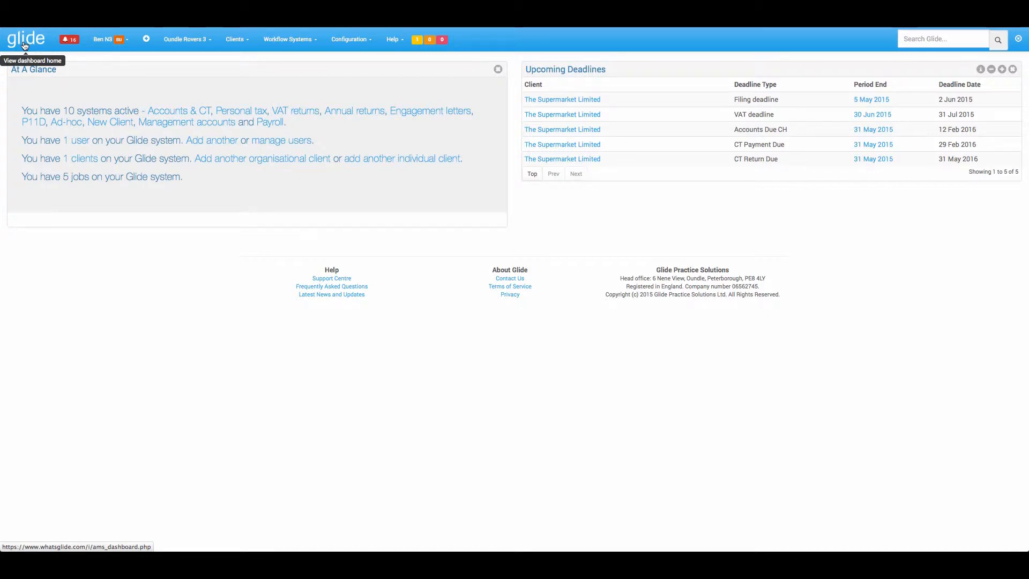
mouse_move(789, 78)
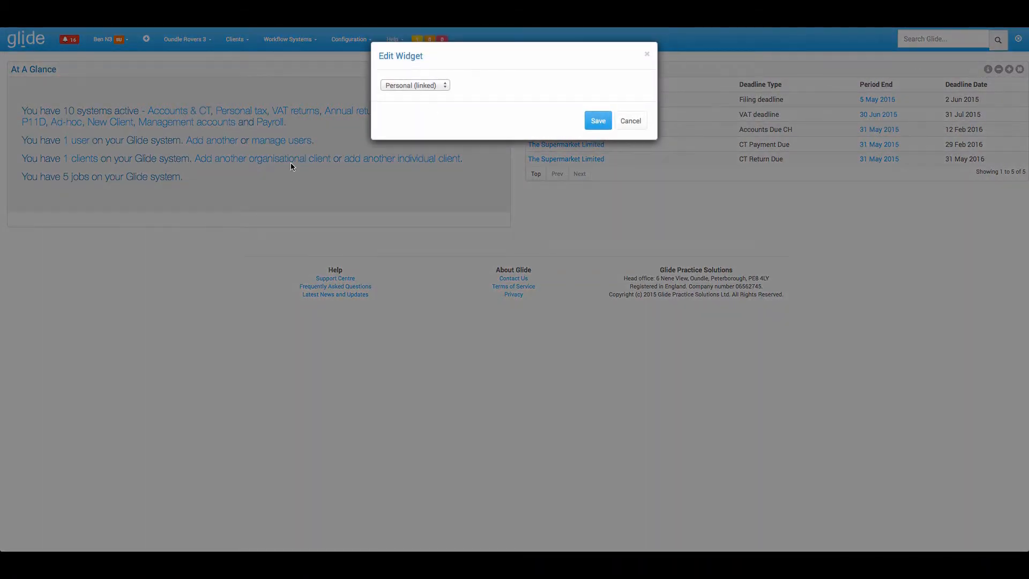
Save the Upcoming Deadlines widget with Overall as its deadline scope.
click(414, 85)
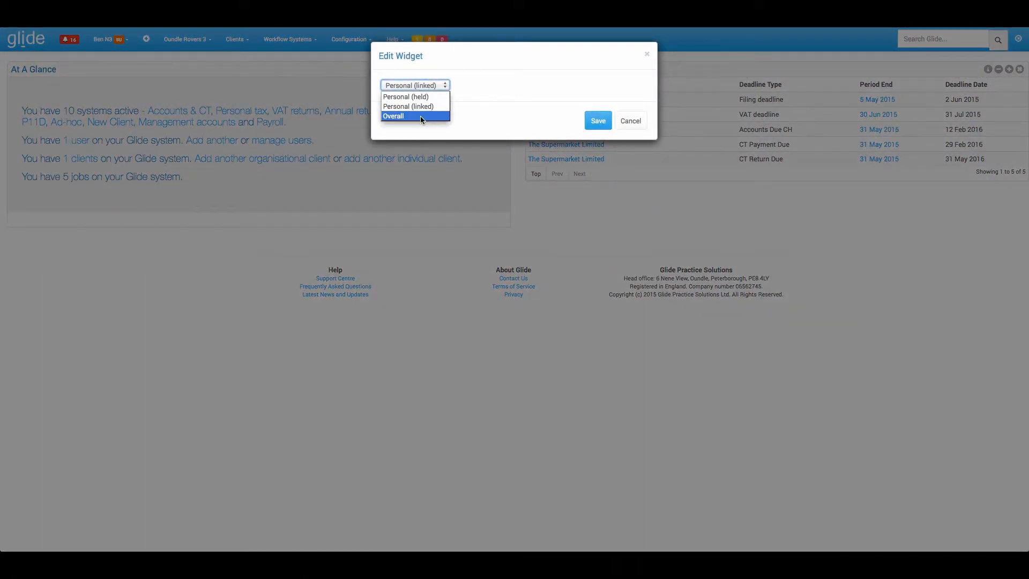
click(393, 117)
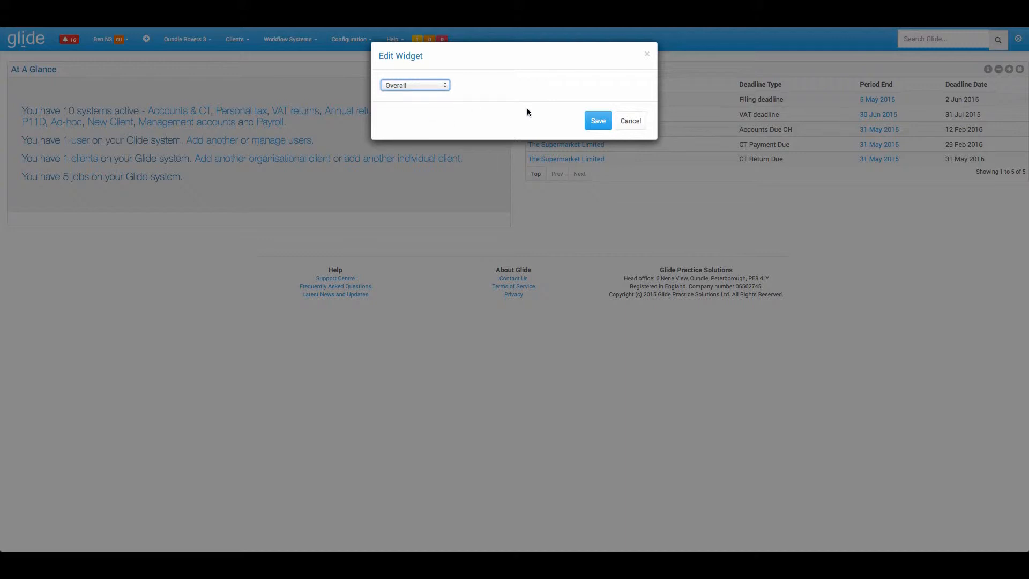
click(595, 122)
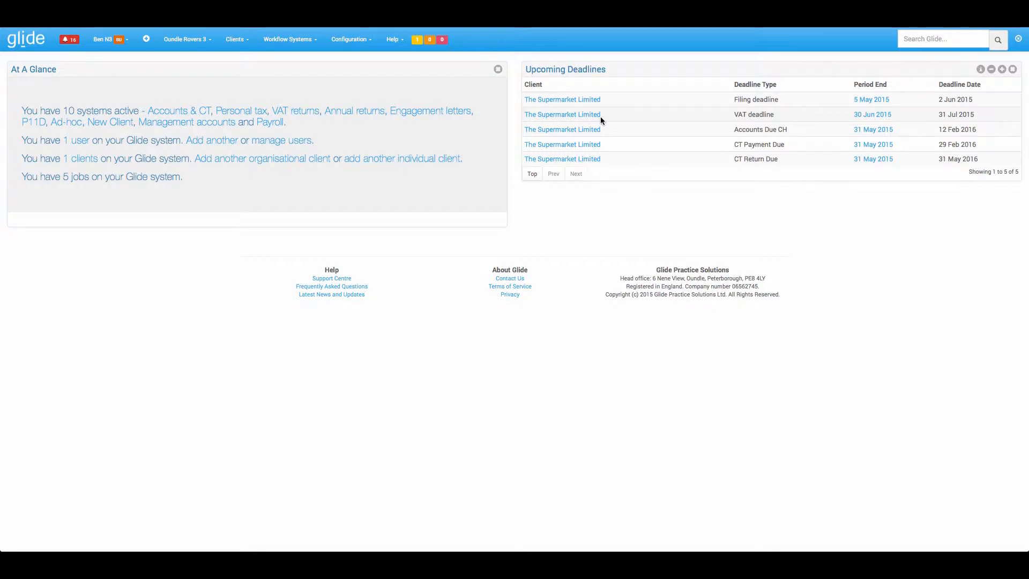
mouse_move(146, 39)
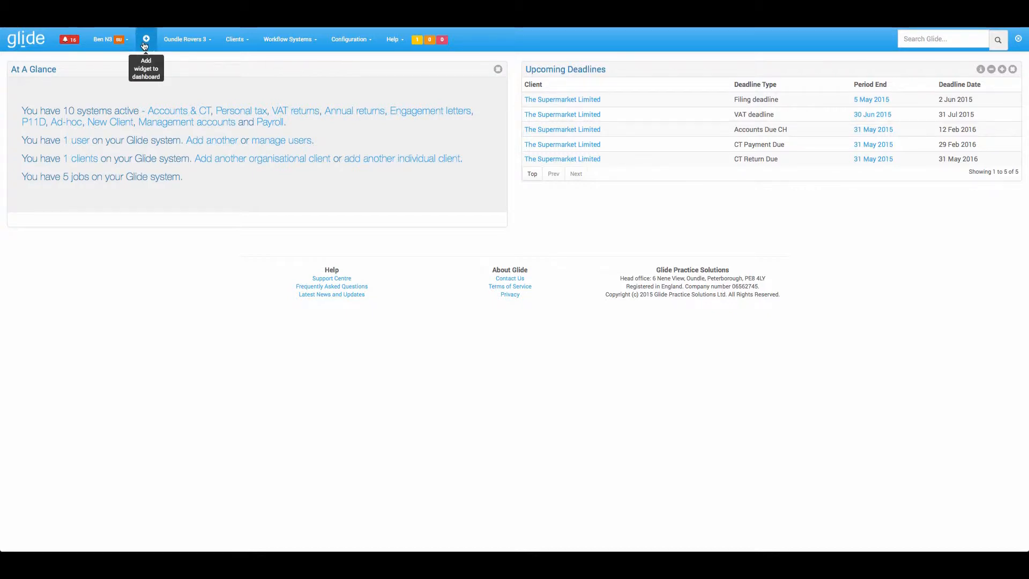
Add a Targets Approaching widget to the right column and finish.
click(146, 39)
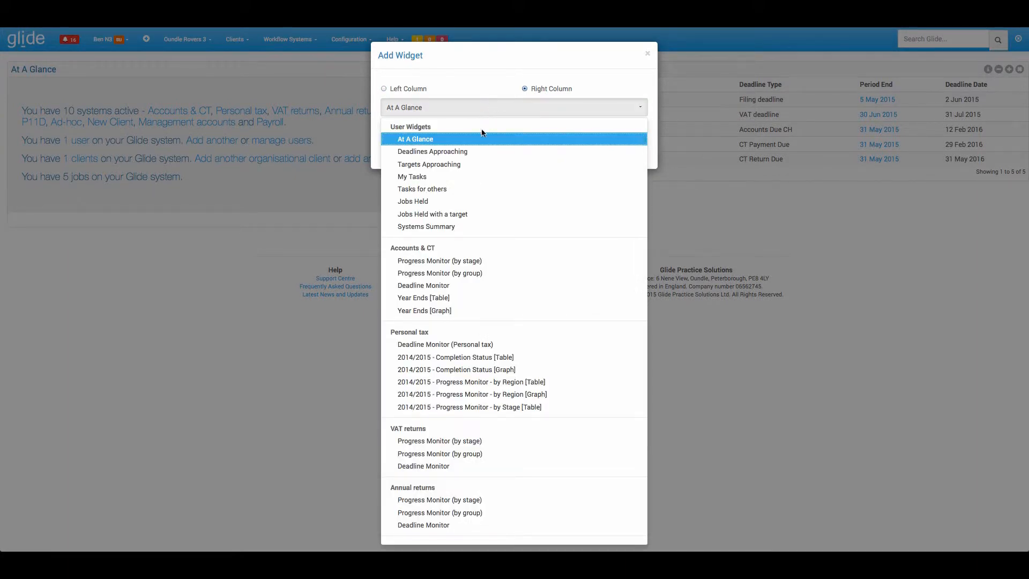
mouse_move(451, 164)
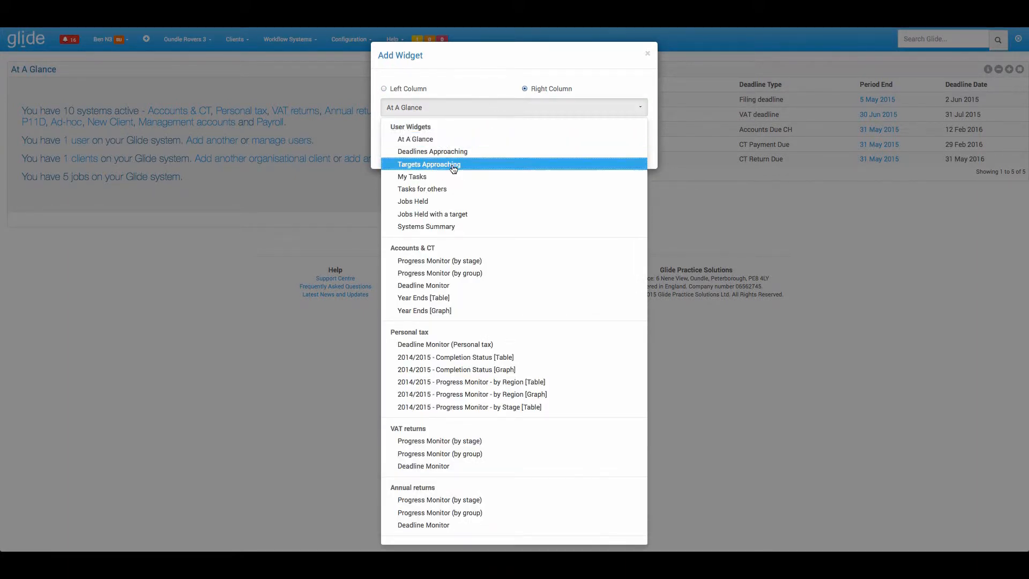
click(429, 164)
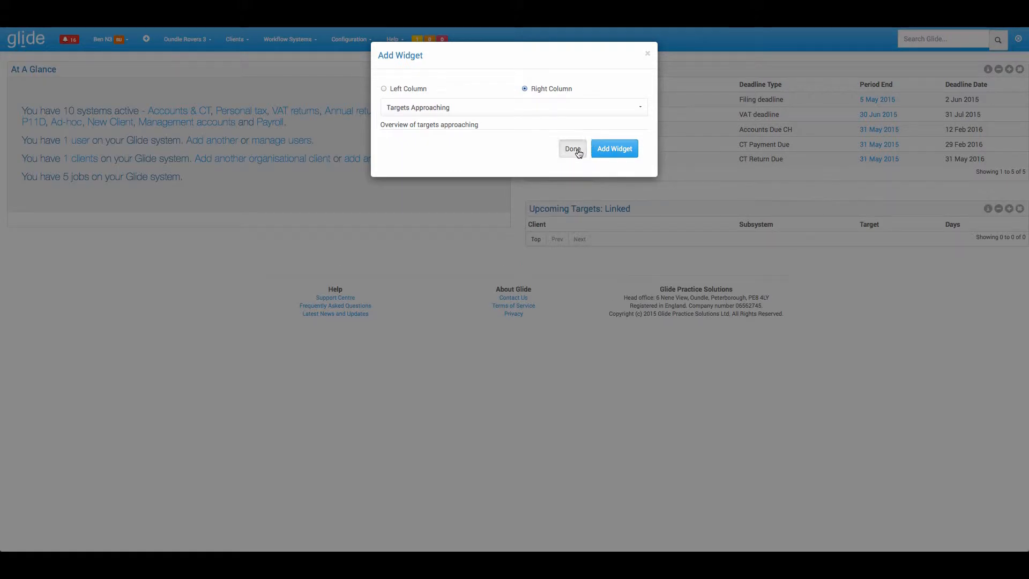
click(572, 148)
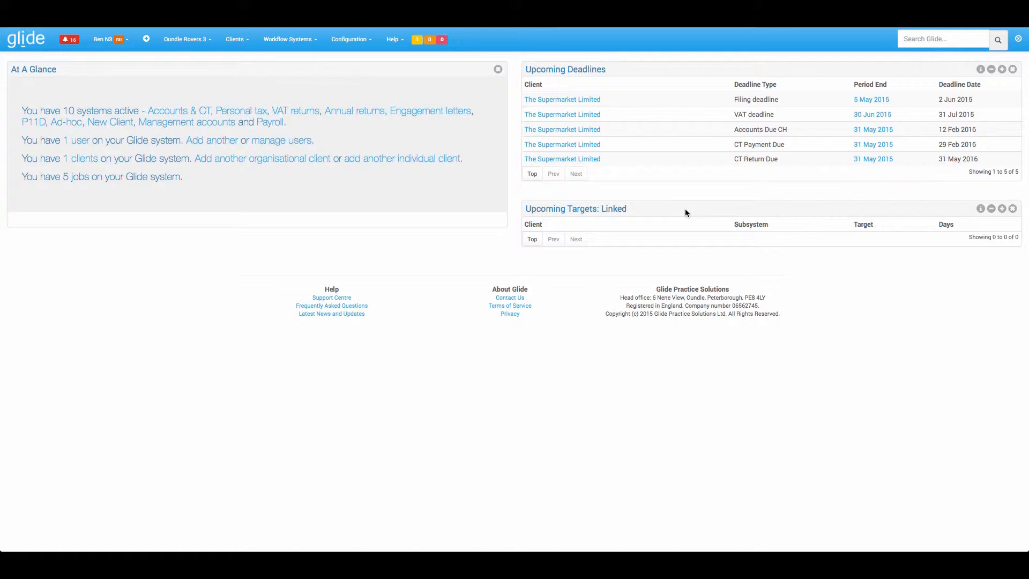
mouse_move(747, 118)
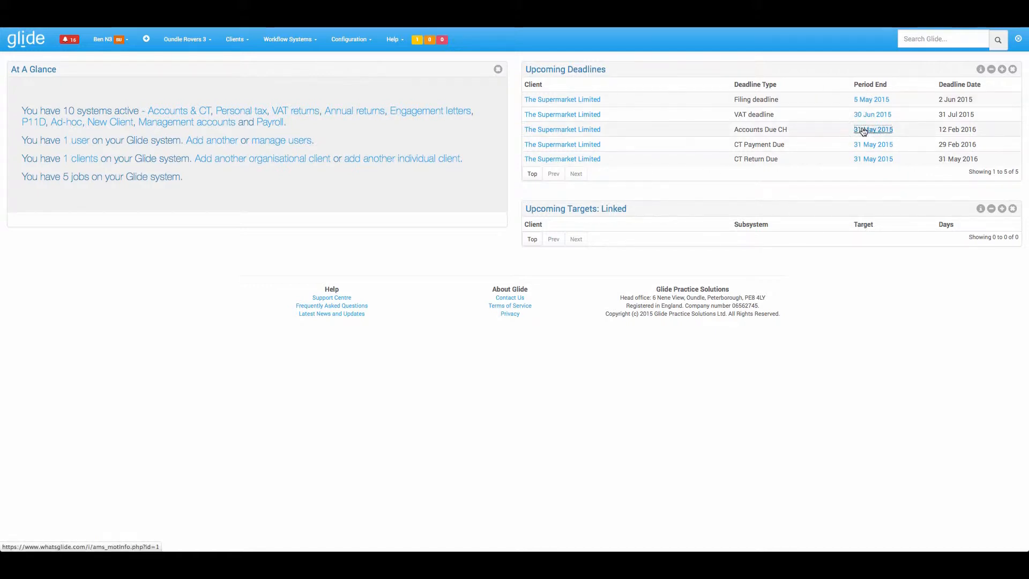
Open the Accounts Due CH job for the 31 May 2015 period end.
click(873, 129)
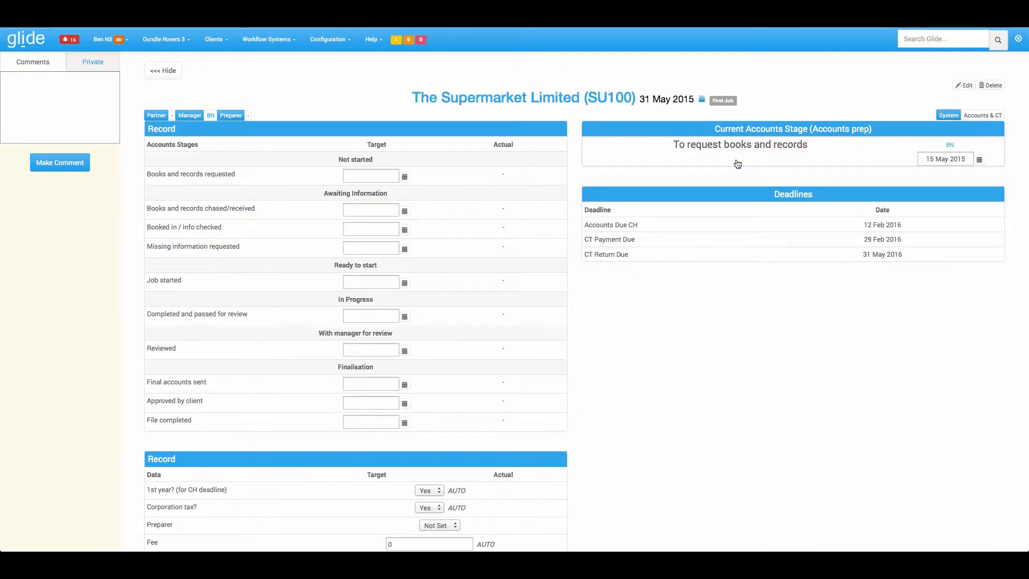
click(739, 144)
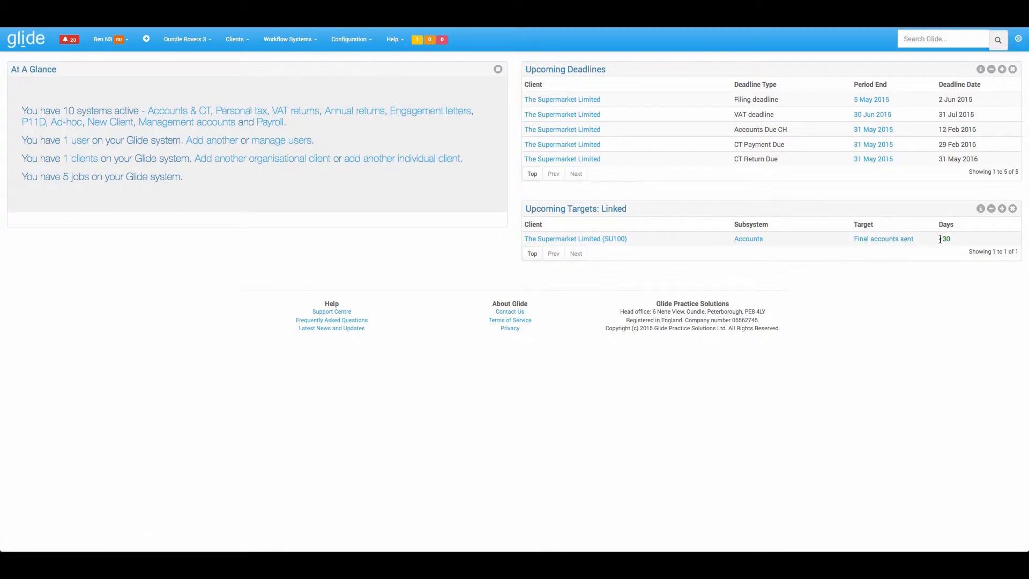
Select the +30 days figure for Final accounts sent in Upcoming Targets.
double_click(944, 237)
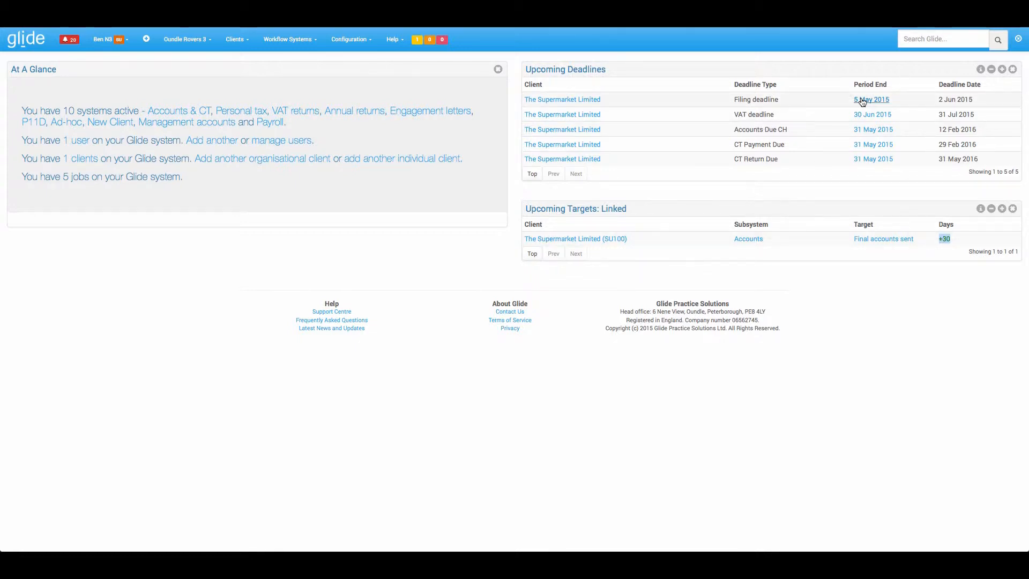
Open the 5 May 2015 annual return and target Client approval to submit for 19 May.
click(871, 100)
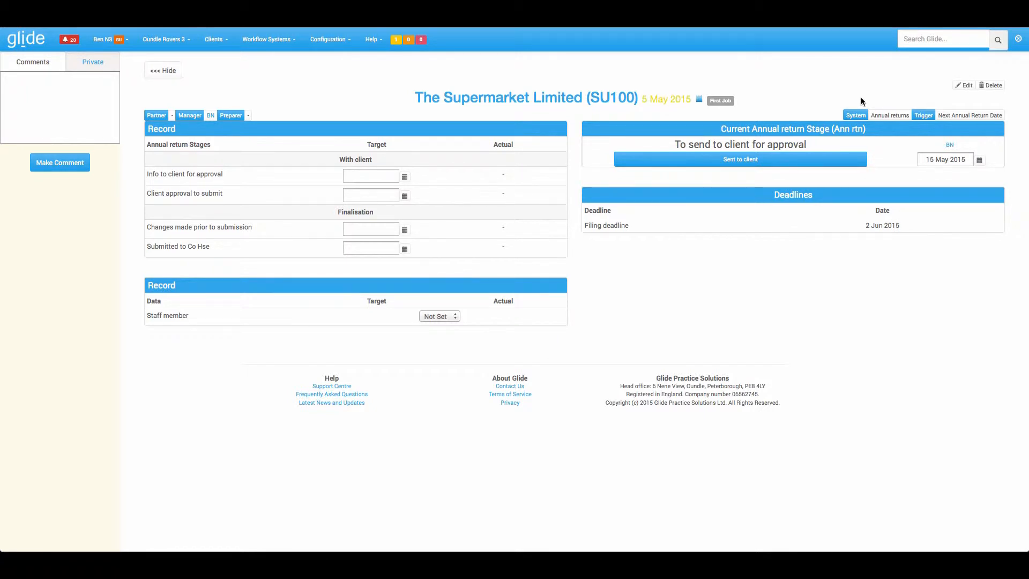
mouse_move(507, 165)
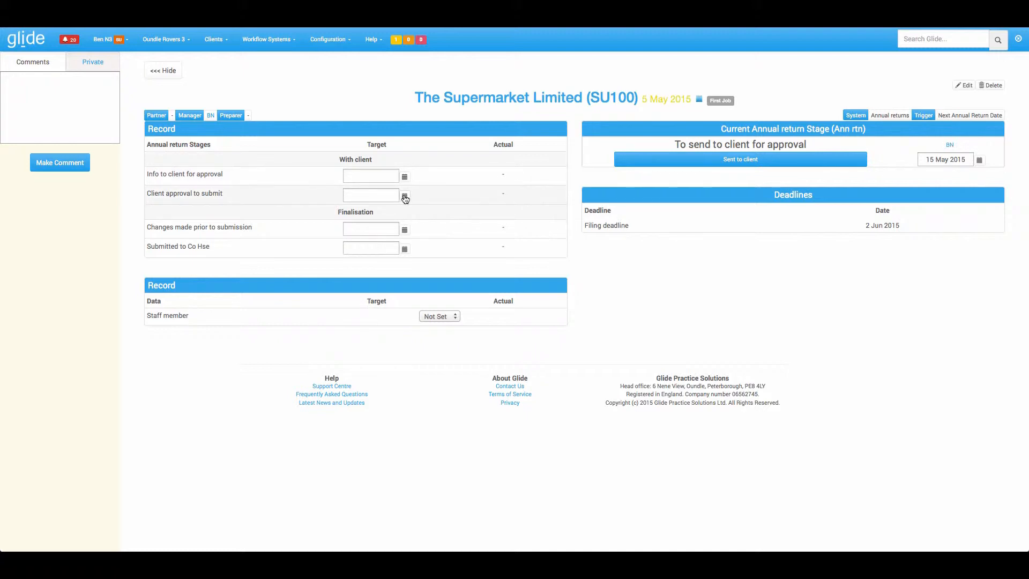
click(404, 195)
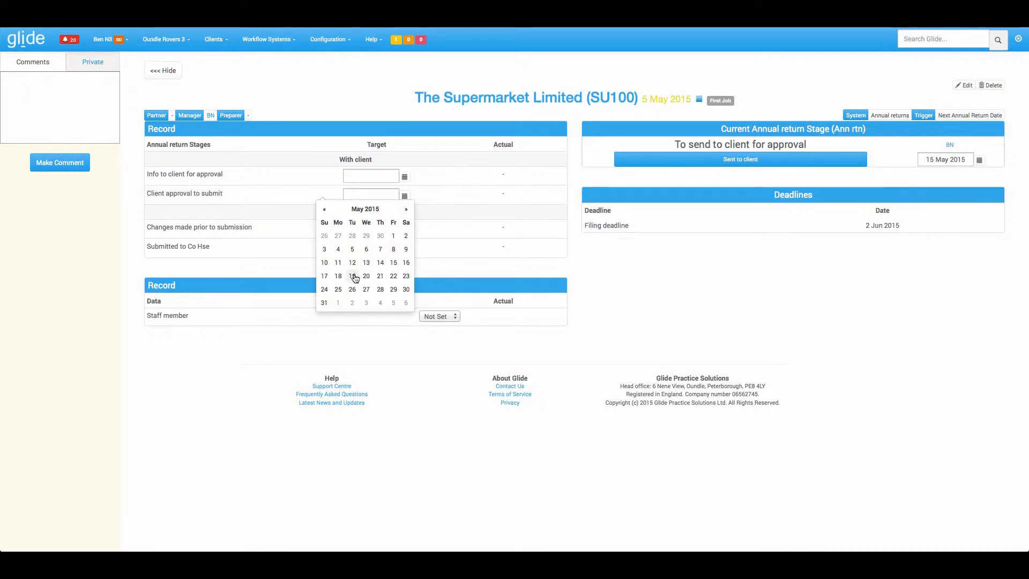
click(352, 276)
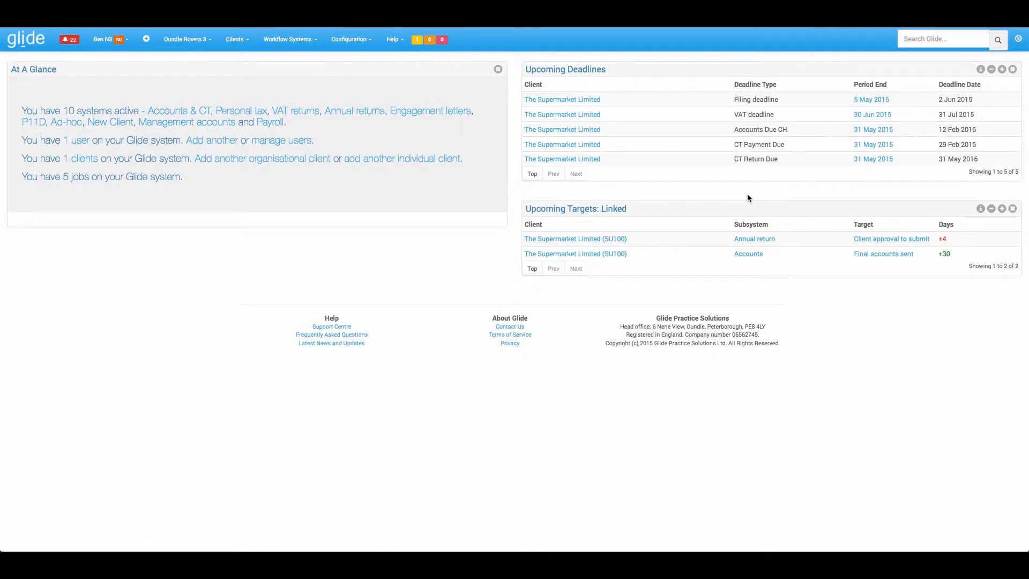
mouse_move(903, 235)
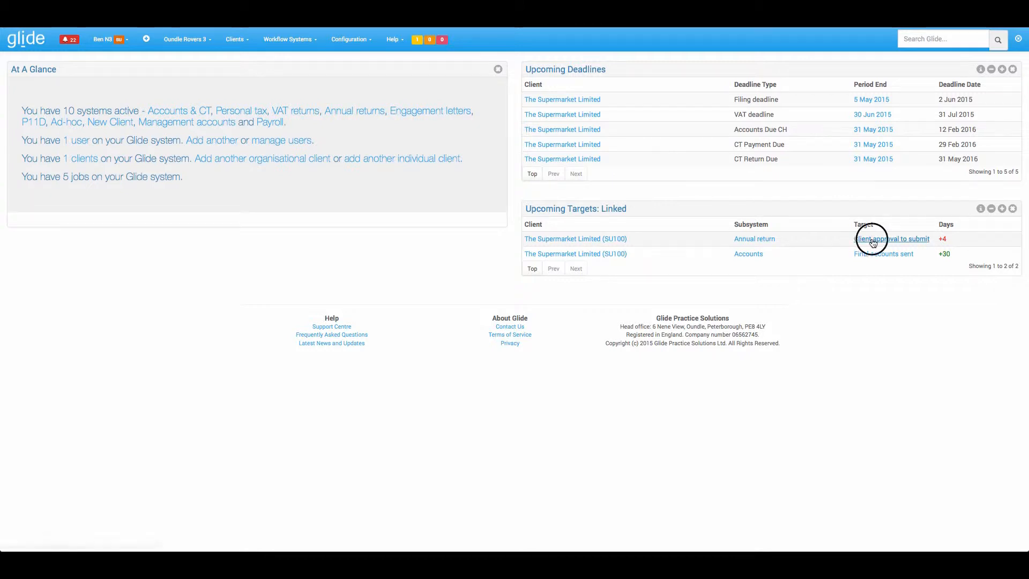
Set the annual return job's Submitted to Co Hse target to 31 May 2015 and return to the dashboard.
click(892, 238)
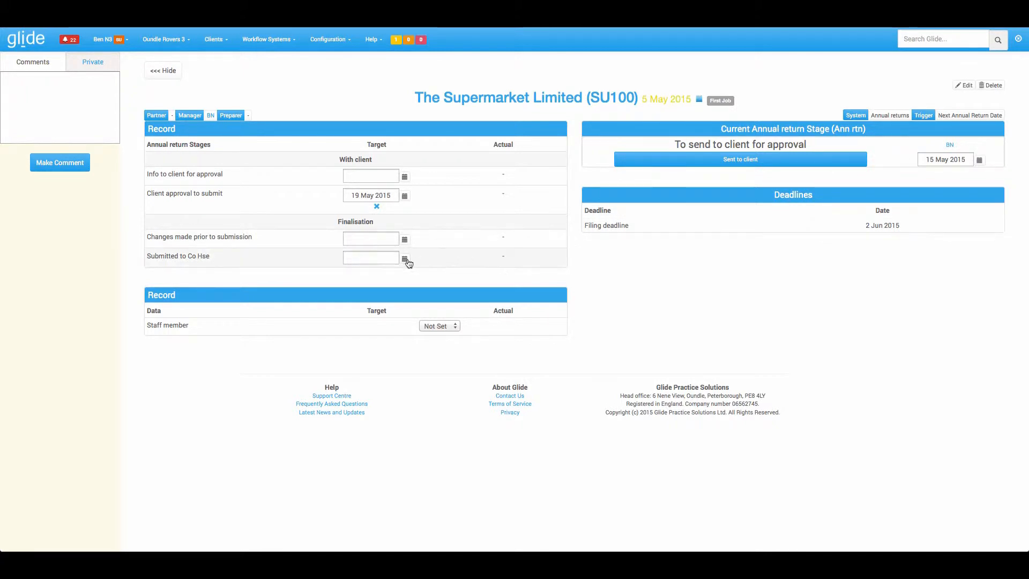
click(405, 258)
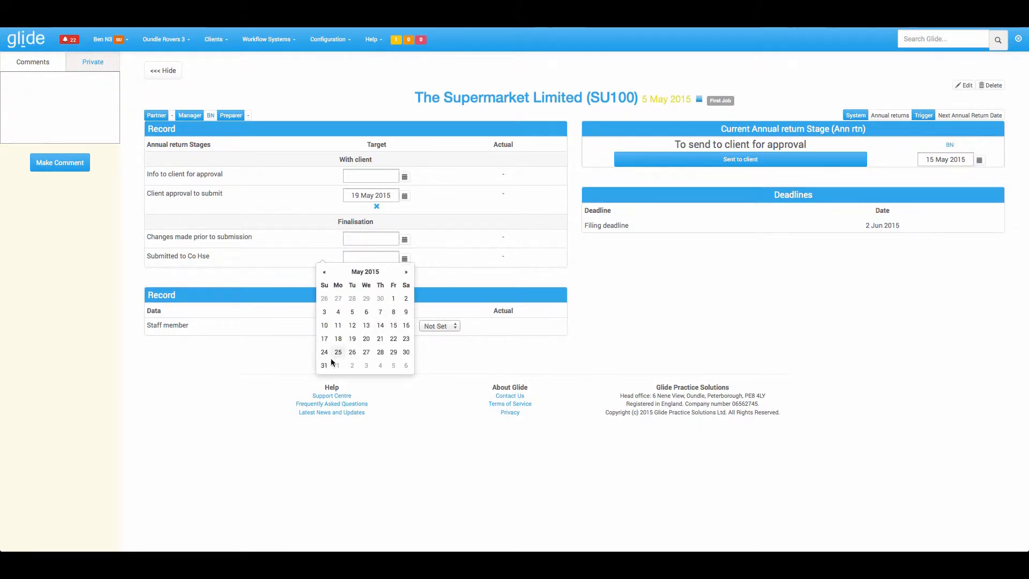
click(324, 366)
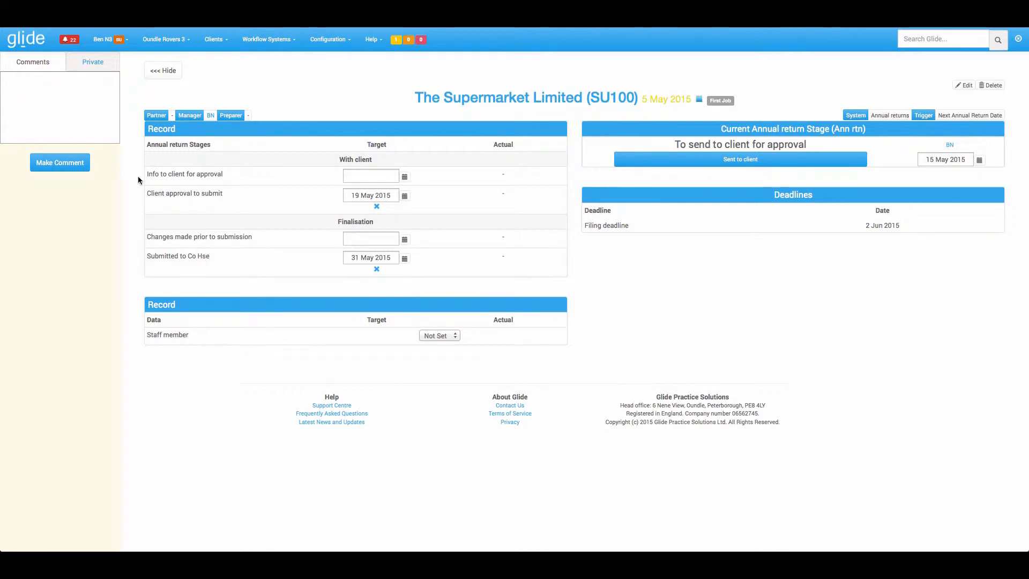
click(26, 38)
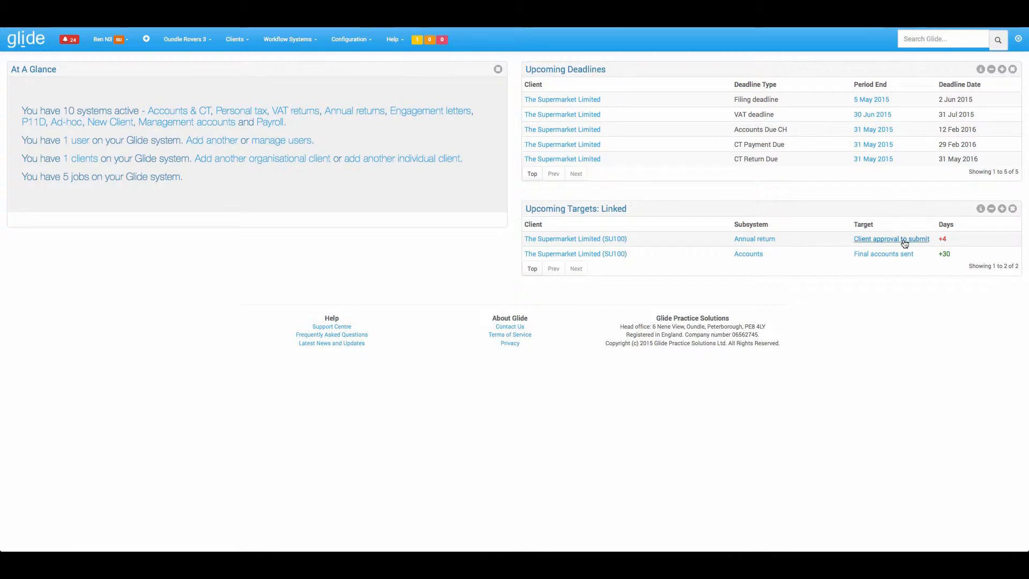
click(891, 238)
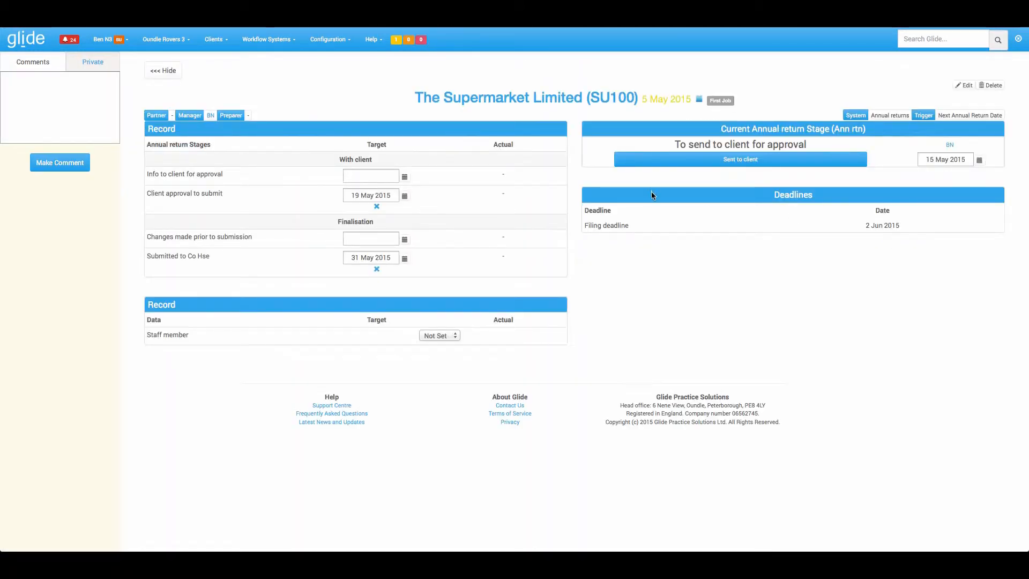
click(739, 159)
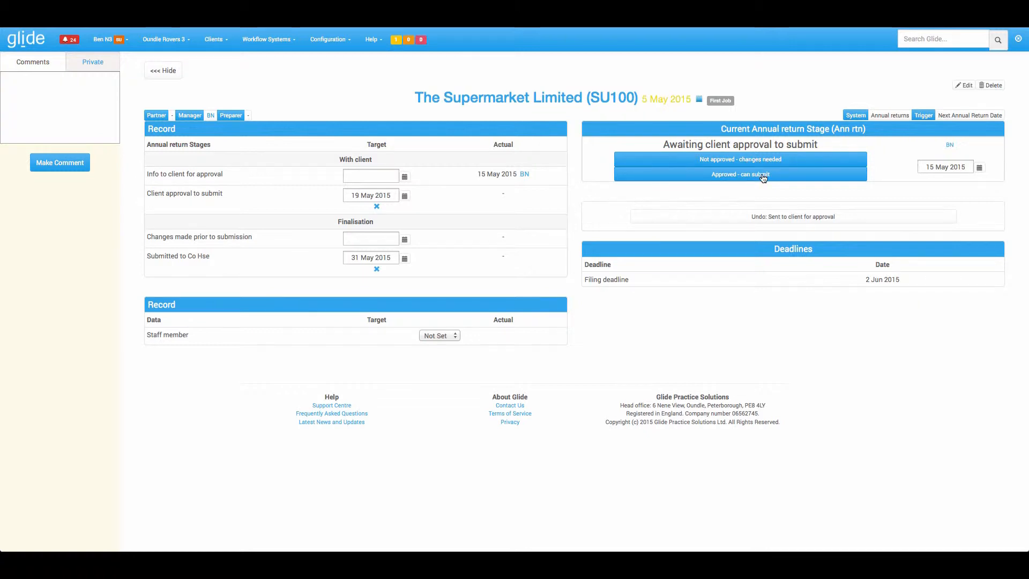
click(739, 174)
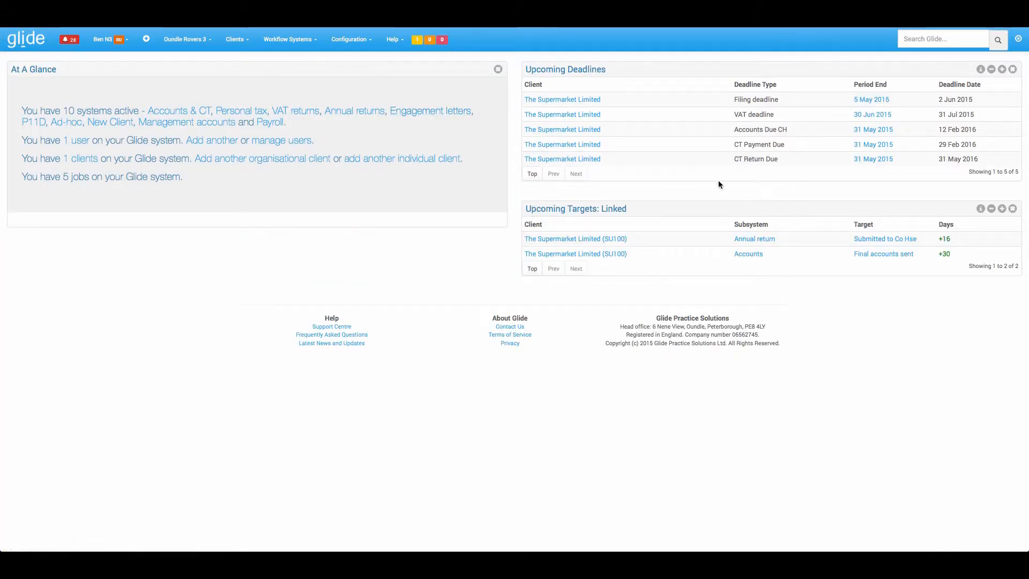
mouse_move(951, 245)
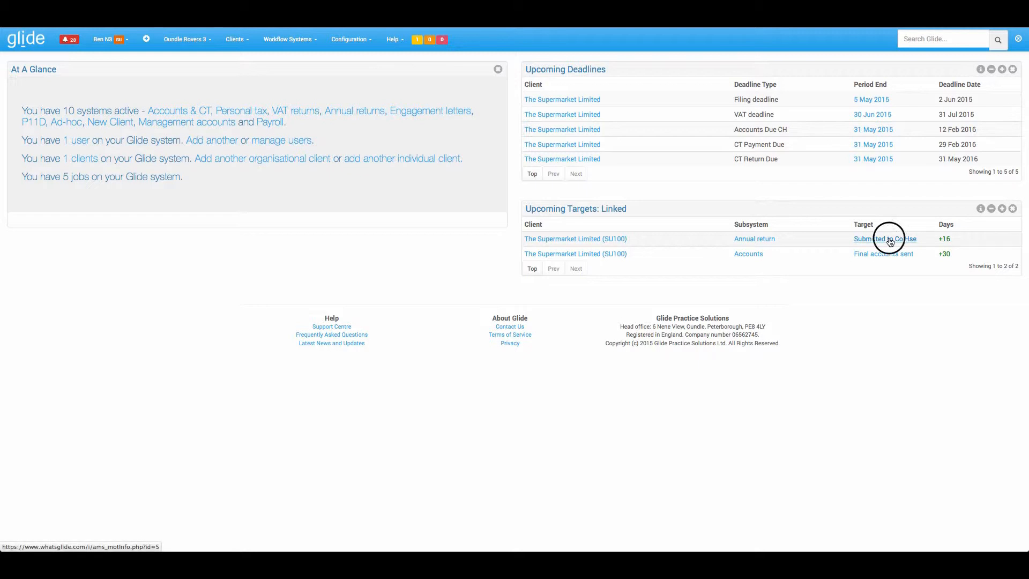
click(885, 238)
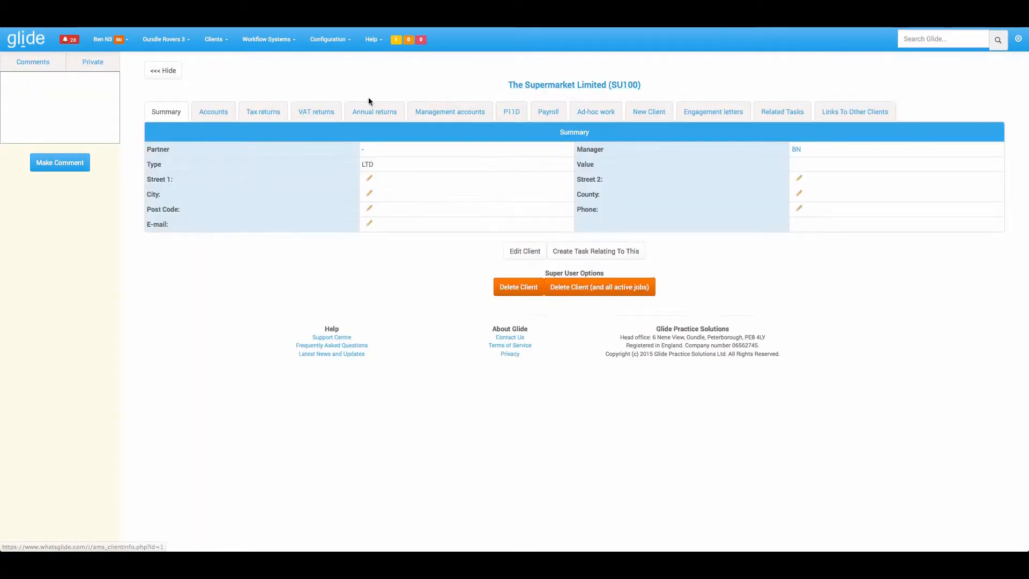
click(212, 111)
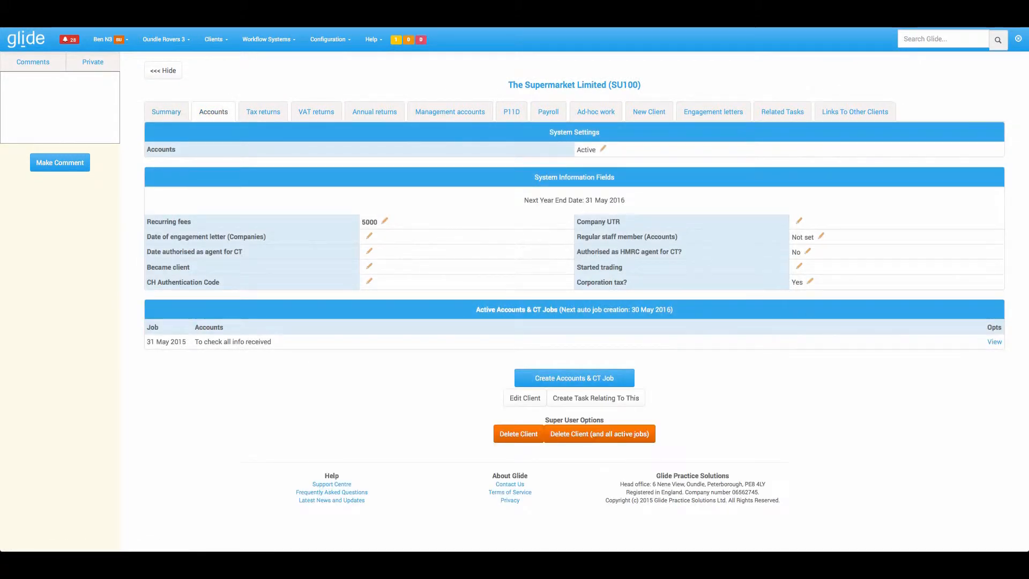
click(993, 341)
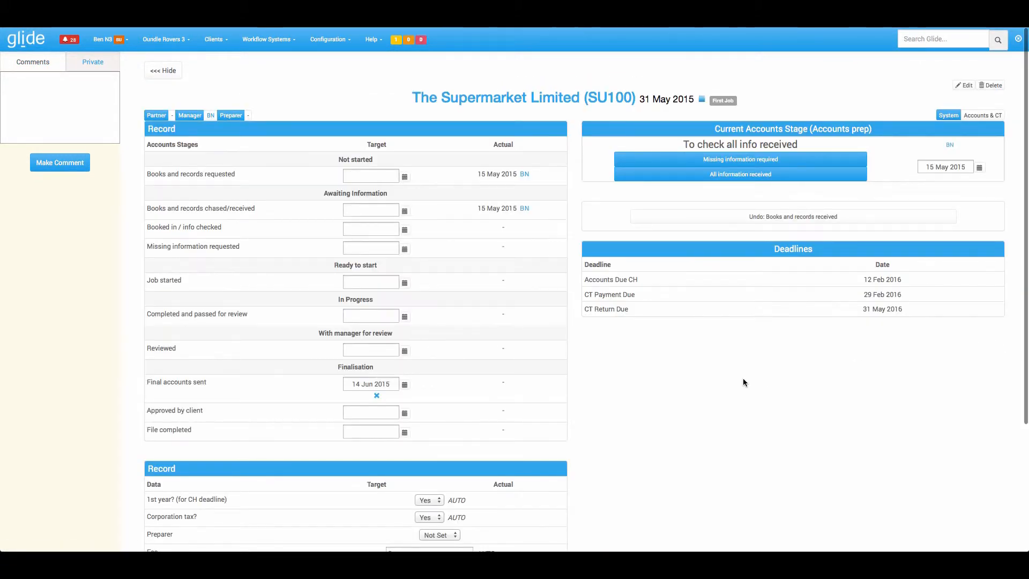
scroll(down, 3)
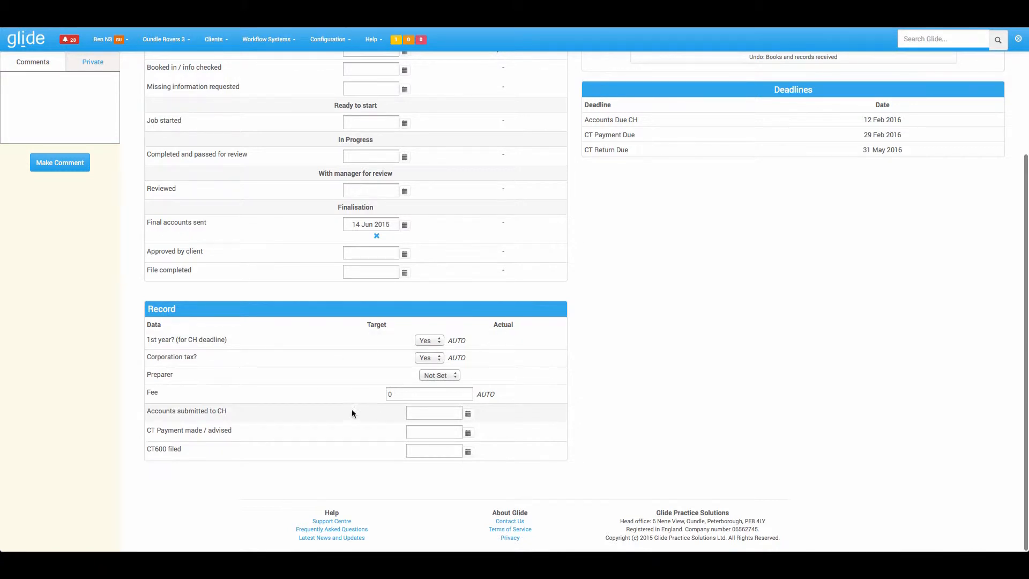
mouse_move(266, 414)
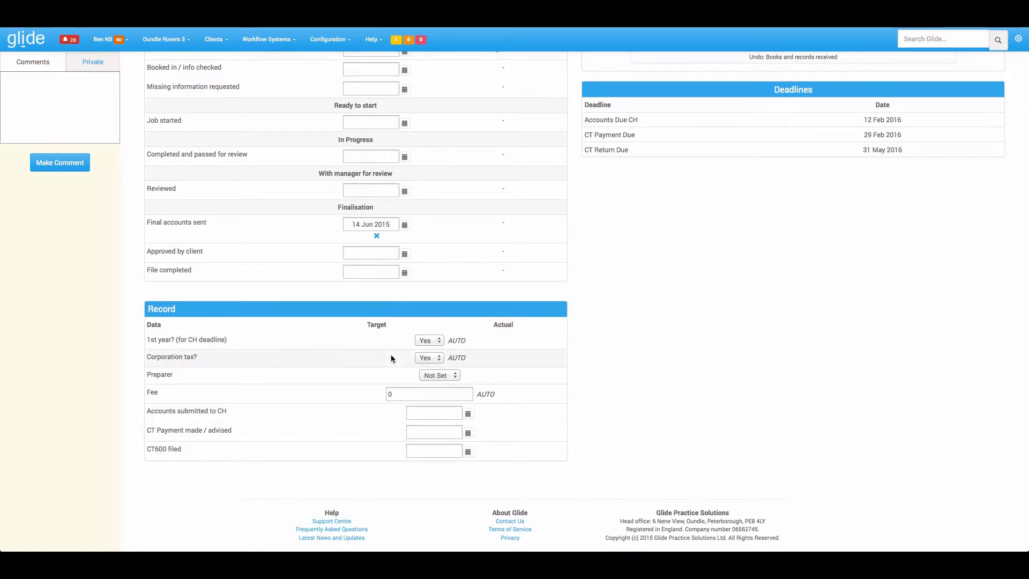
mouse_move(290, 342)
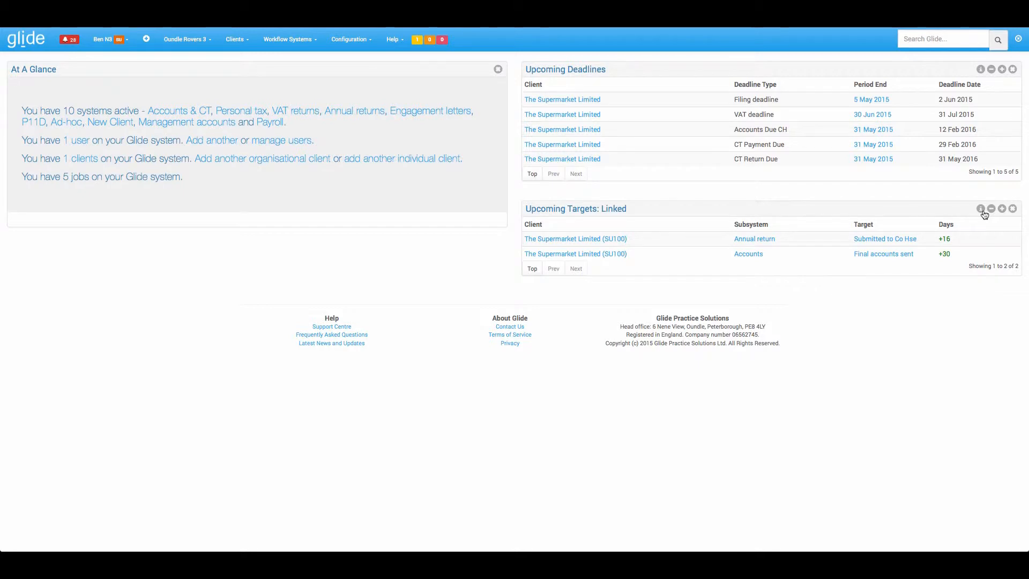
mouse_move(990, 210)
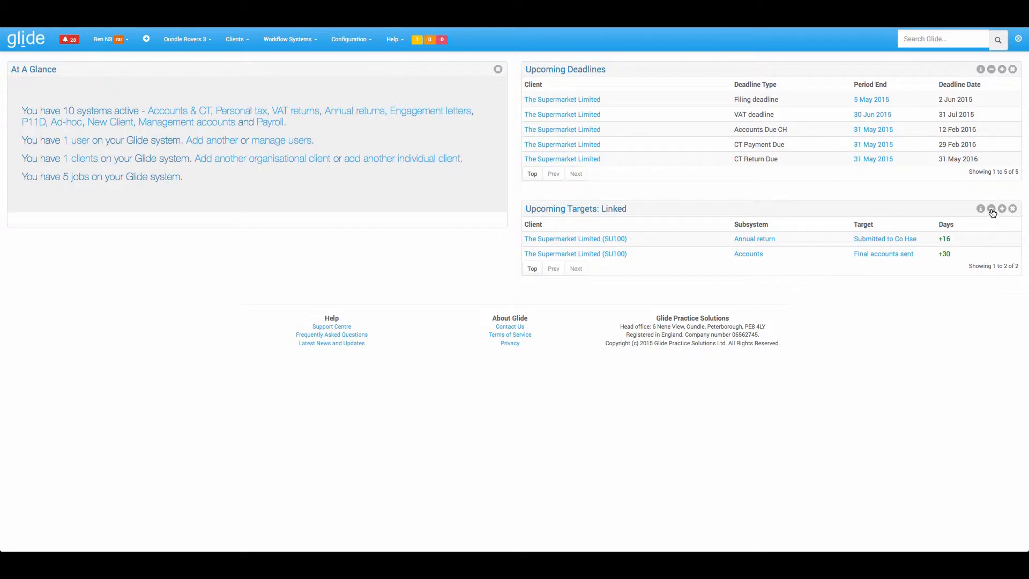
mouse_move(550, 276)
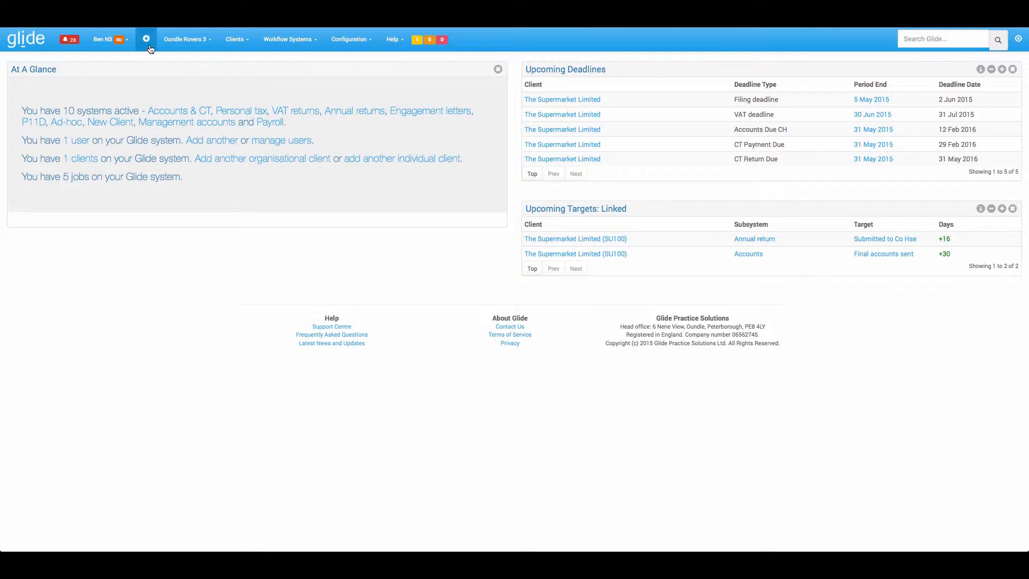
Add a Jobs Held with a target widget to the dashboard's left column.
click(145, 38)
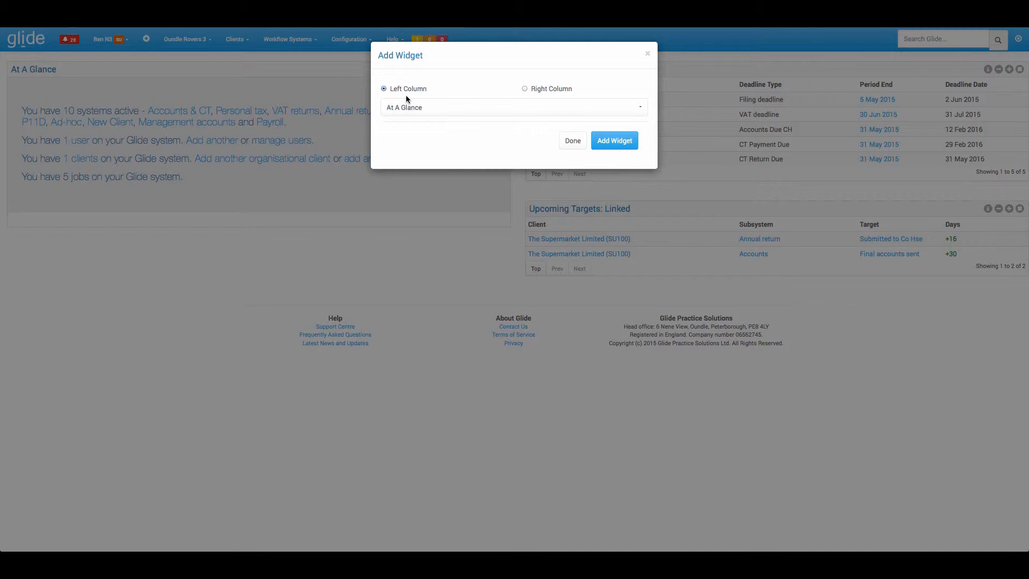
click(512, 107)
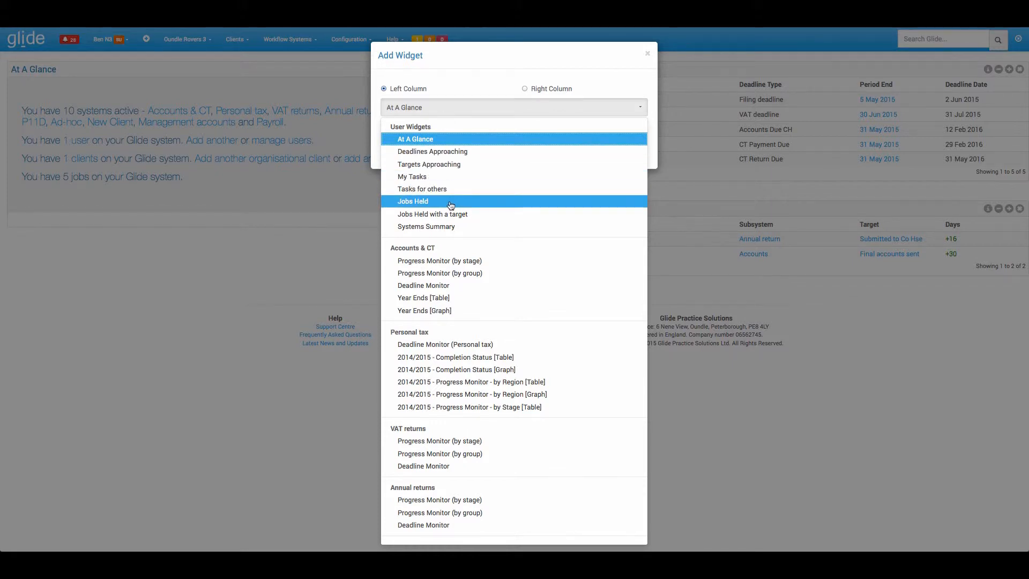
mouse_move(450, 217)
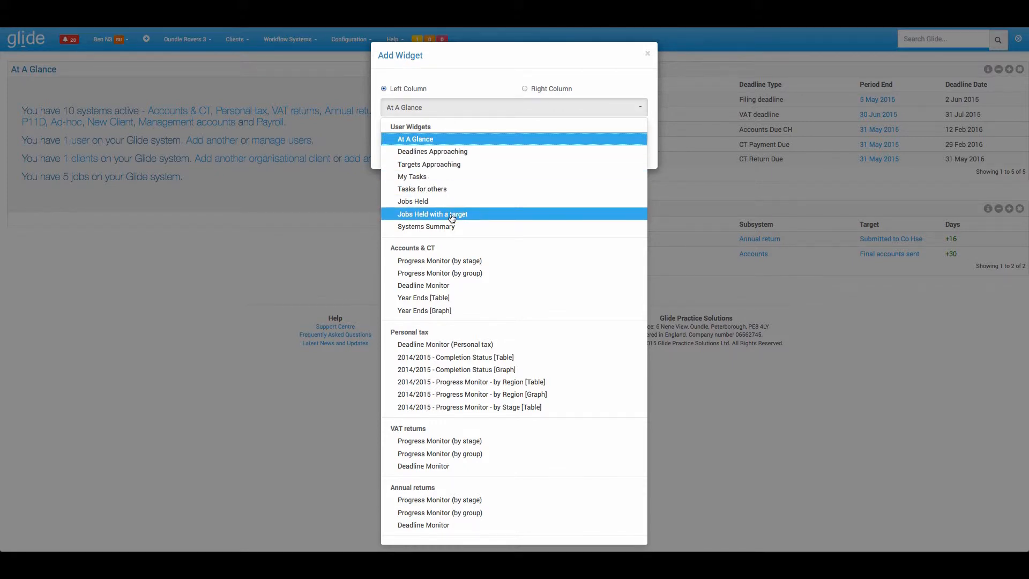
click(433, 214)
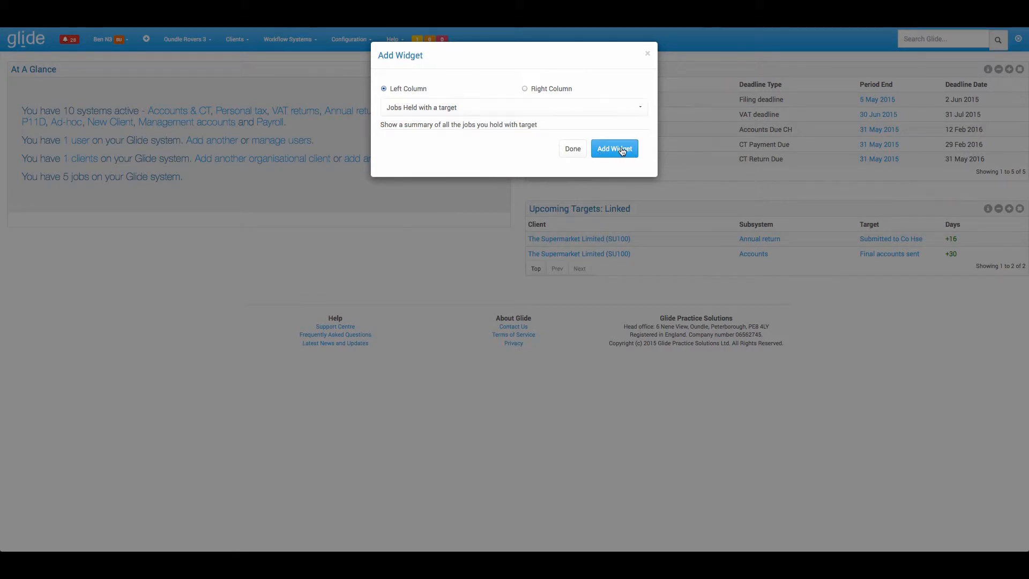
click(614, 148)
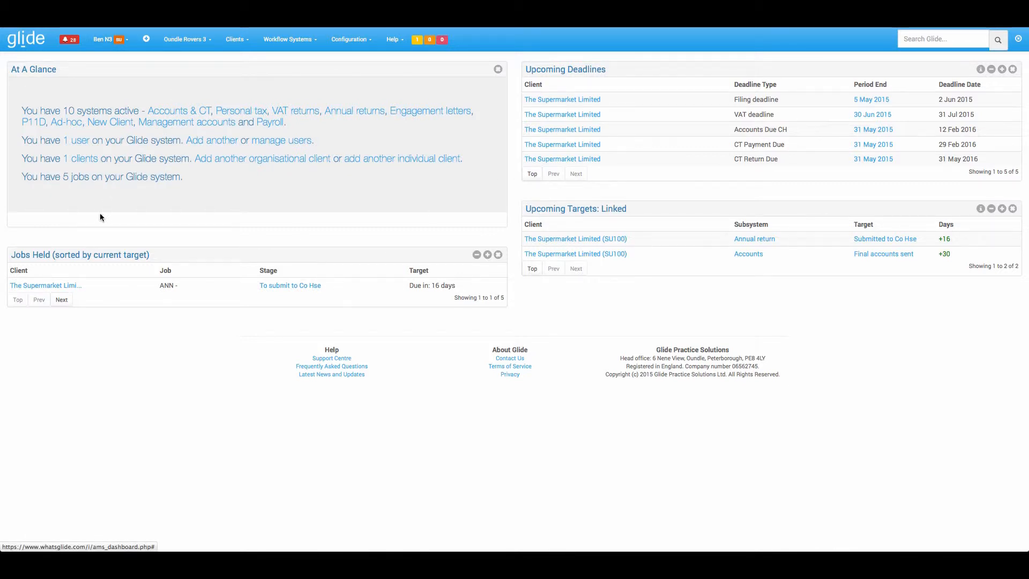
click(289, 285)
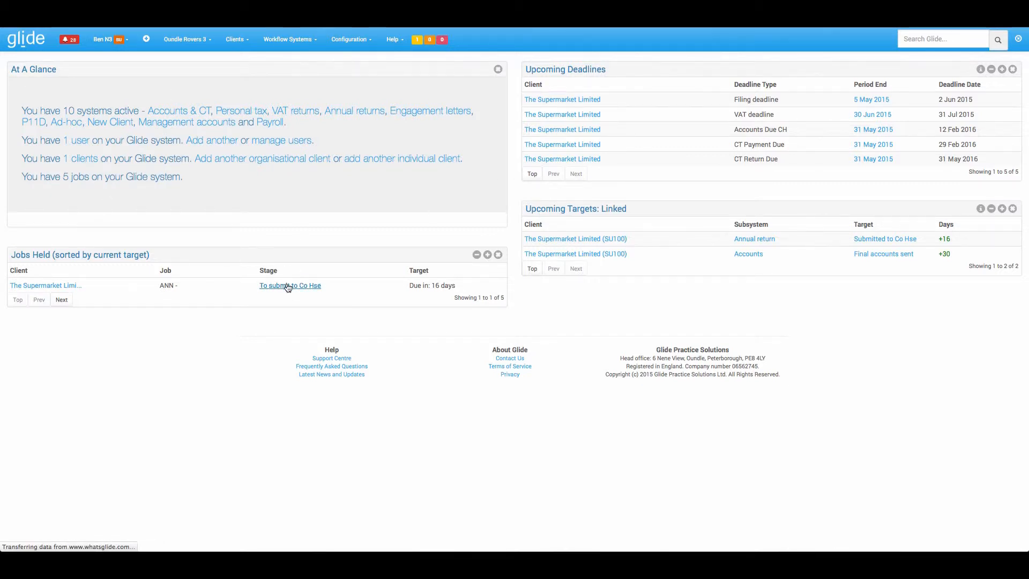
click(290, 285)
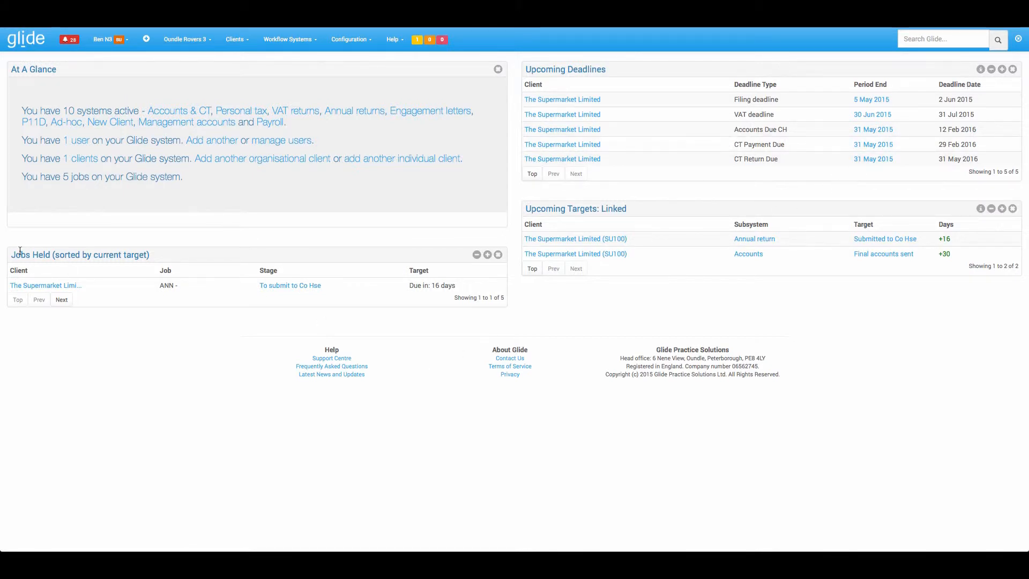
double_click(30, 255)
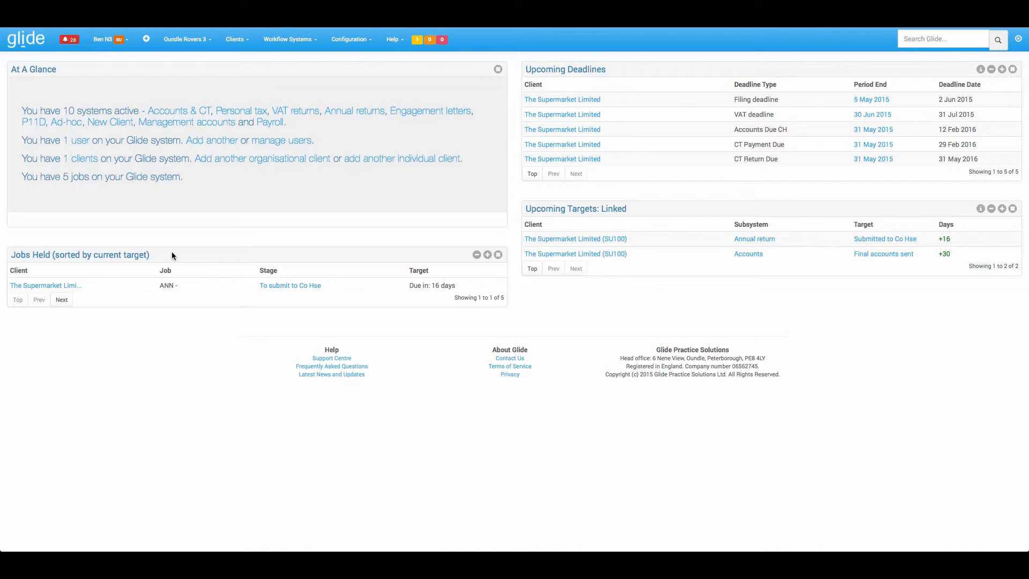
mouse_move(135, 273)
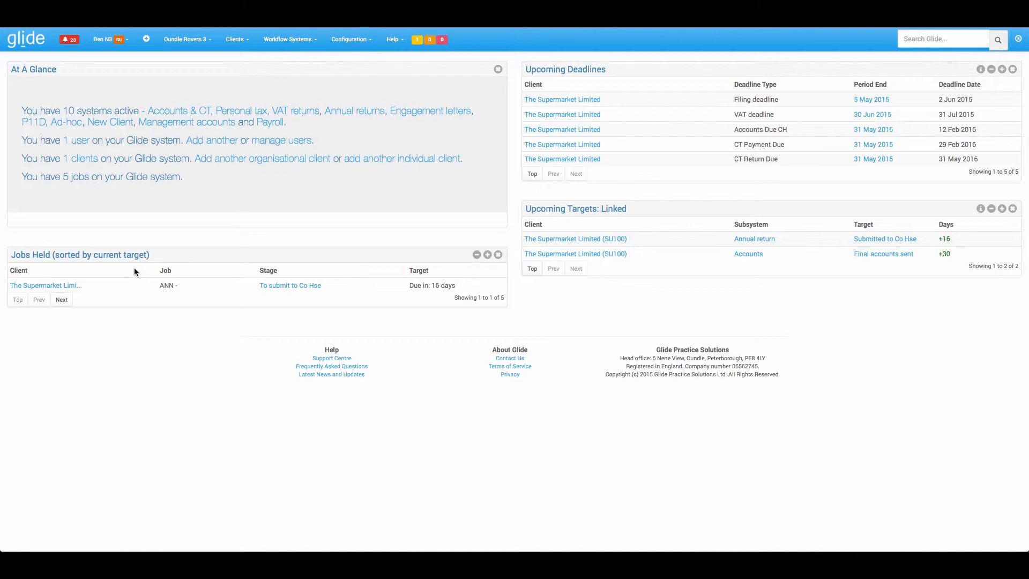
mouse_move(242, 283)
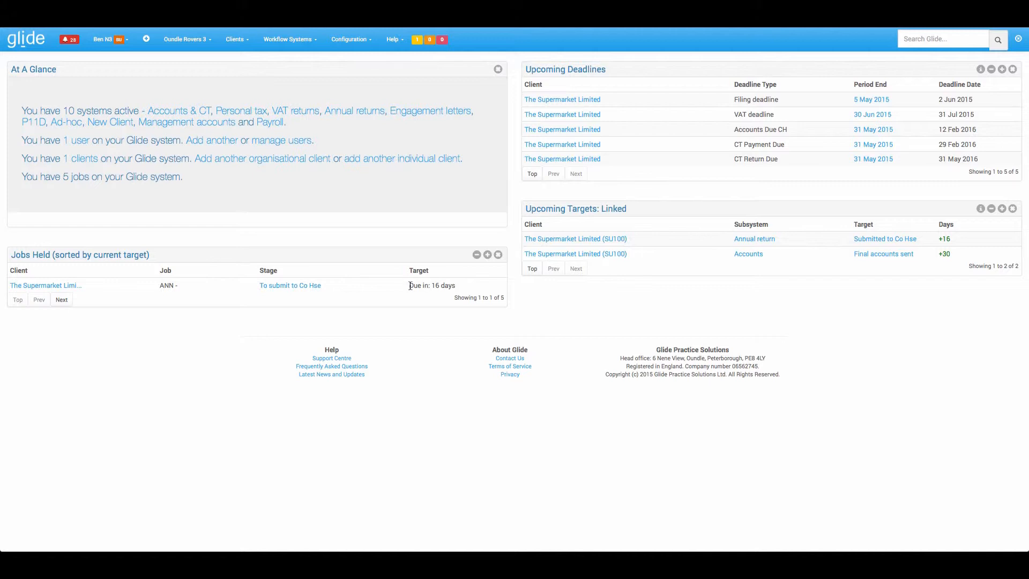
mouse_move(404, 289)
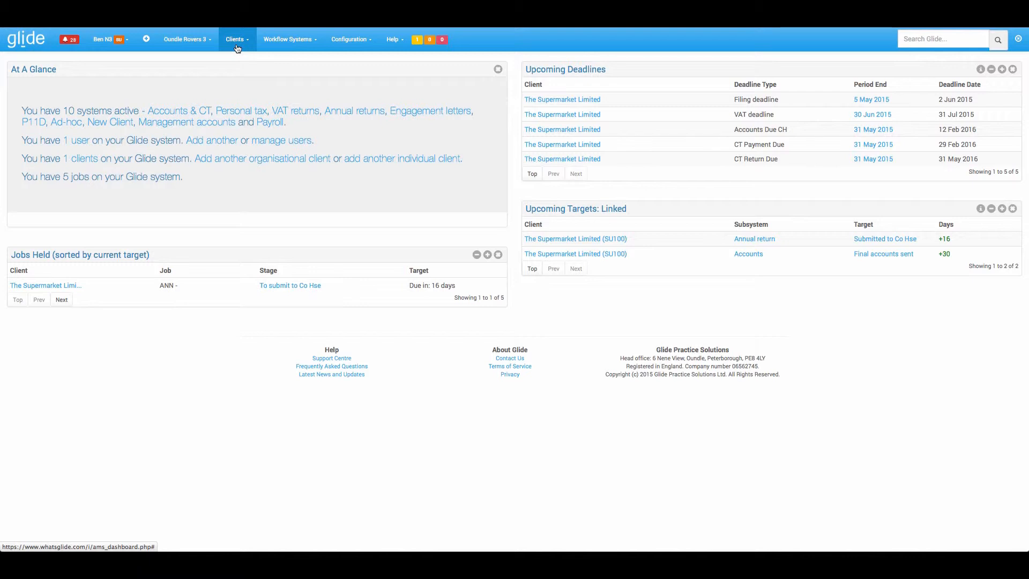
mouse_move(151, 279)
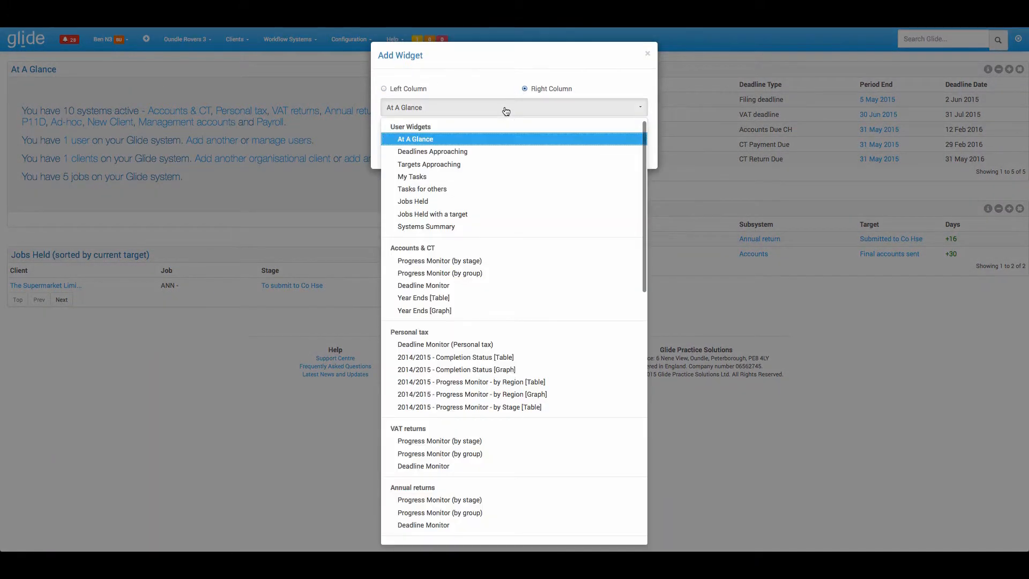
click(425, 226)
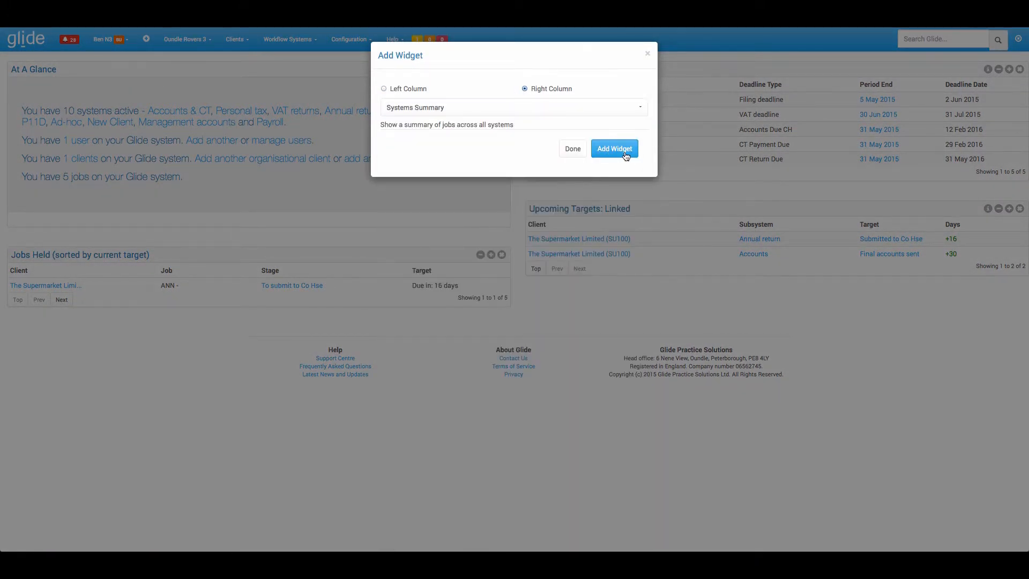
click(614, 148)
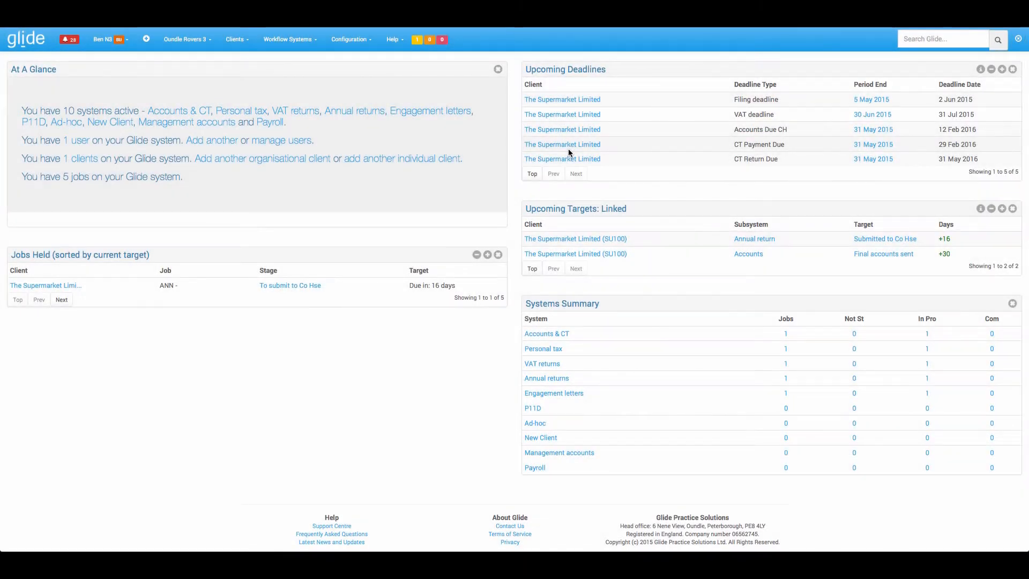
mouse_move(642, 179)
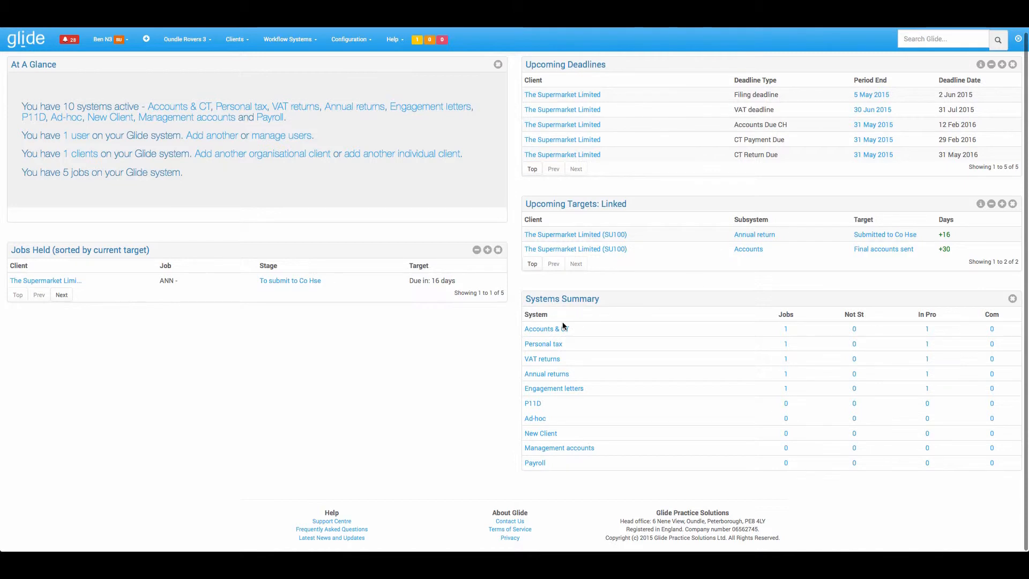
mouse_move(852, 344)
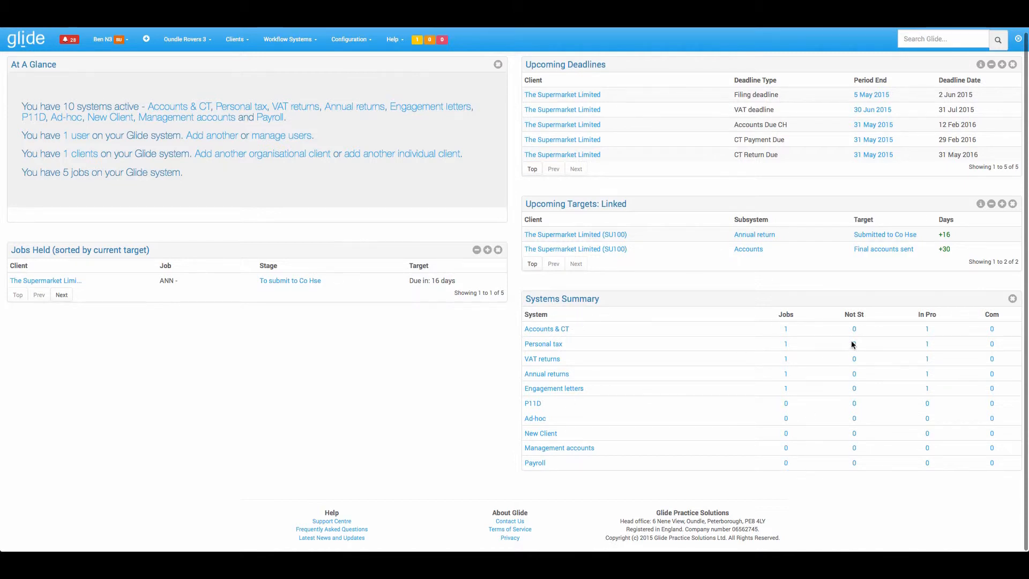
mouse_move(1010, 361)
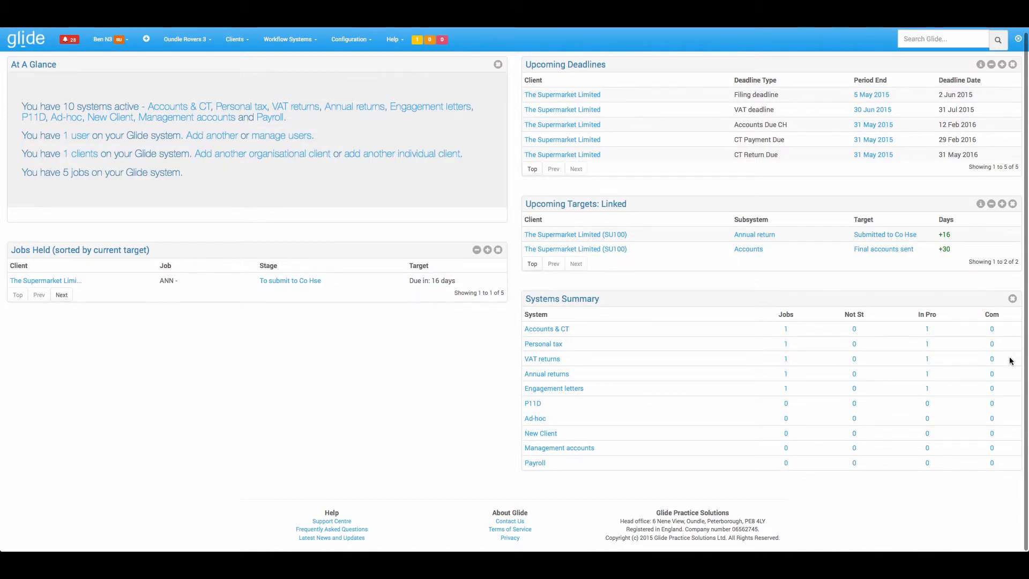
mouse_move(1002, 422)
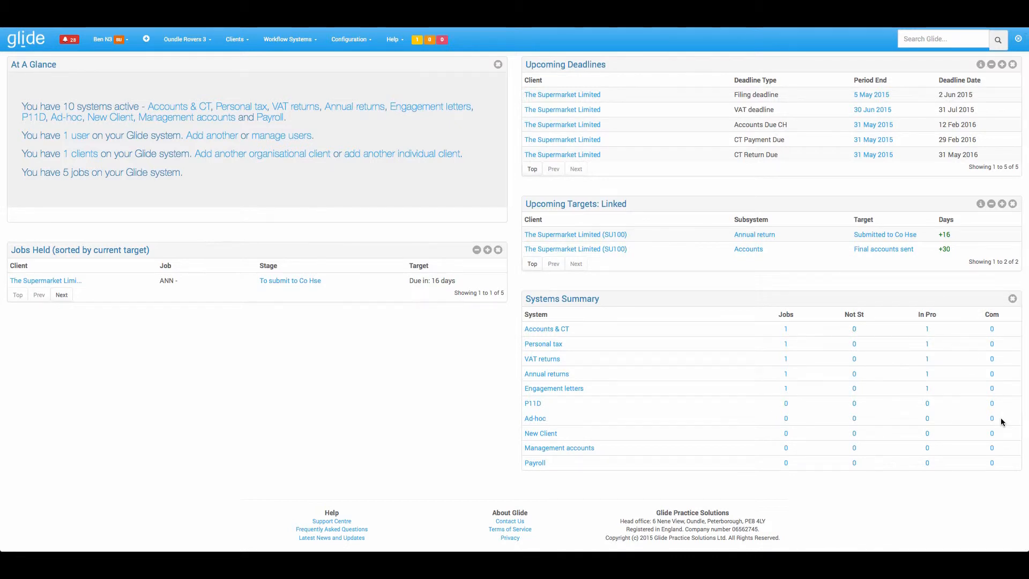
mouse_move(832, 344)
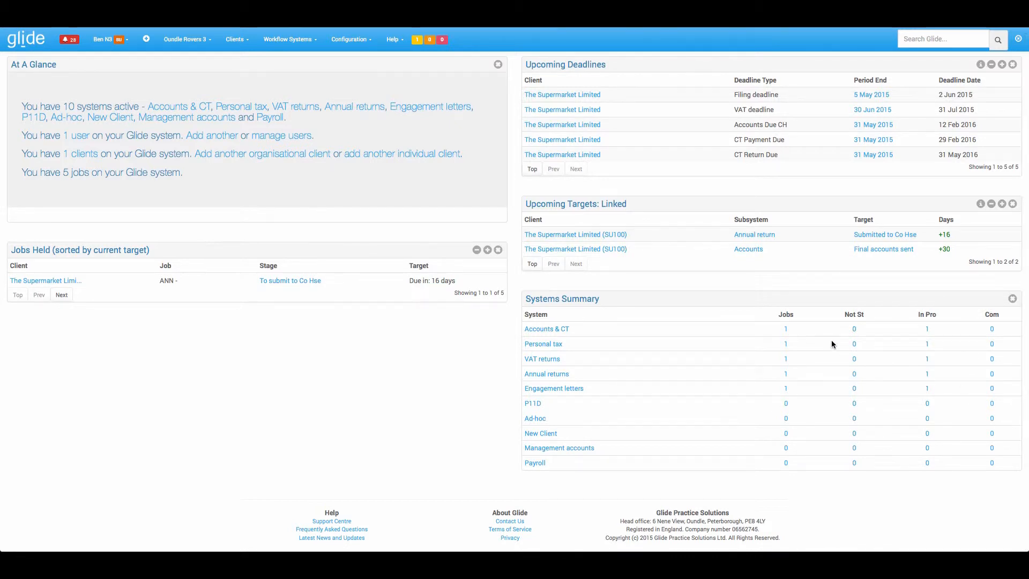
mouse_move(146, 39)
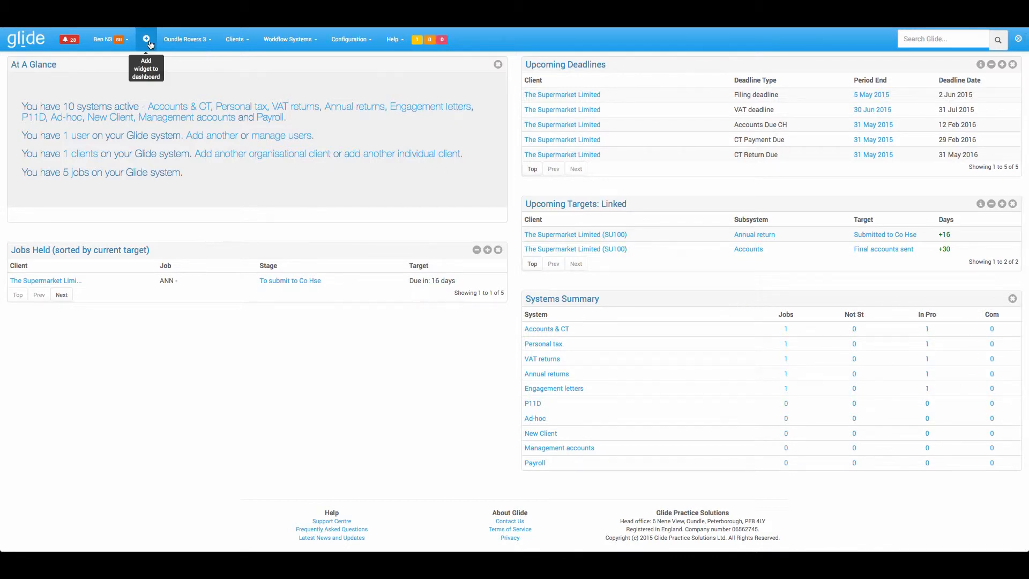
Start adding a widget and browse the available widget list.
click(146, 38)
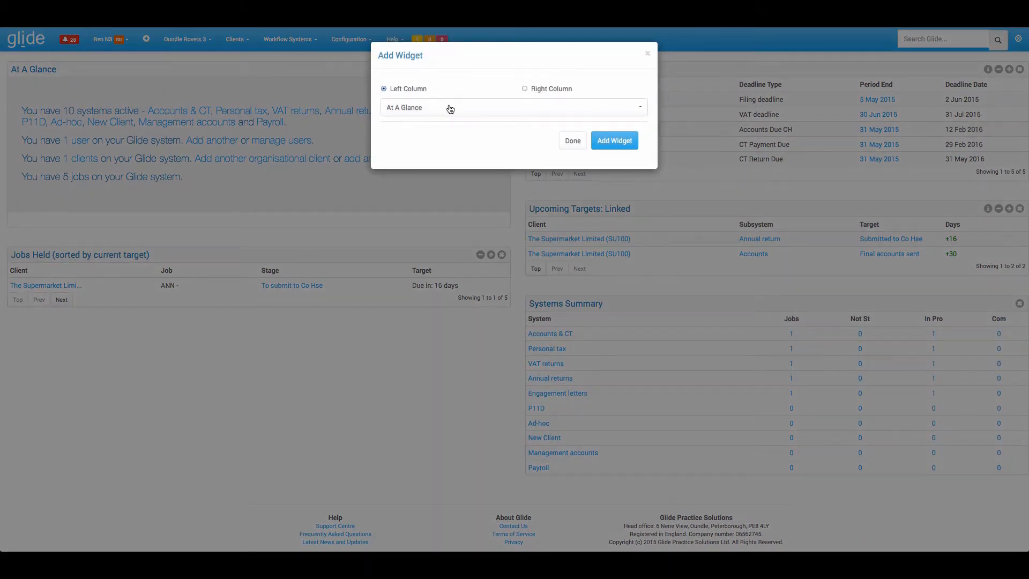
click(512, 107)
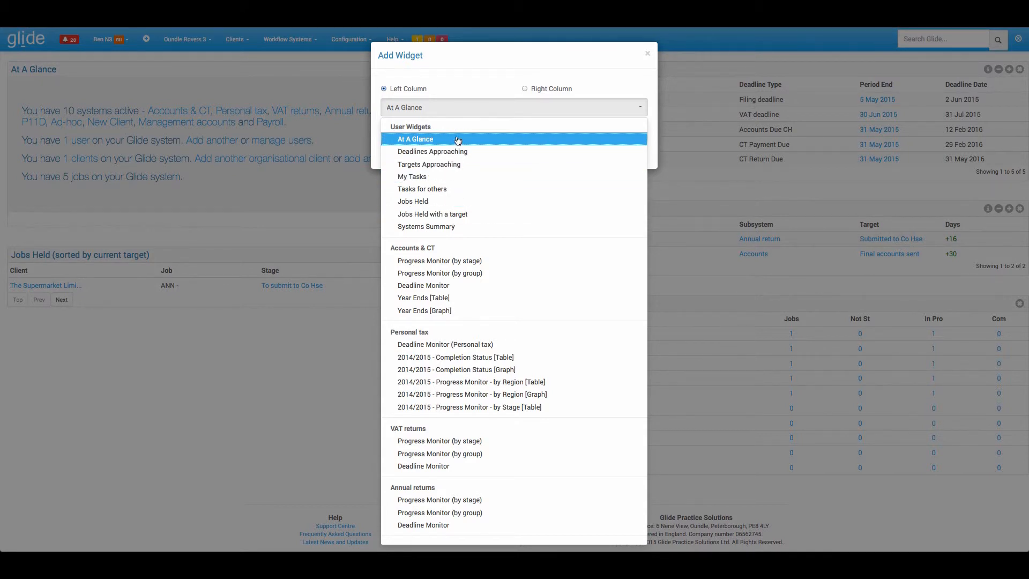
mouse_move(431, 244)
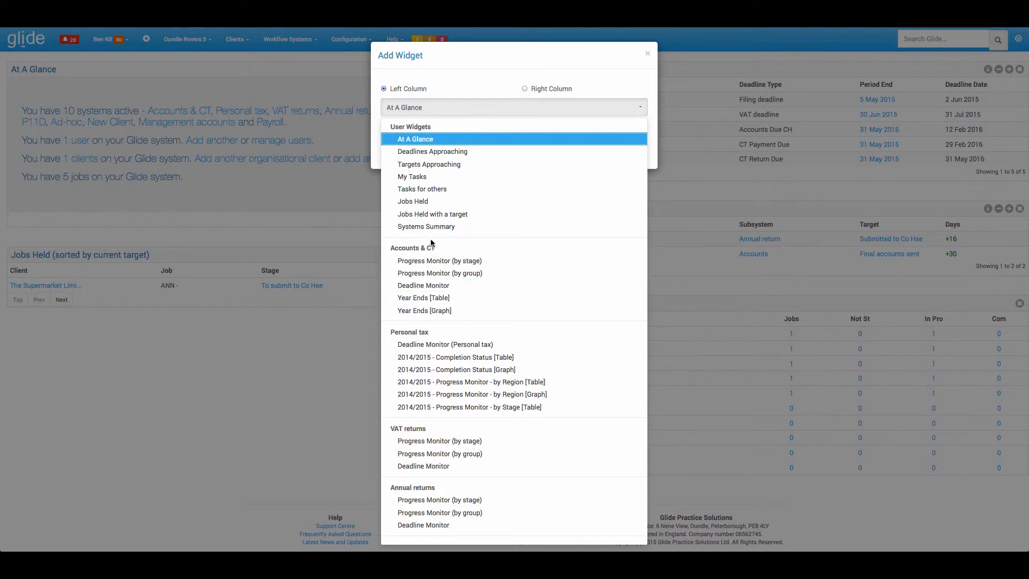
mouse_move(439, 260)
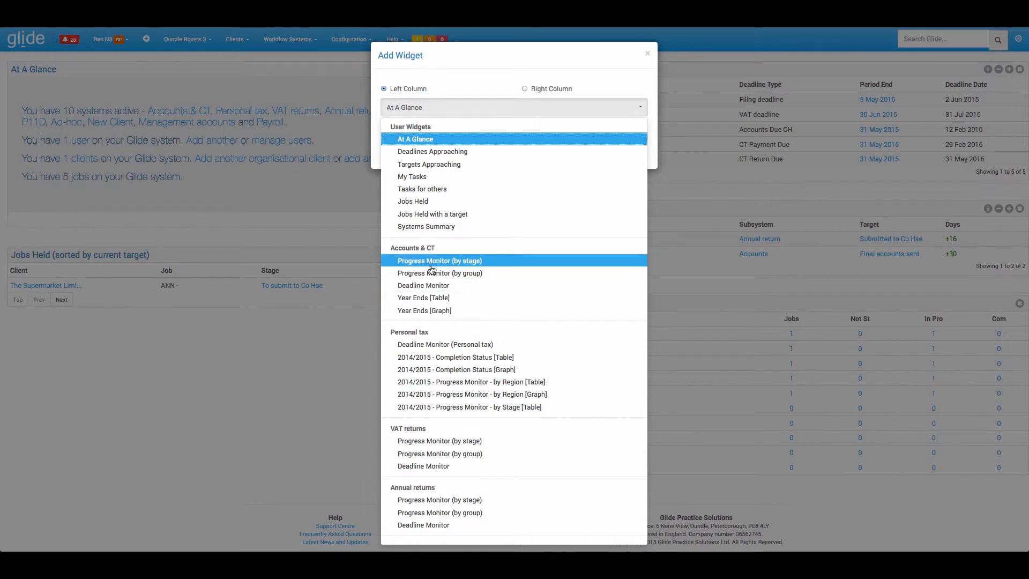
mouse_move(426, 252)
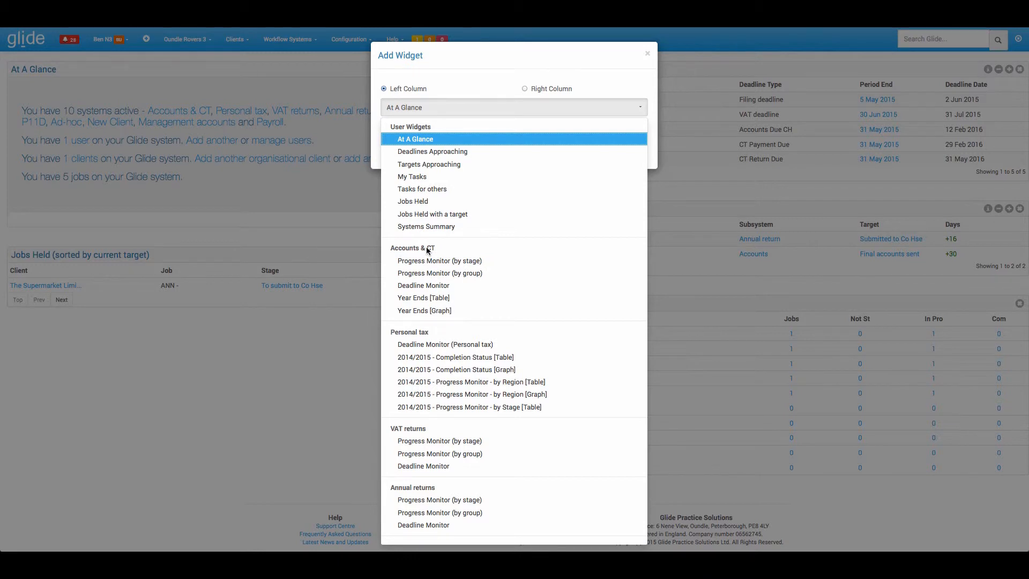
mouse_move(432, 251)
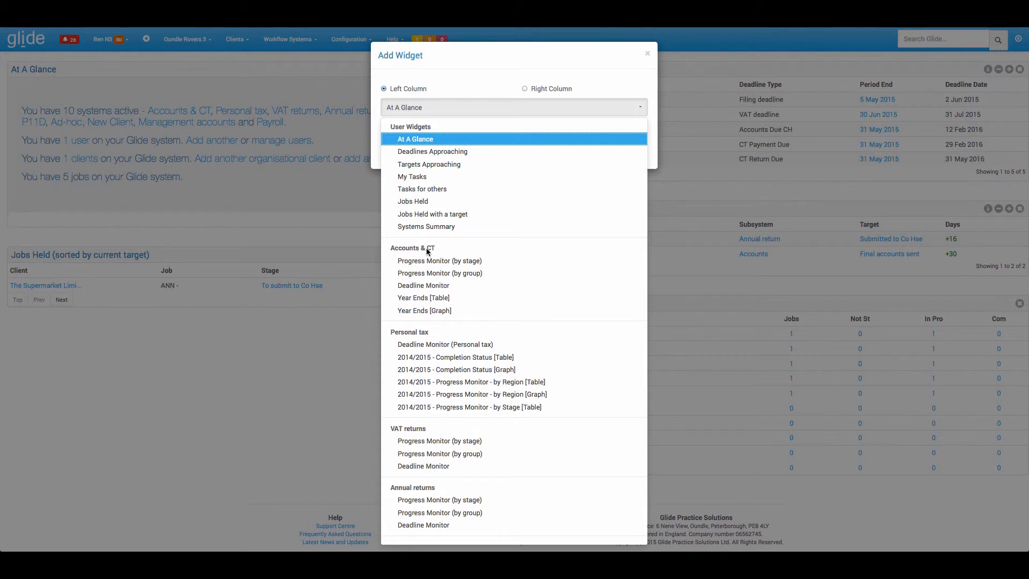
scroll(down, 3)
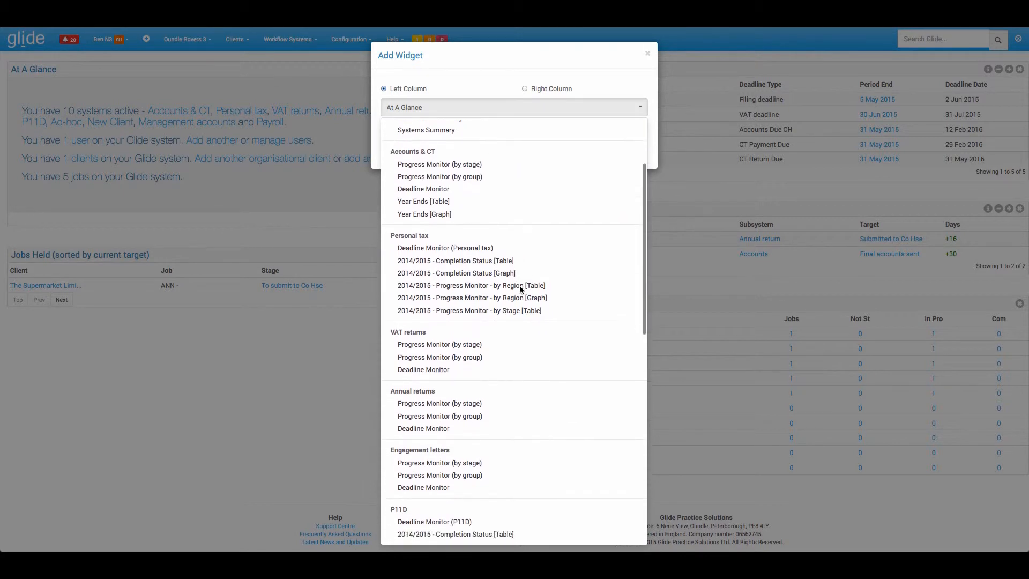
scroll(down, 3)
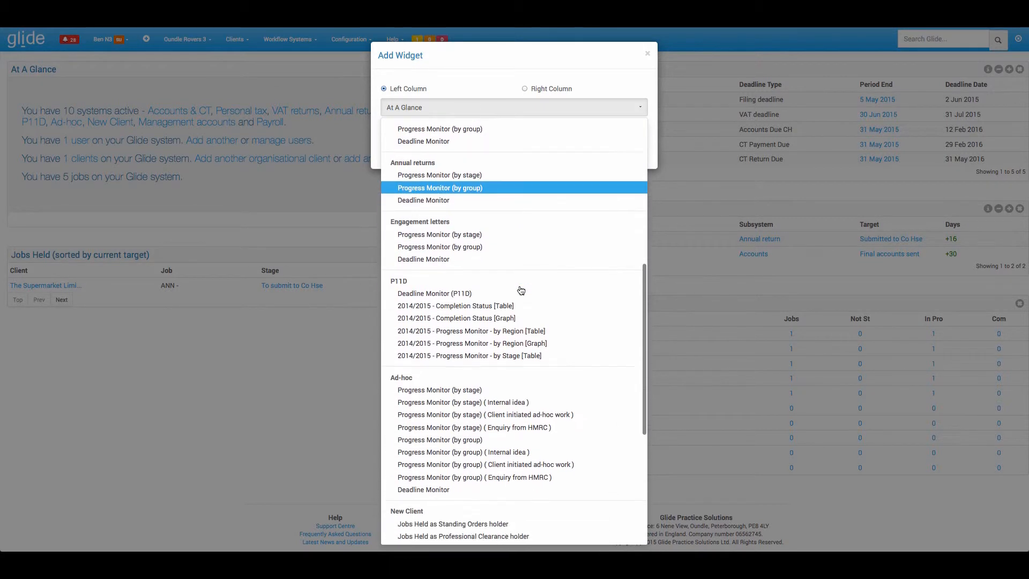
scroll(down, 3)
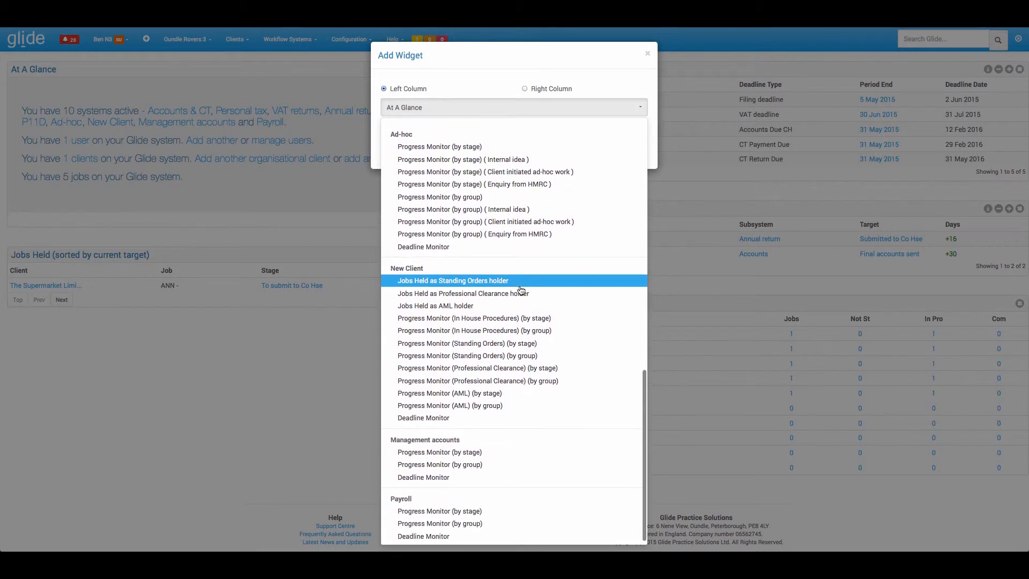
mouse_move(508, 465)
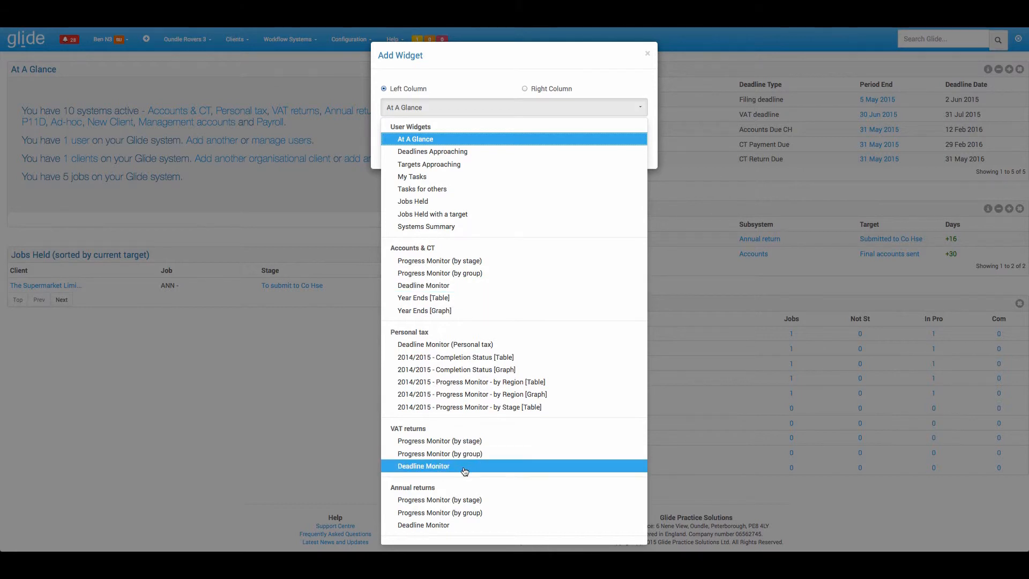
mouse_move(473, 310)
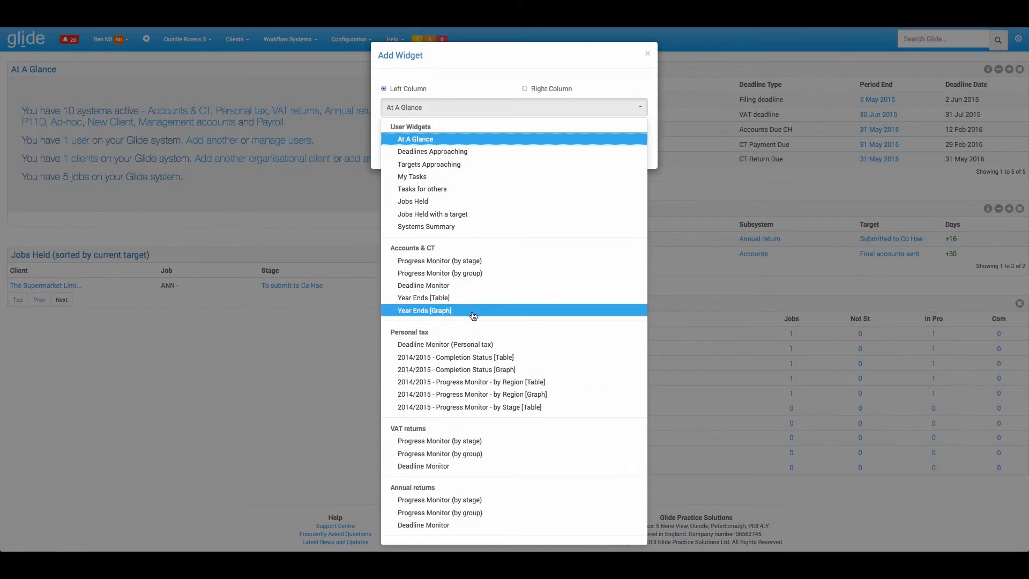
mouse_move(515, 340)
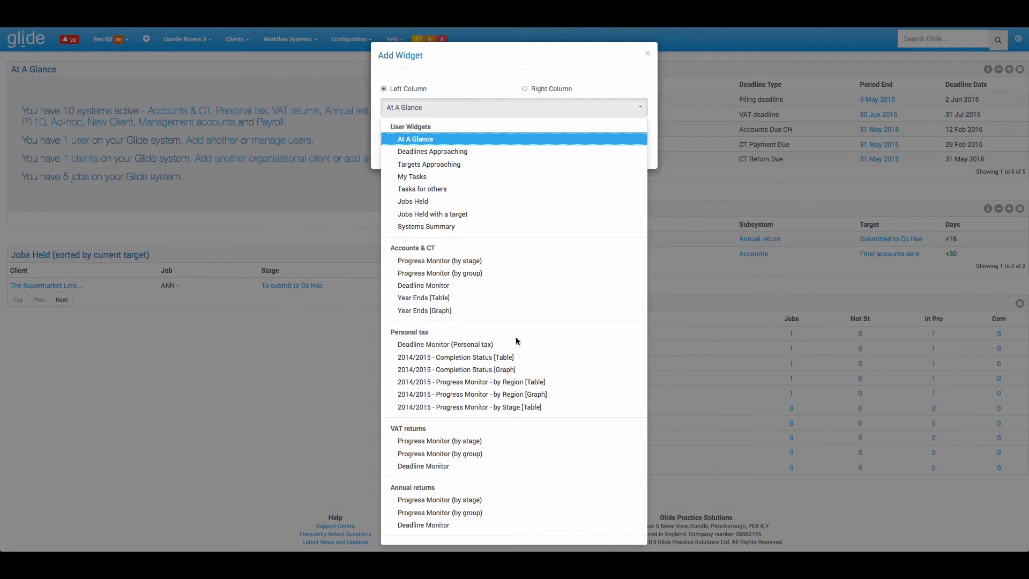
Select Accounts & CT > Progress Monitor (by stage) for the left column.
scroll(down, 3)
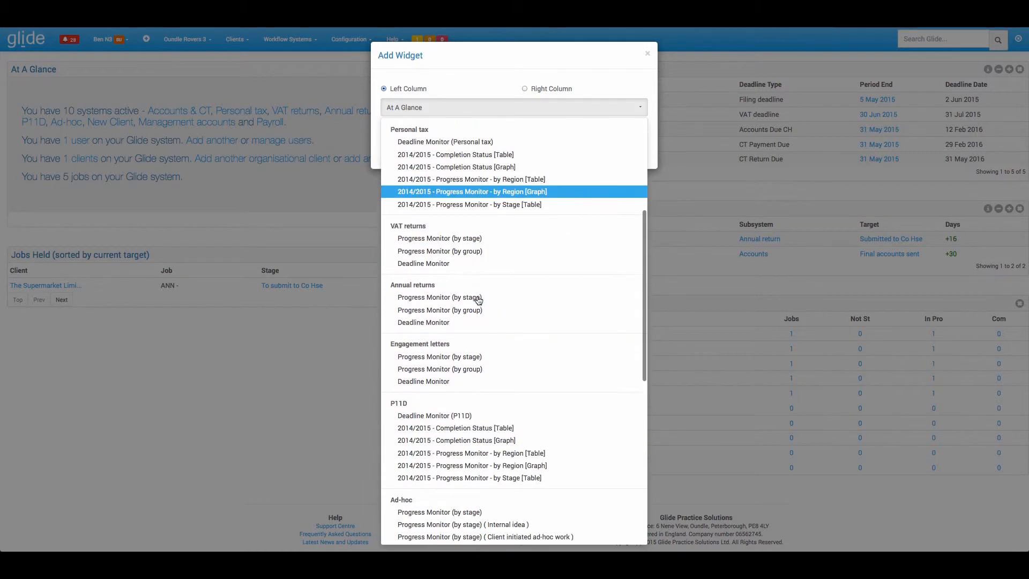
click(455, 154)
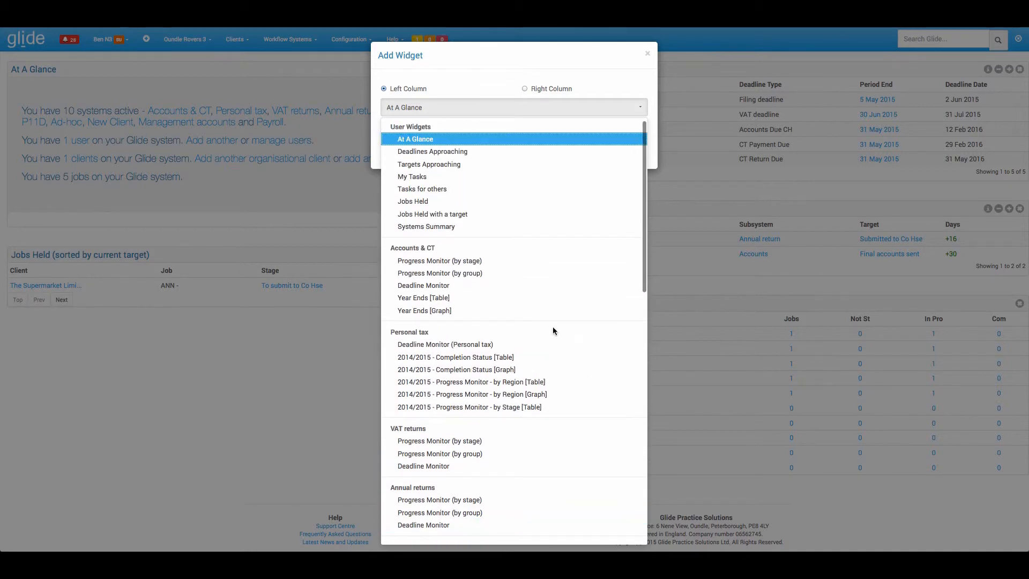
scroll(down, 3)
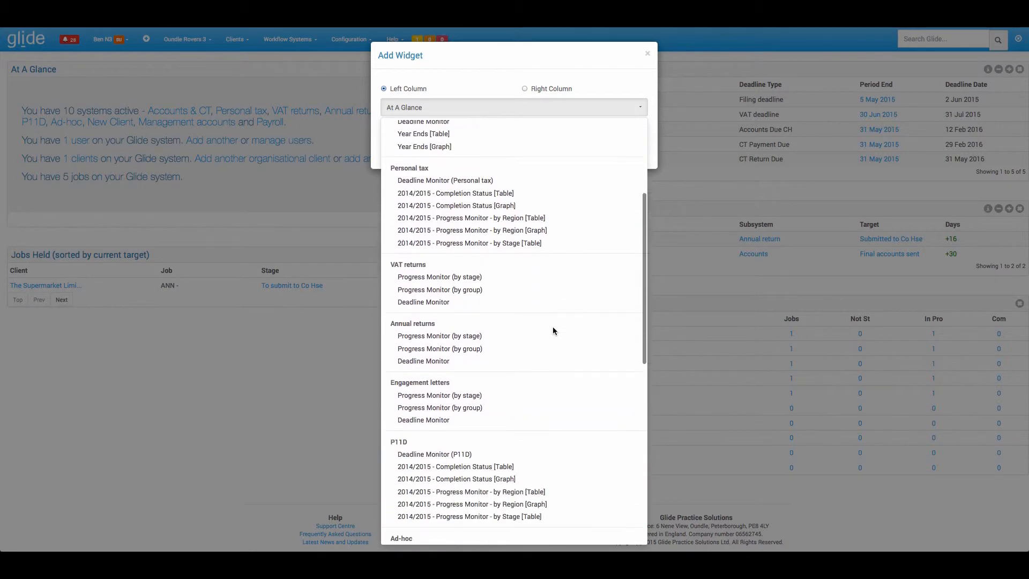
scroll(down, 3)
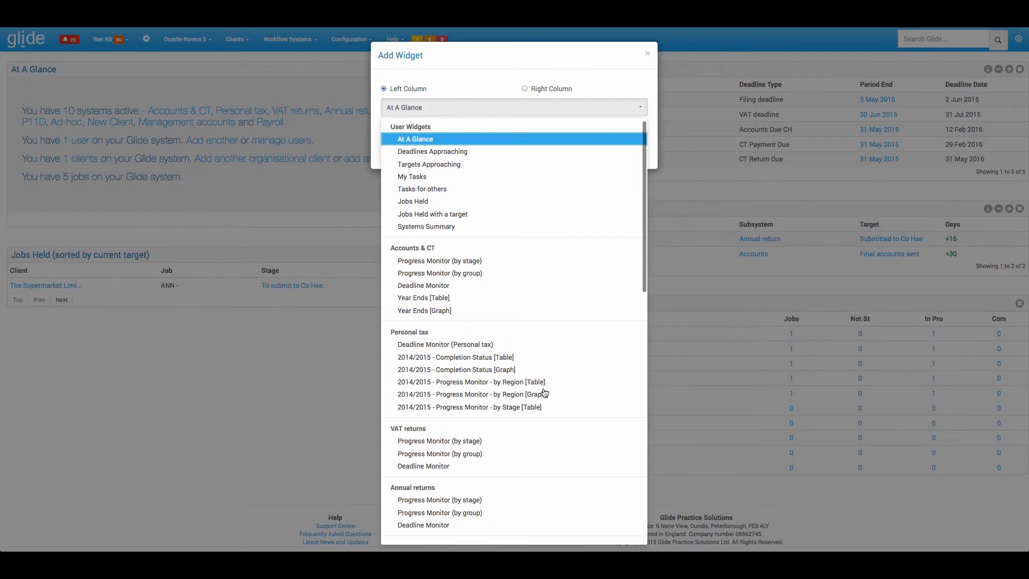
mouse_move(466, 254)
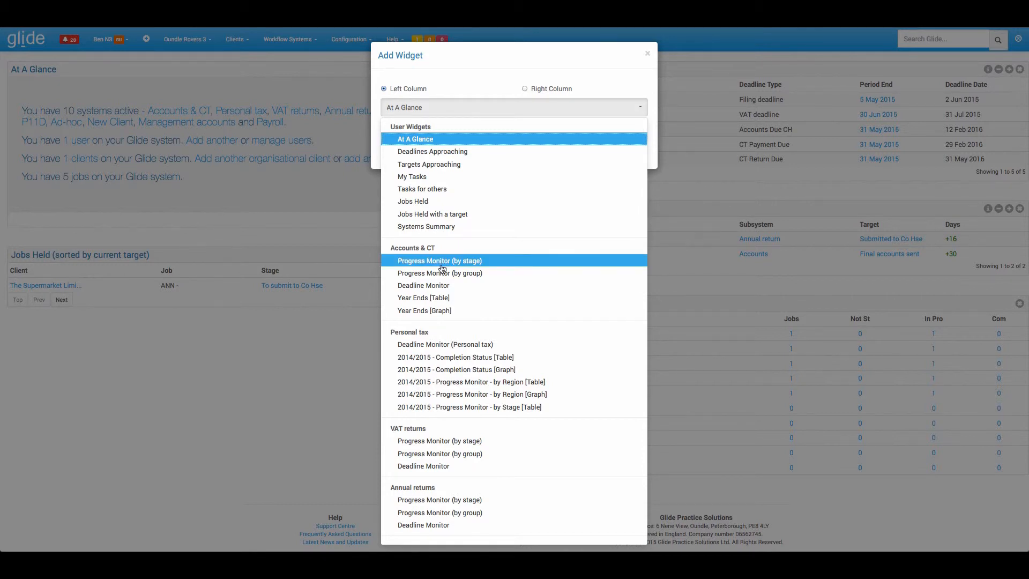
click(439, 260)
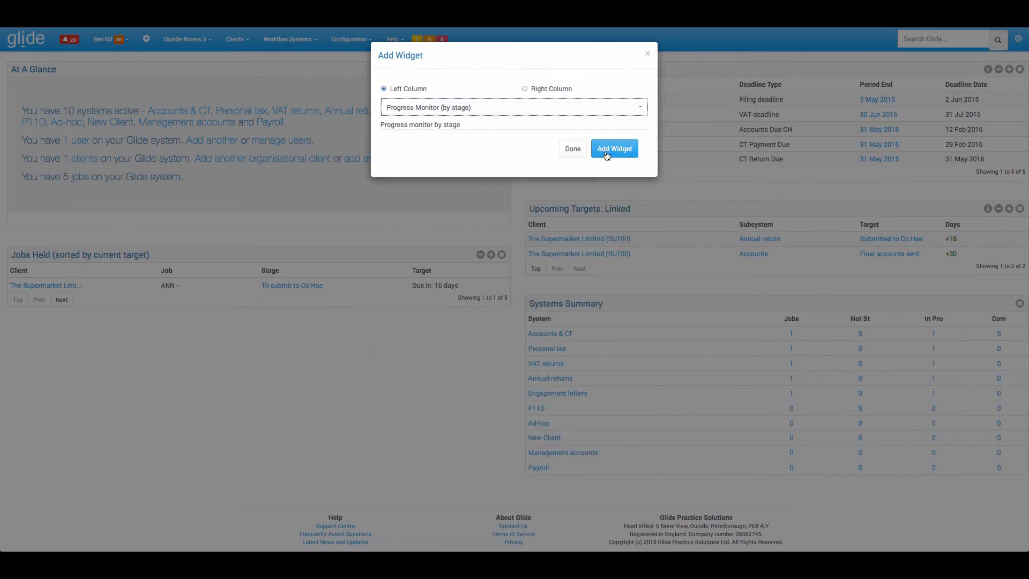
Add the Accounts & CT Stage Progress Monitor and scroll down to view it.
click(613, 149)
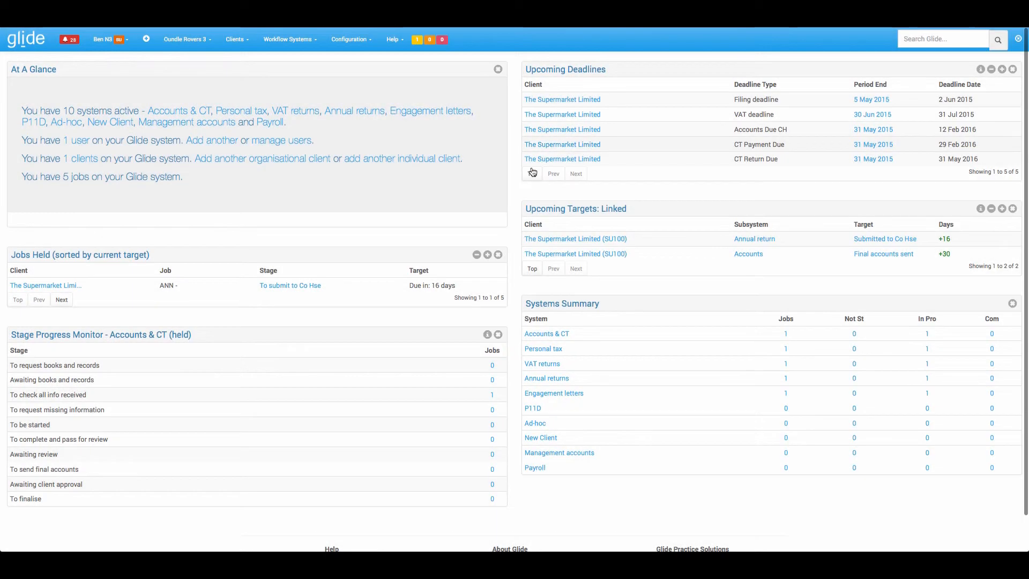
scroll(down, 3)
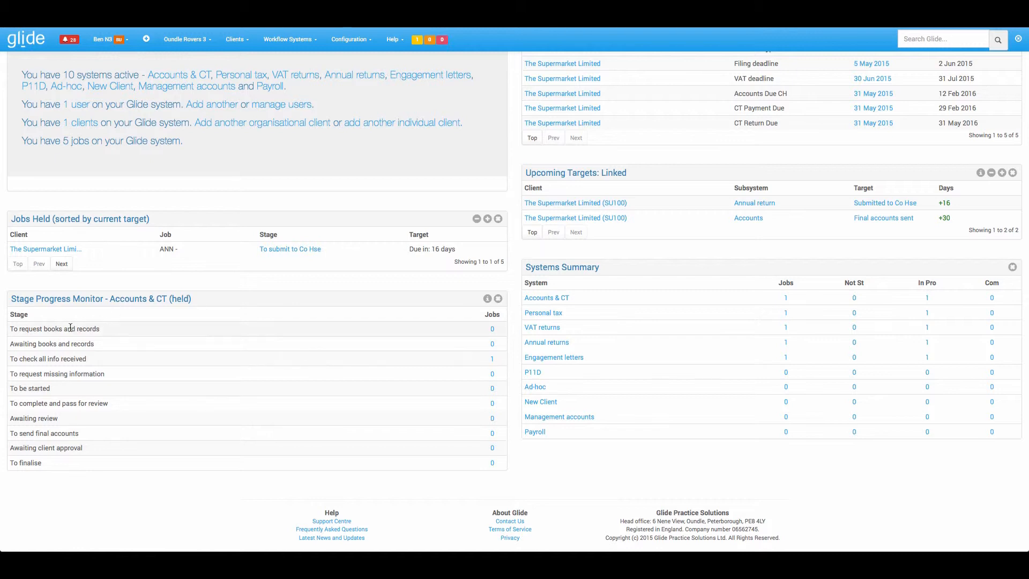
mouse_move(44, 459)
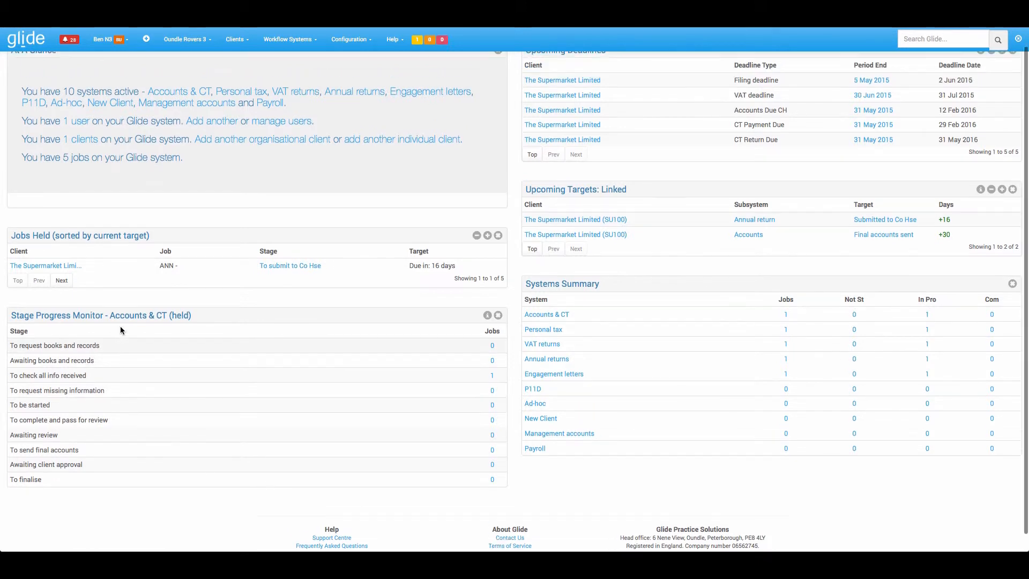
Check The Supermarket Limited's Accounts tab for its pending job, then return to the dashboard.
click(290, 265)
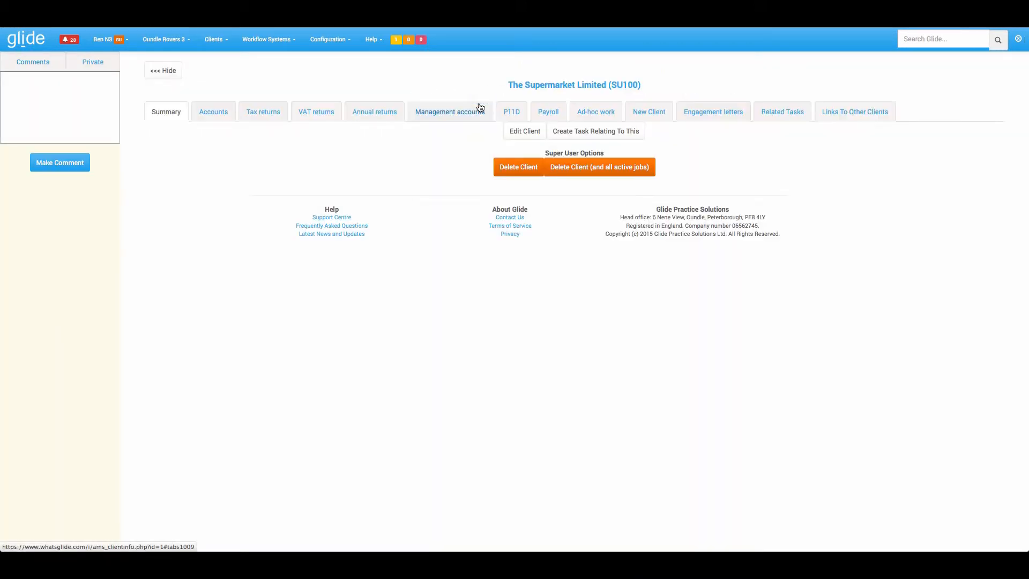
click(213, 111)
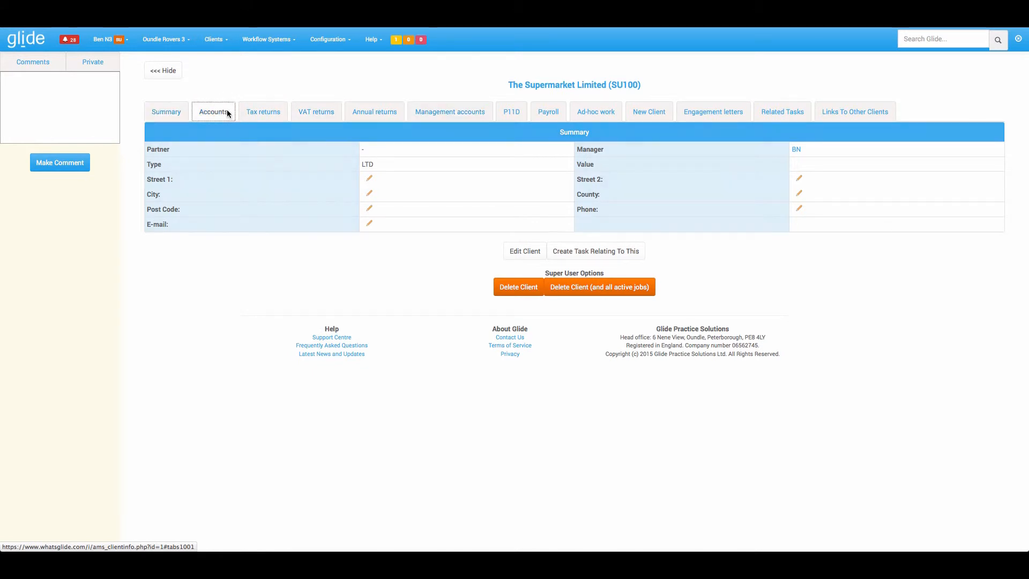
click(213, 111)
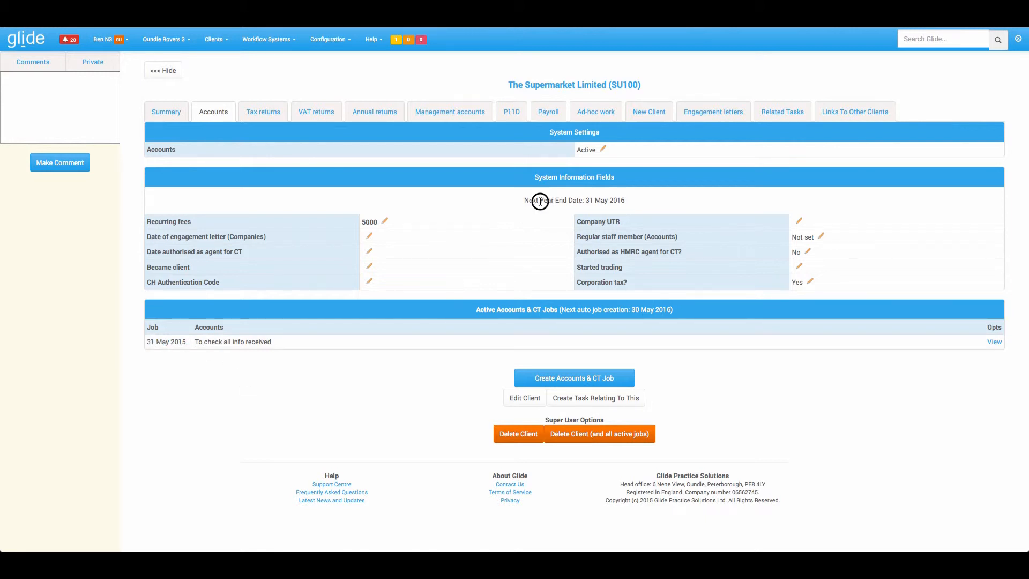
mouse_move(645, 204)
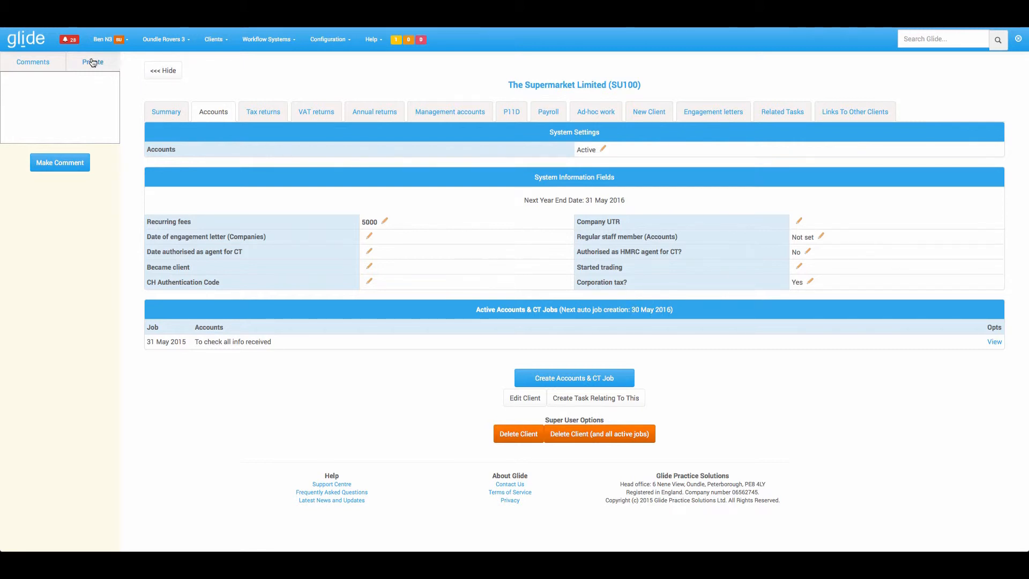
click(26, 38)
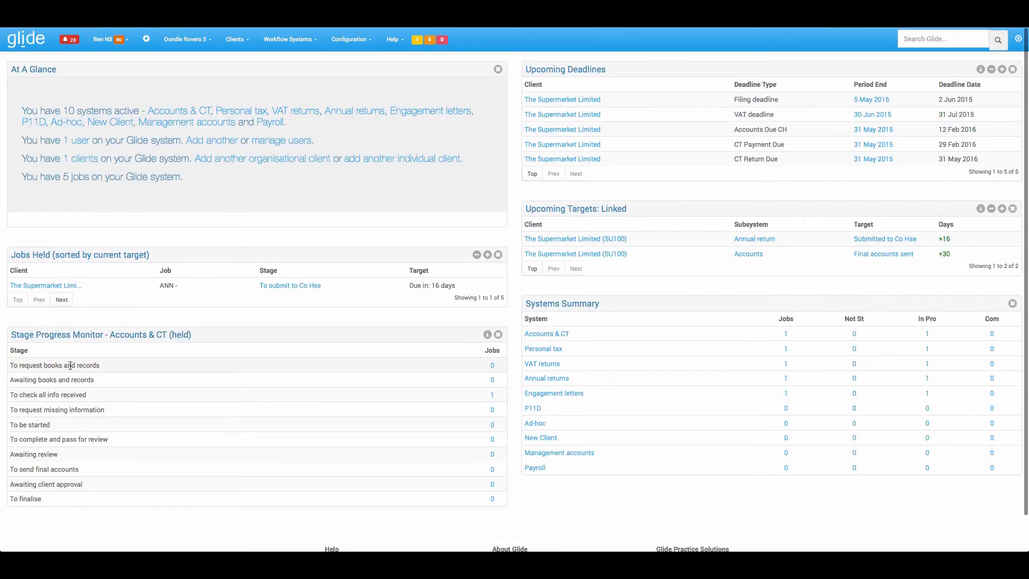
mouse_move(84, 359)
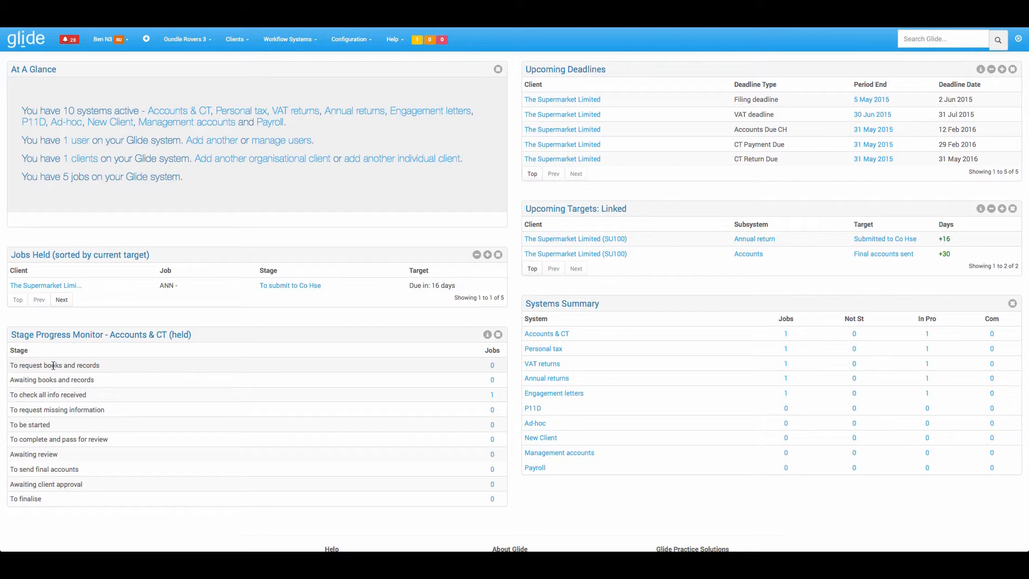
mouse_move(290, 372)
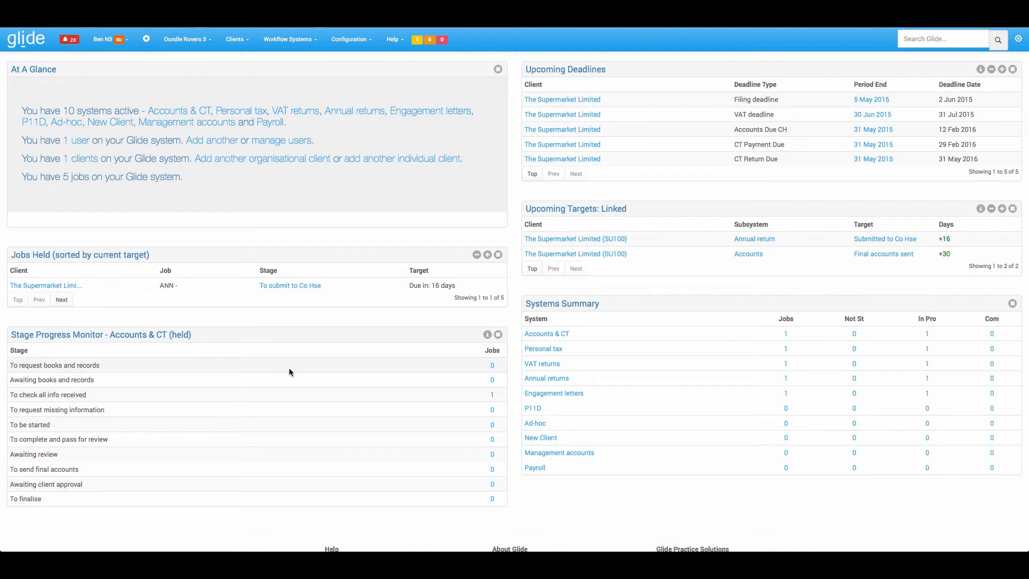
mouse_move(492, 368)
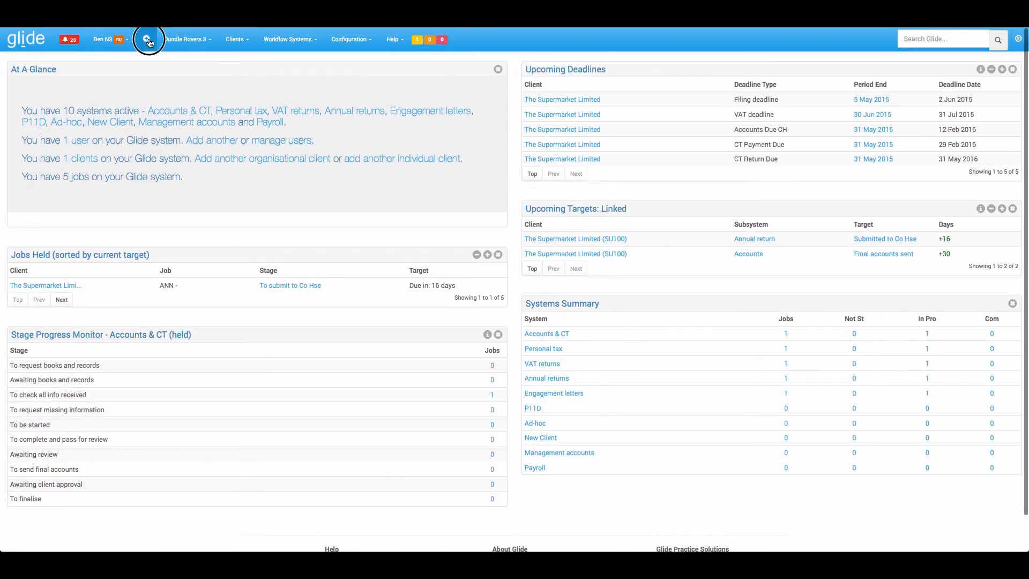
Add an Accounts & CT Deadline Monitor widget to the right column.
click(147, 39)
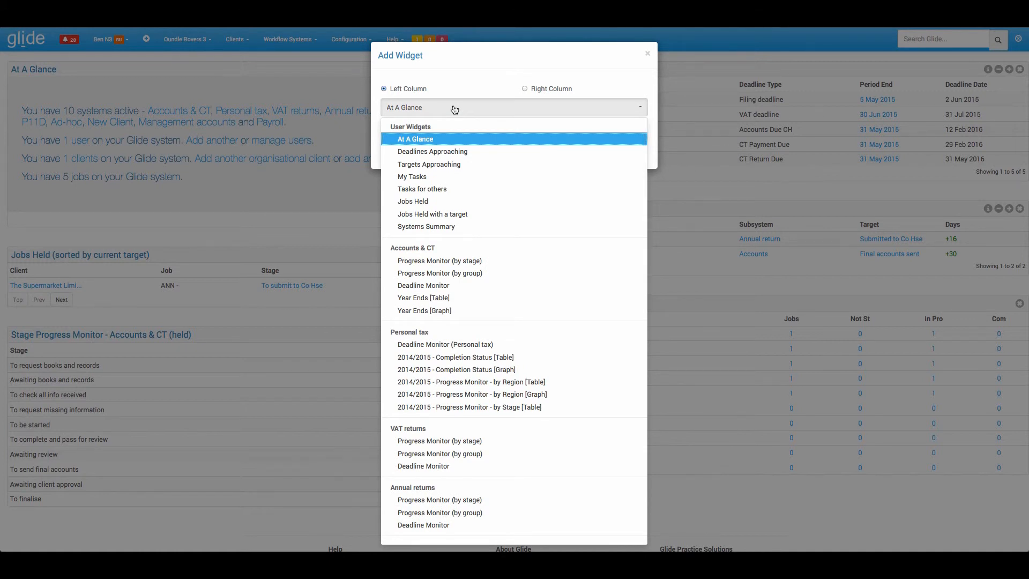
click(423, 284)
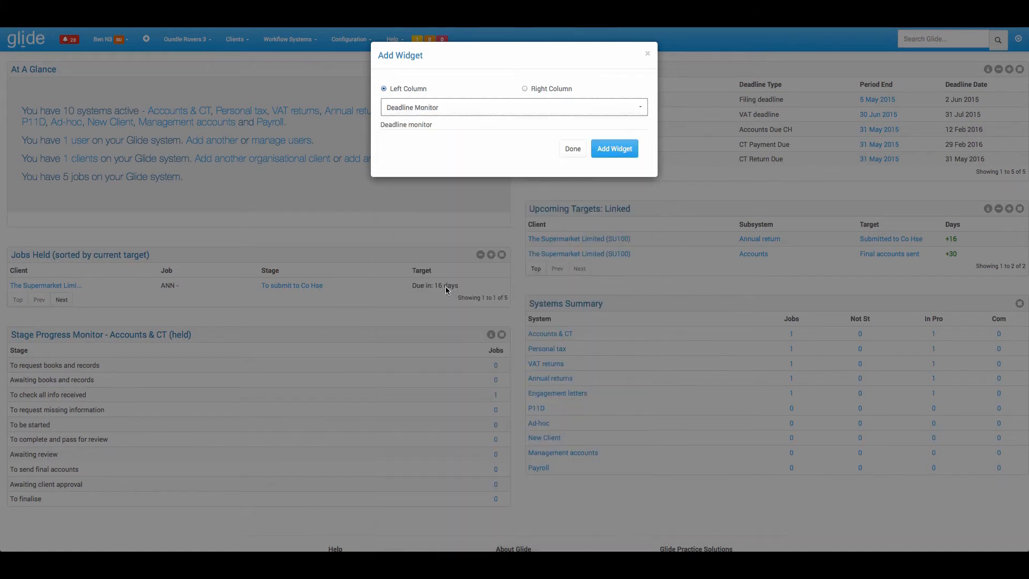
click(524, 88)
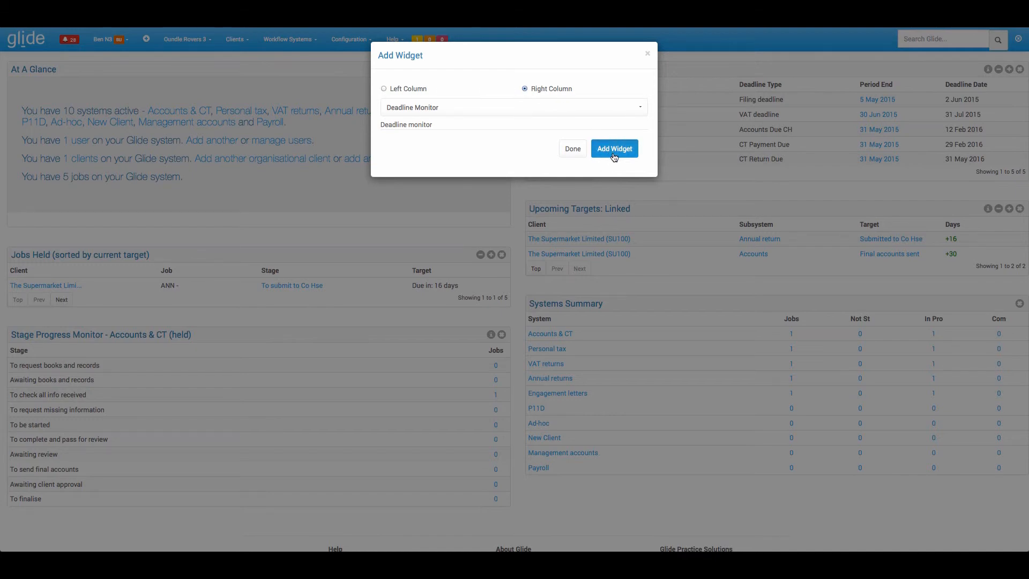
click(613, 148)
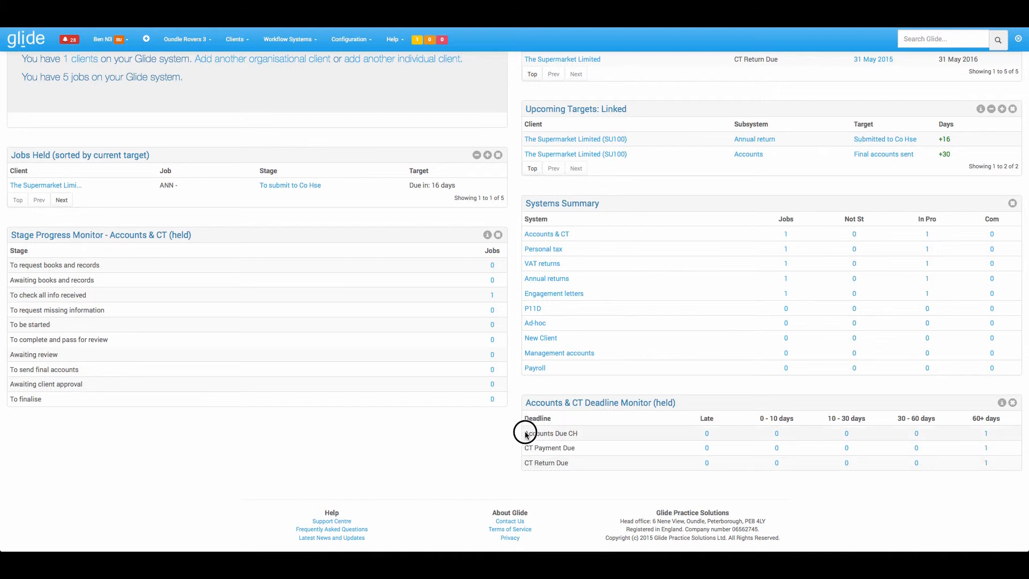
mouse_move(524, 450)
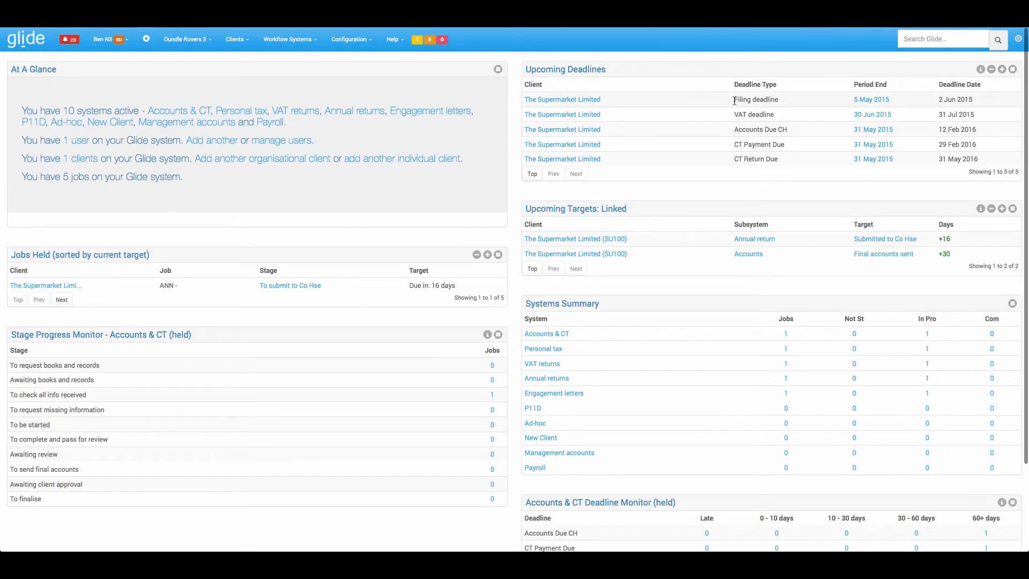
Scroll down to review the new Deadline Monitor's 60+ days band.
scroll(down, 3)
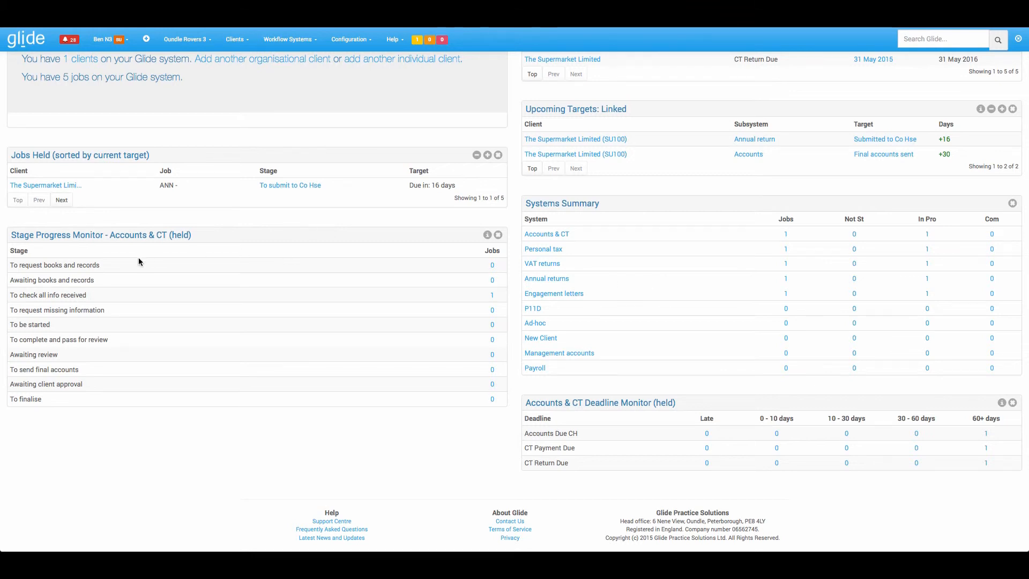
mouse_move(496, 265)
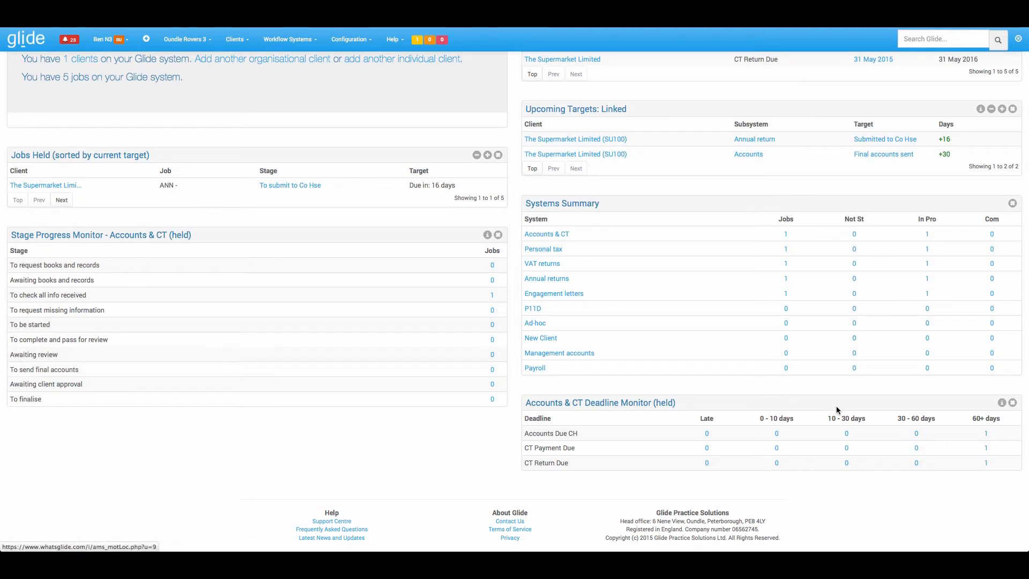
mouse_move(899, 418)
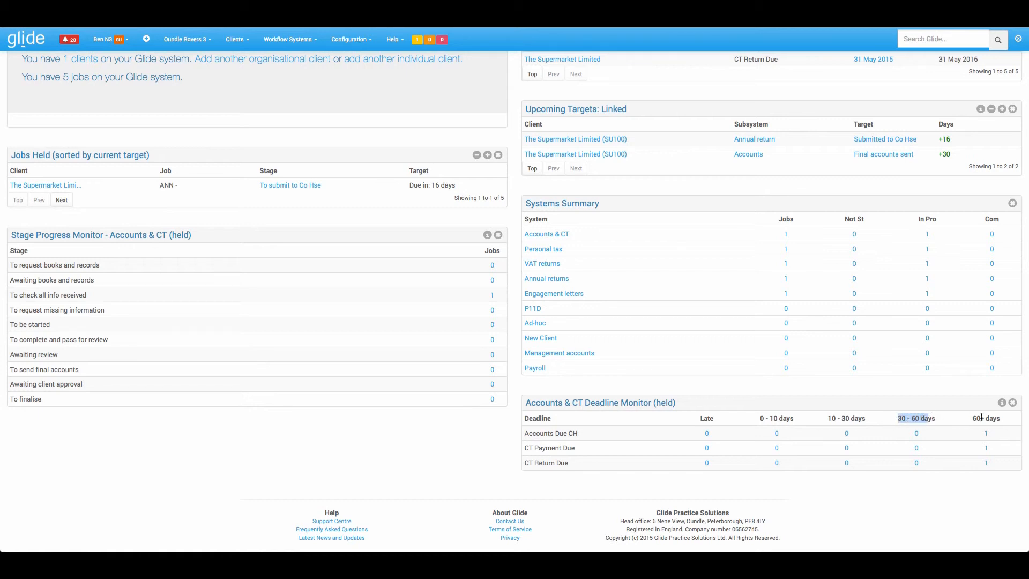
mouse_move(977, 418)
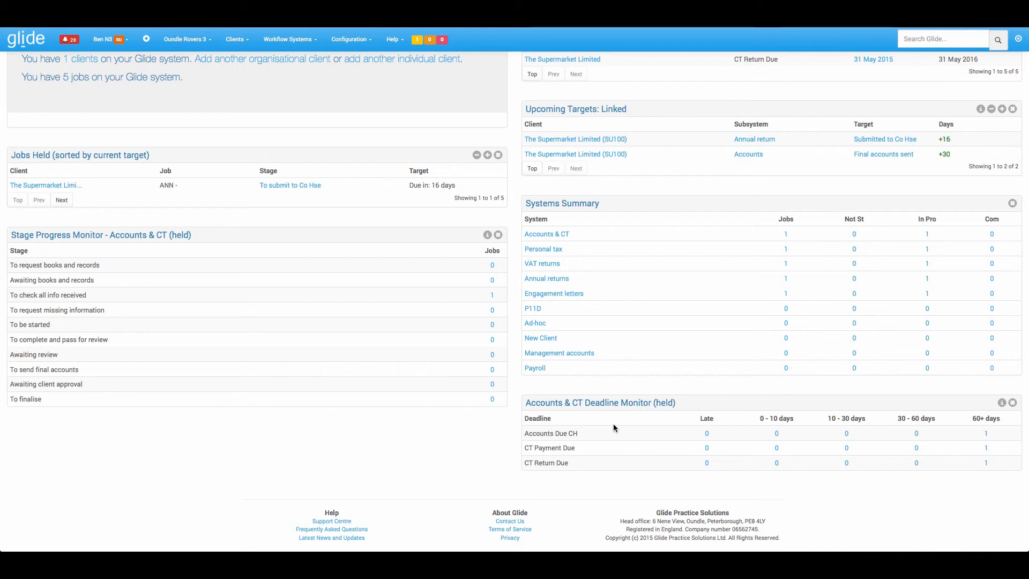
mouse_move(611, 423)
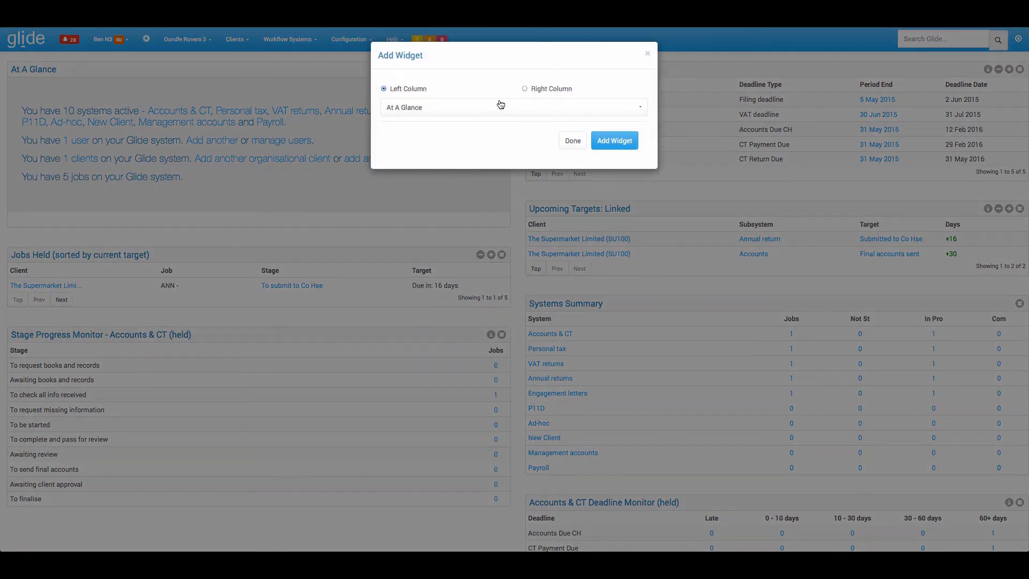
Add the Personal tax 2014/2015 Completion Status table to the left column.
click(514, 108)
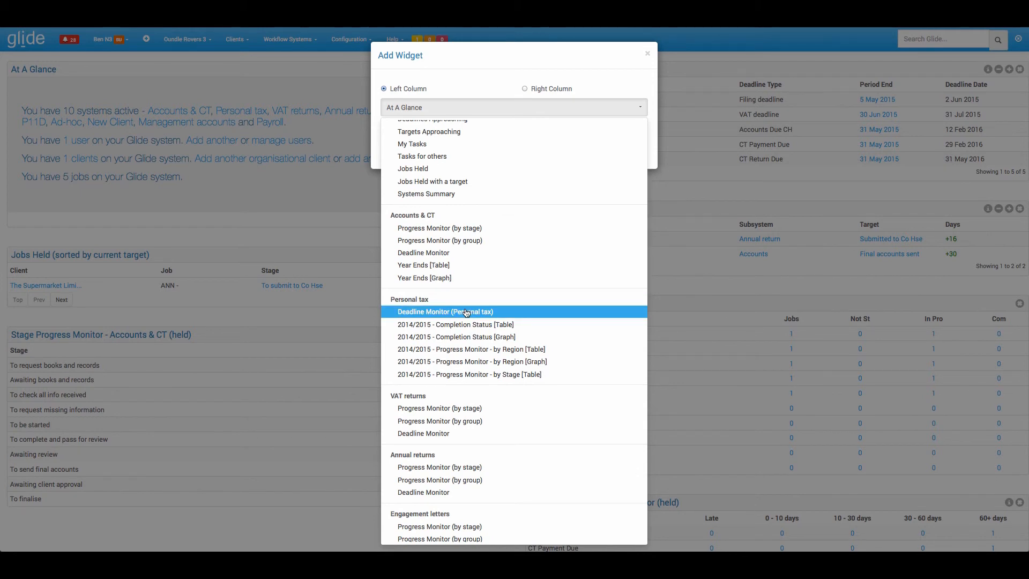
mouse_move(466, 313)
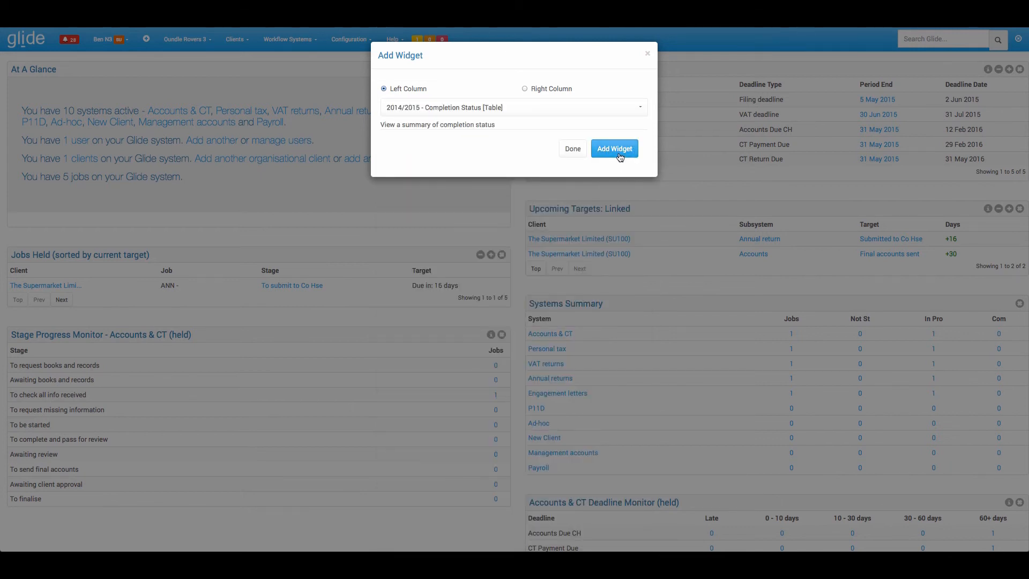
click(614, 148)
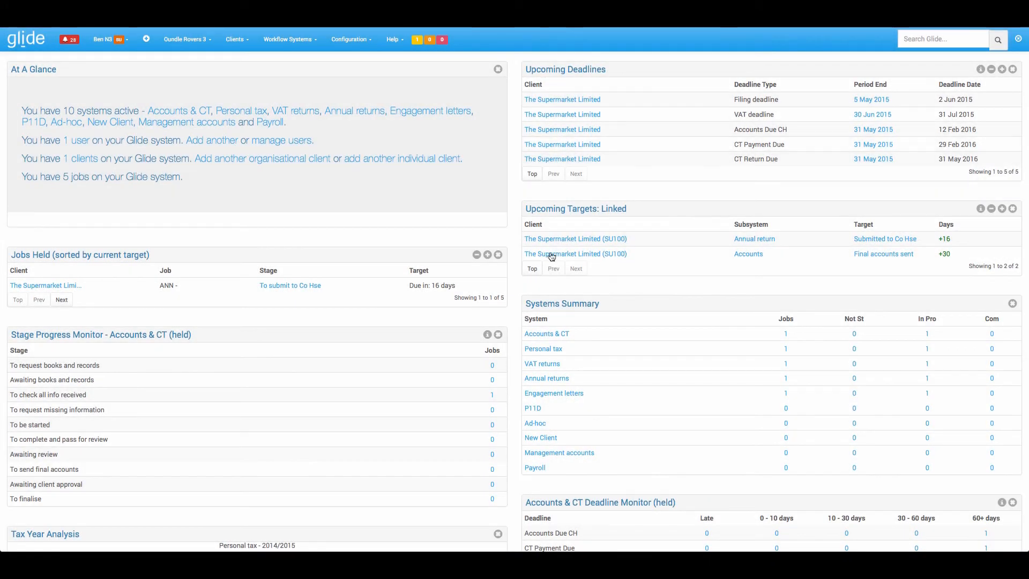
scroll(down, 3)
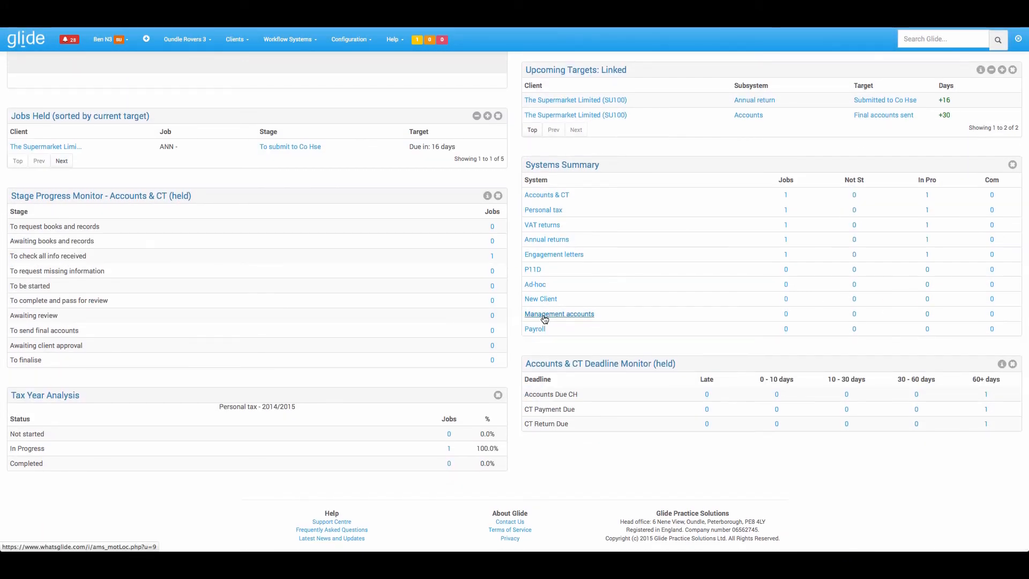
mouse_move(403, 316)
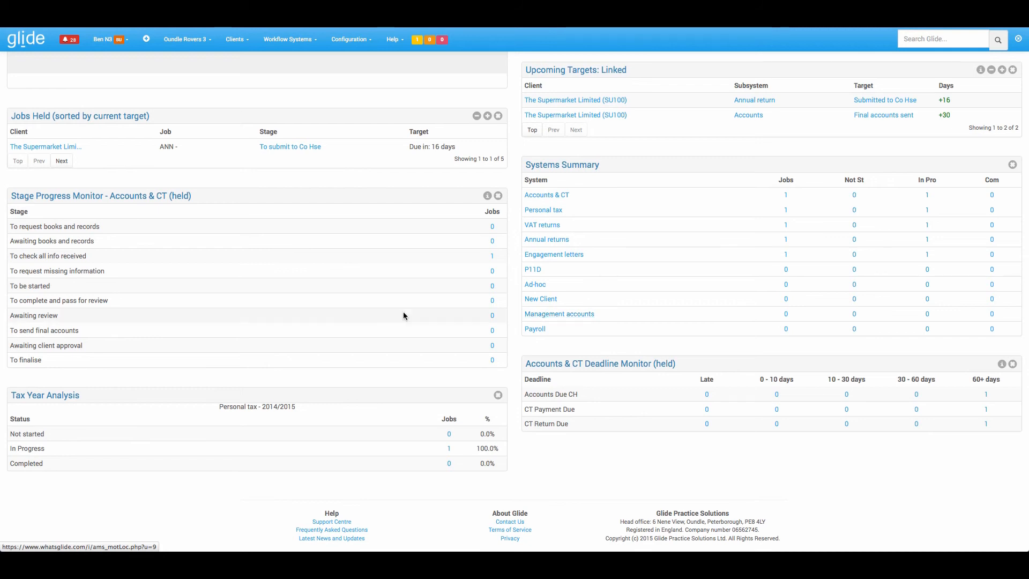
double_click(257, 407)
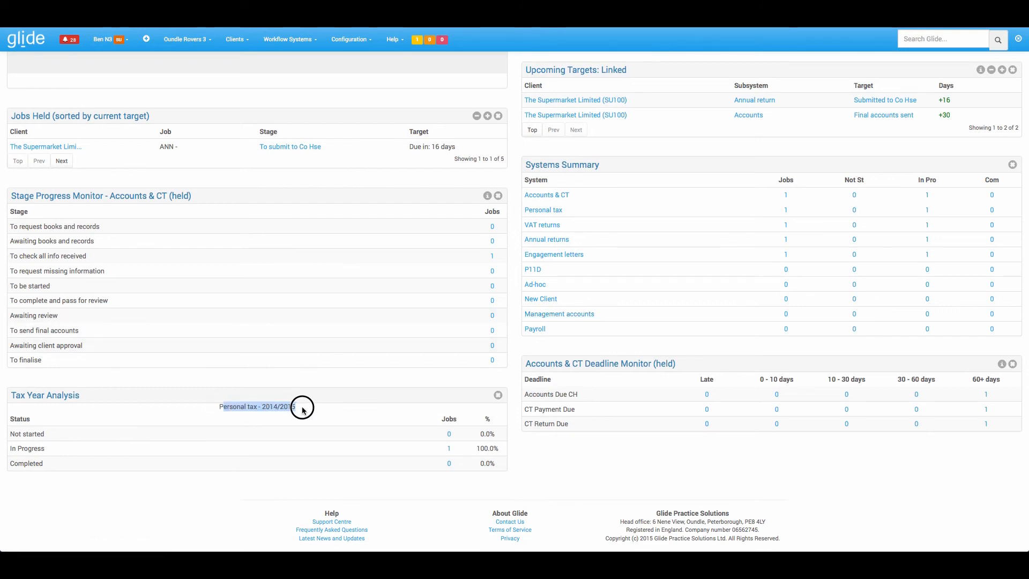
mouse_move(341, 412)
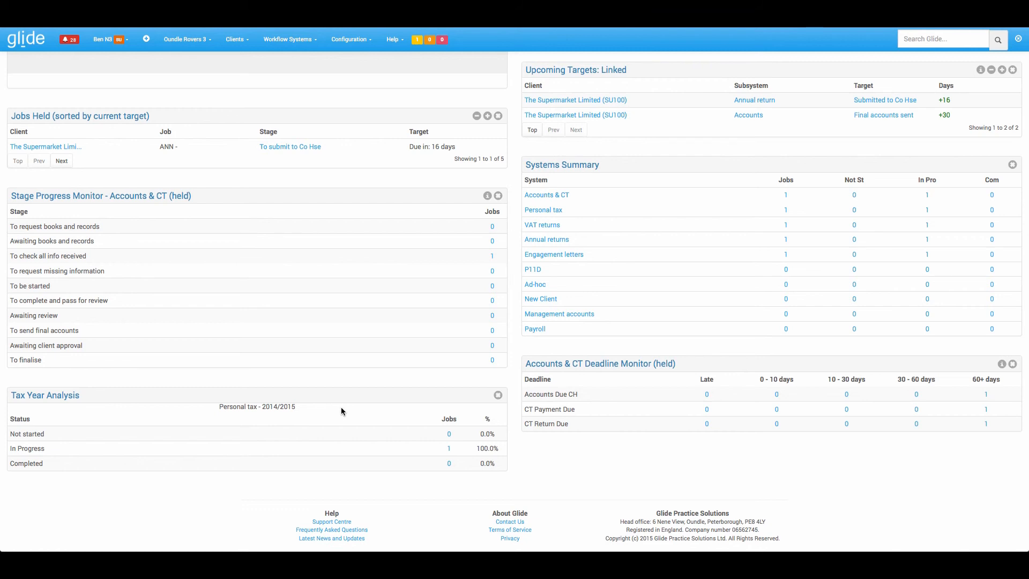
mouse_move(373, 418)
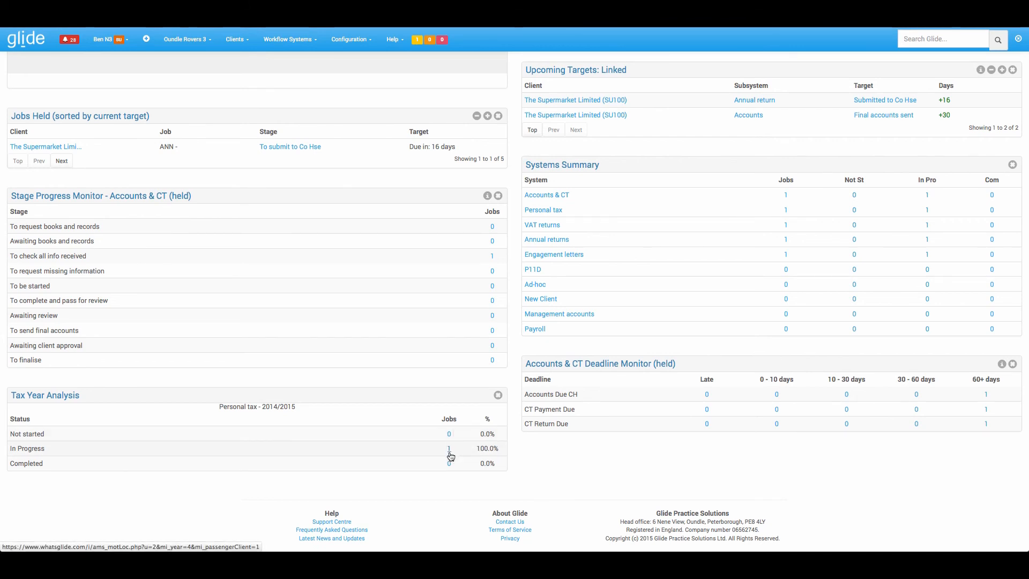
click(146, 39)
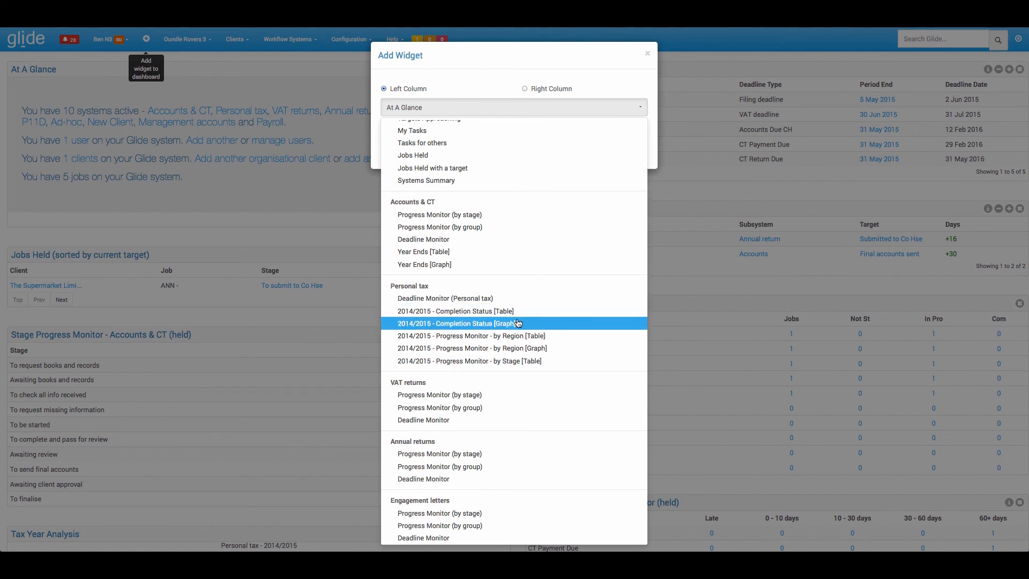
Scroll the widget list, then close the Add Widget dialog with Done.
scroll(down, 3)
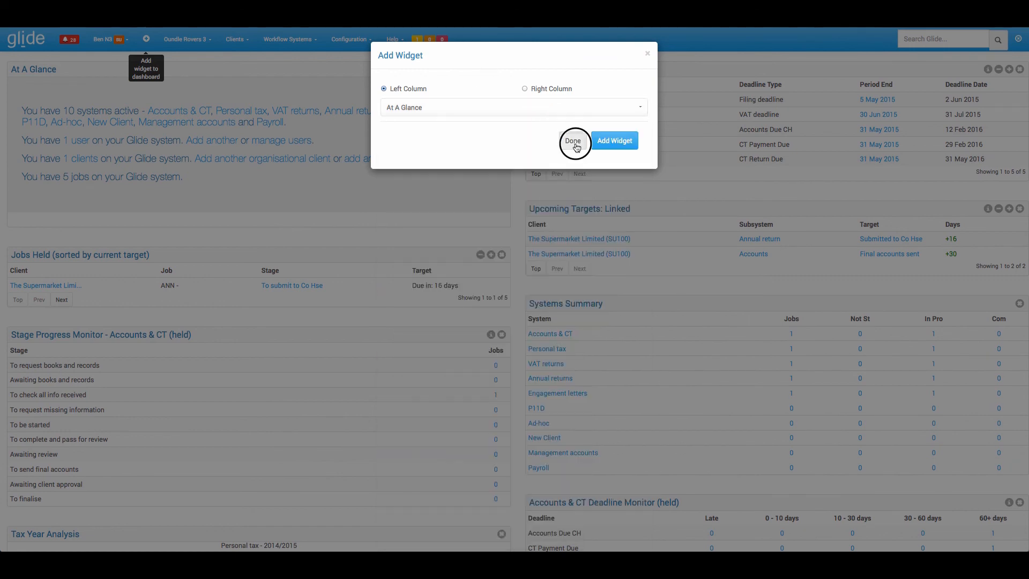
click(572, 141)
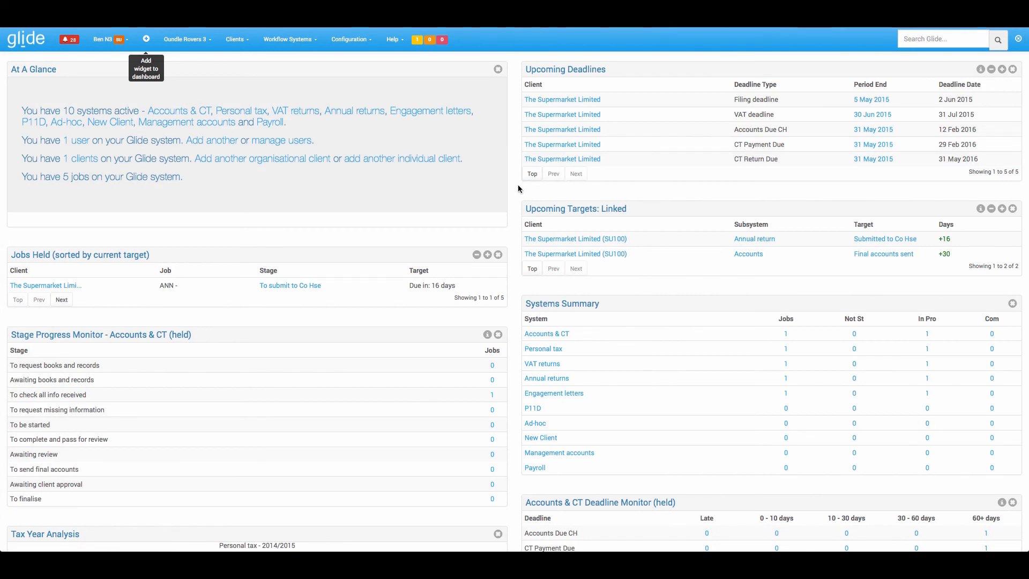